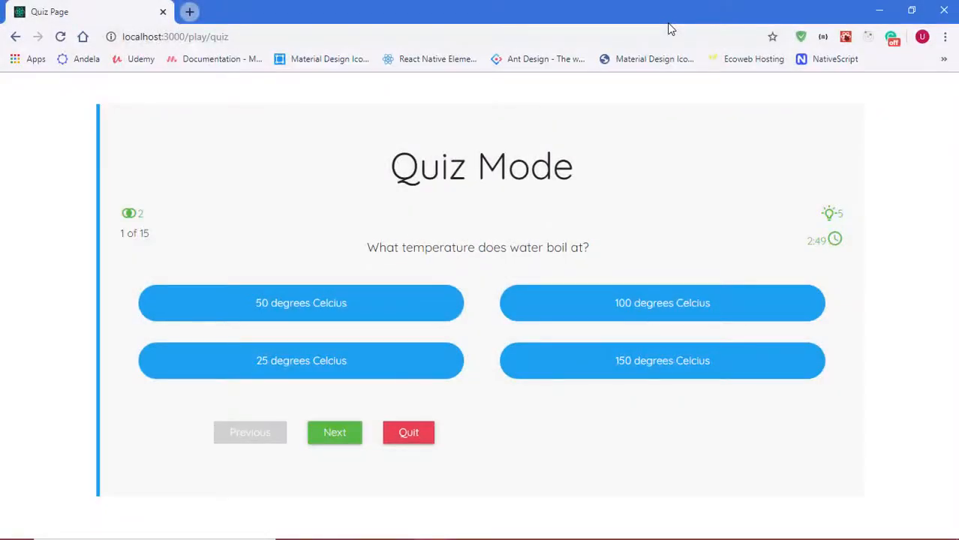
pyautogui.moveTo(637, 292)
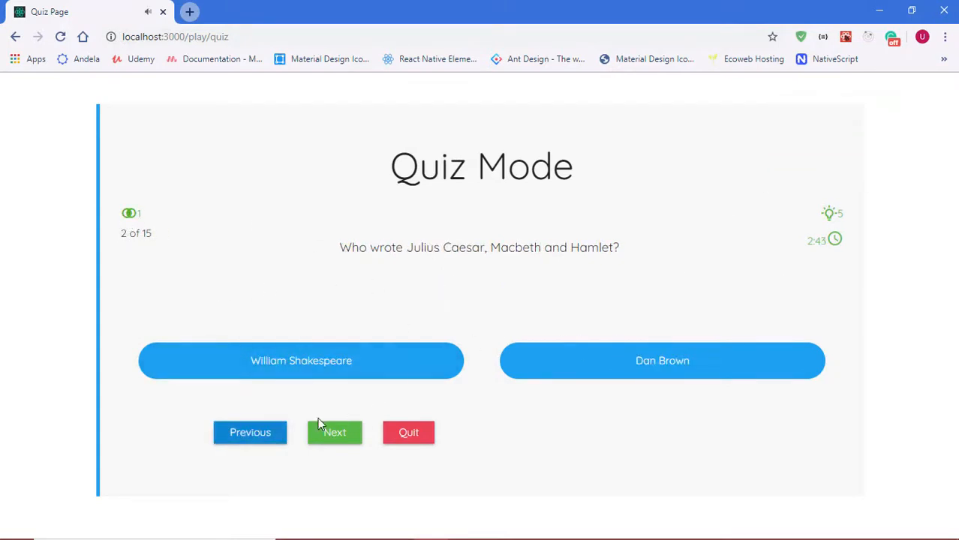
# Step: Answer the Shakespeare and crocodile questions, ask to quit, then cancel and stay in the quiz
pyautogui.click(334, 433)
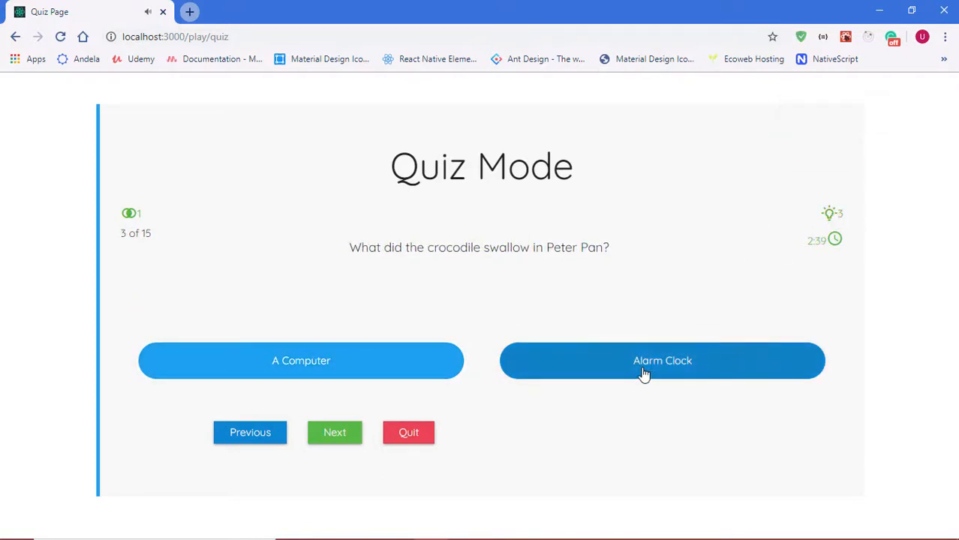
pyautogui.click(334, 432)
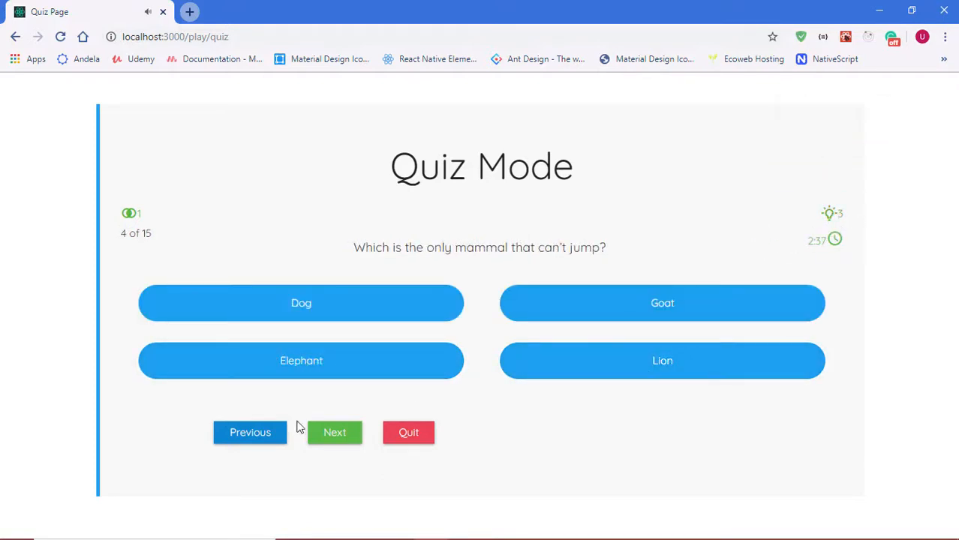
pyautogui.click(409, 432)
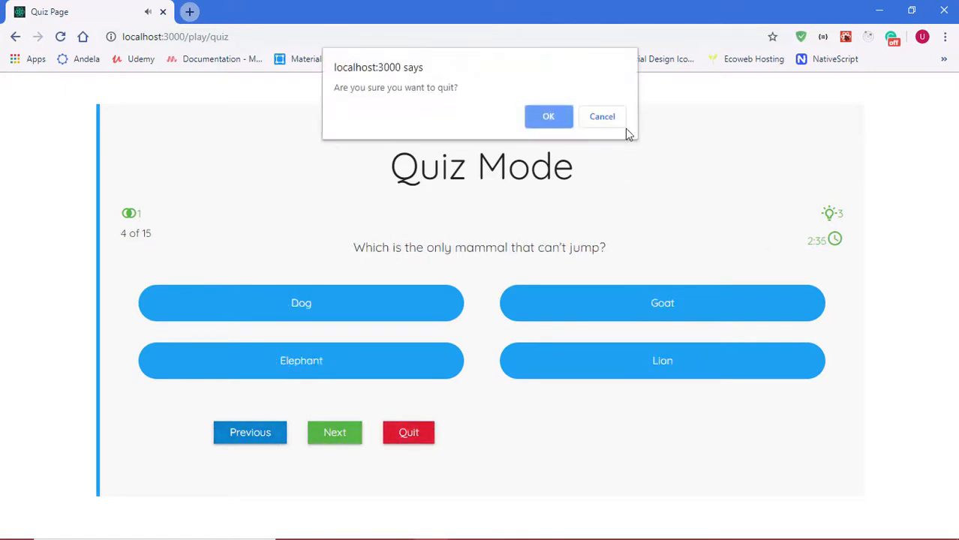
pyautogui.click(602, 118)
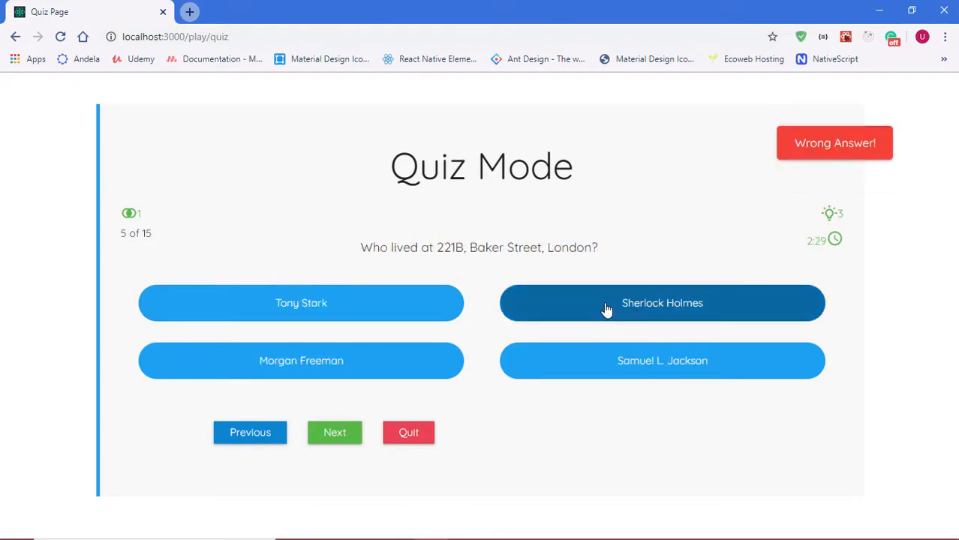
# Step: Answer the Baker Street, panda colour, smallest bone, roman numeral C, Happy Valley and Mona Lisa questions
pyautogui.click(335, 433)
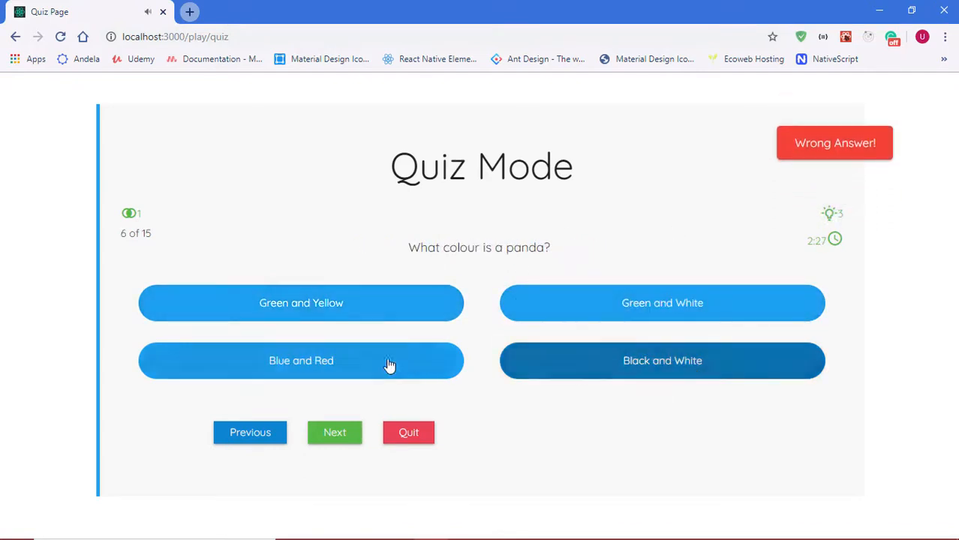
pyautogui.click(334, 432)
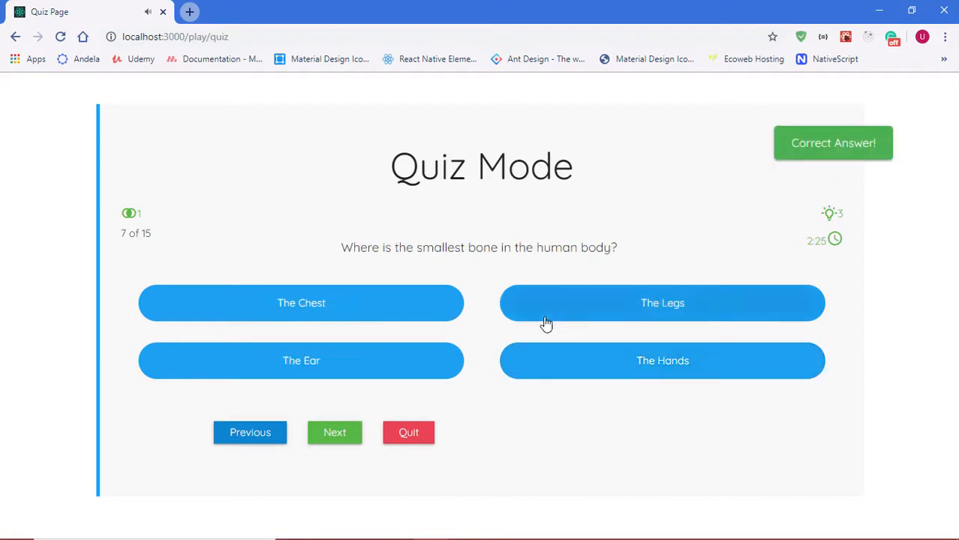
pyautogui.click(334, 432)
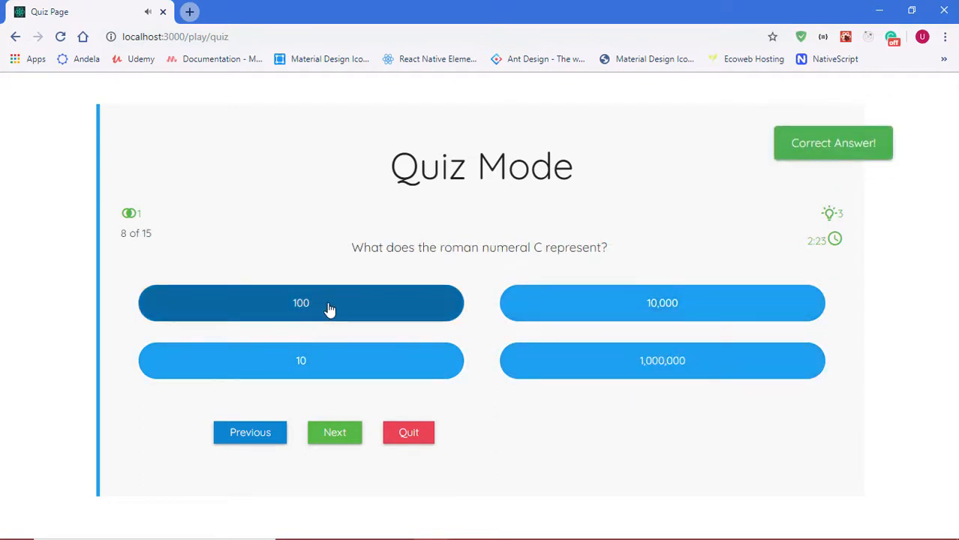
pyautogui.click(334, 432)
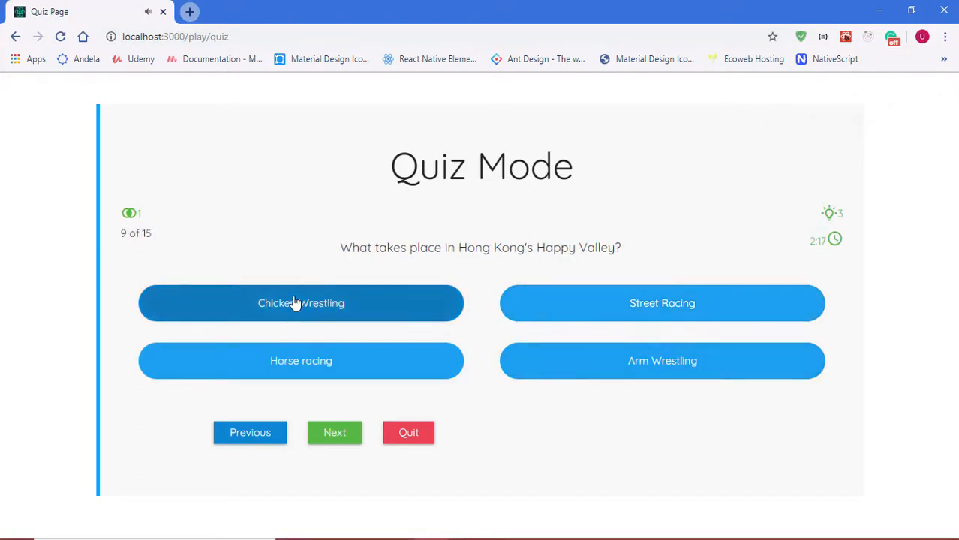
pyautogui.click(334, 433)
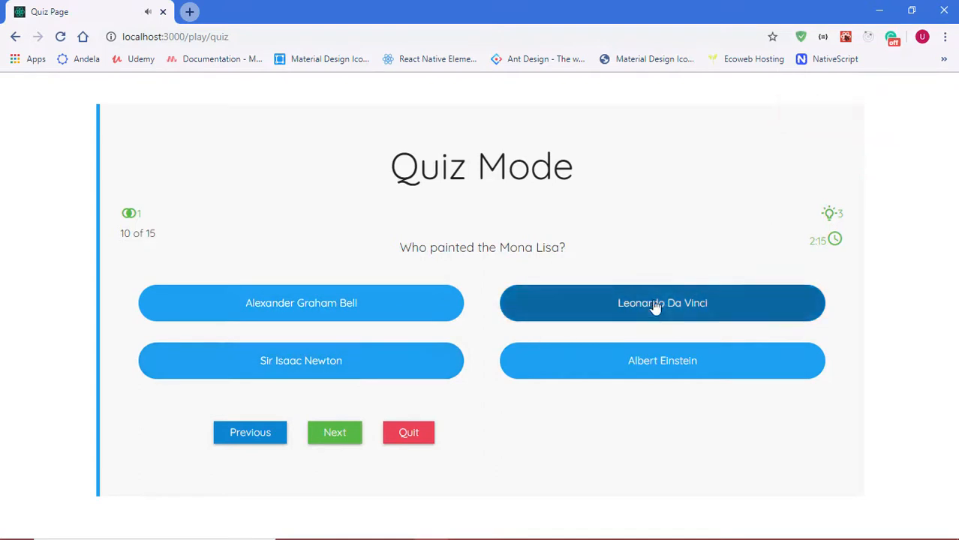
pyautogui.click(335, 432)
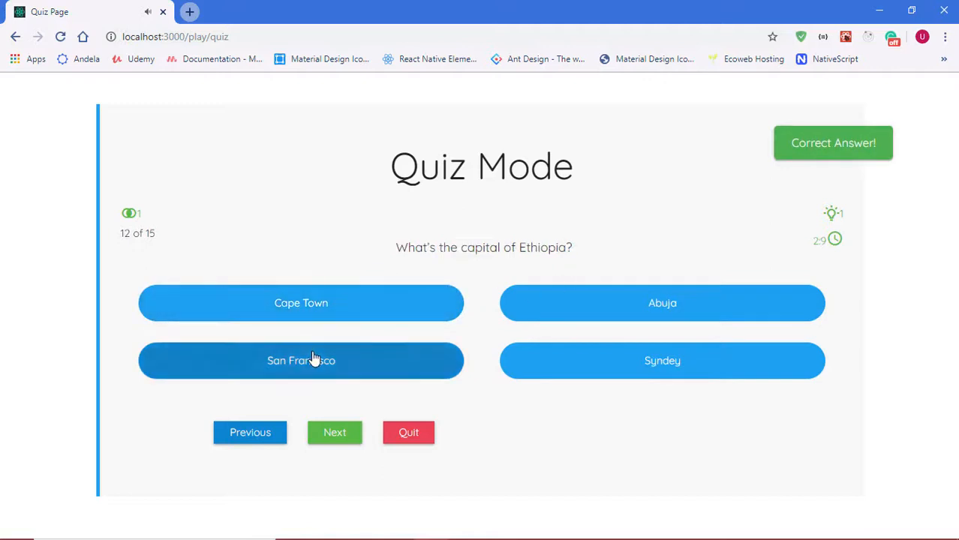
# Step: Answer the Ethiopia capital and light bulb questions, reaching the final Bible question 15 of 15
pyautogui.click(335, 433)
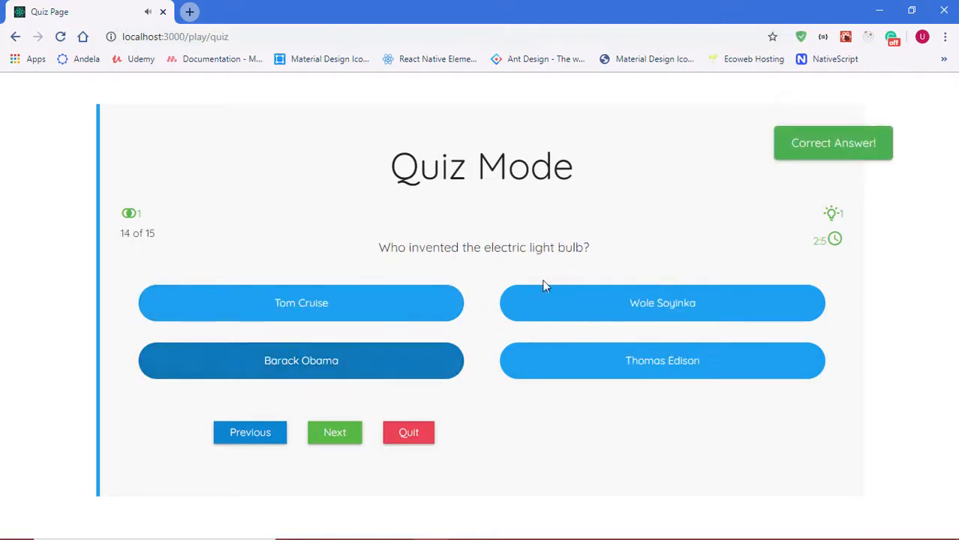
pyautogui.click(335, 432)
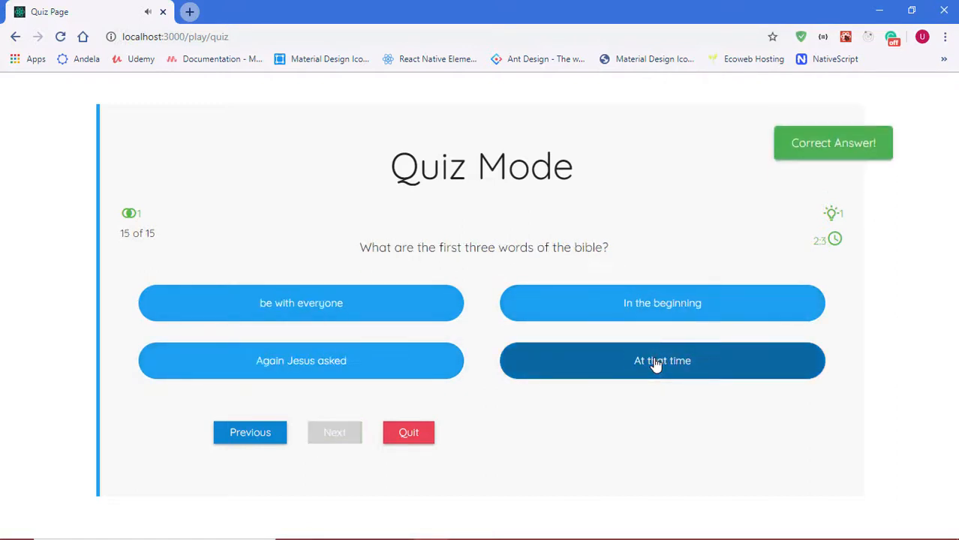
pyautogui.click(662, 361)
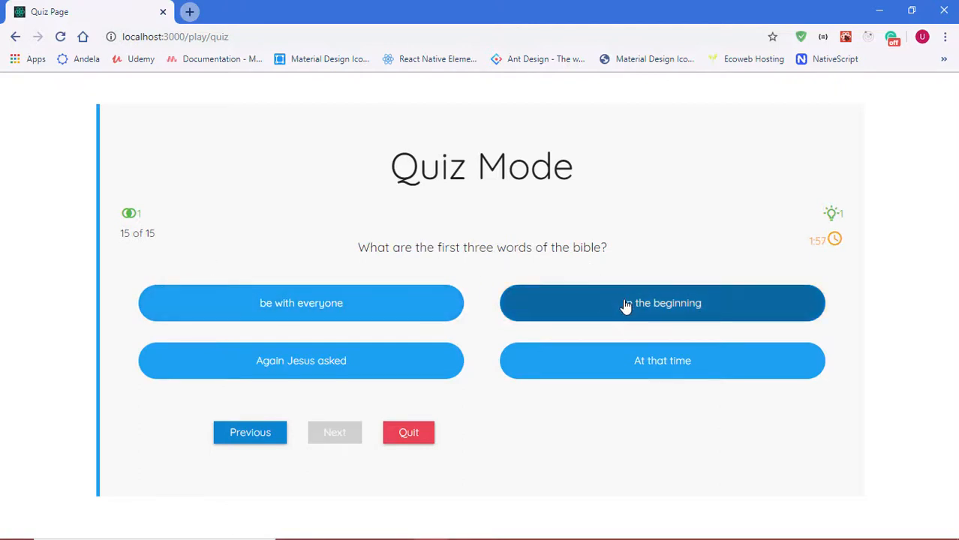
# Step: Answer 'In the beginning' on question 15, crashing the app with a TypeError reading 'answer' of undefined
pyautogui.click(662, 303)
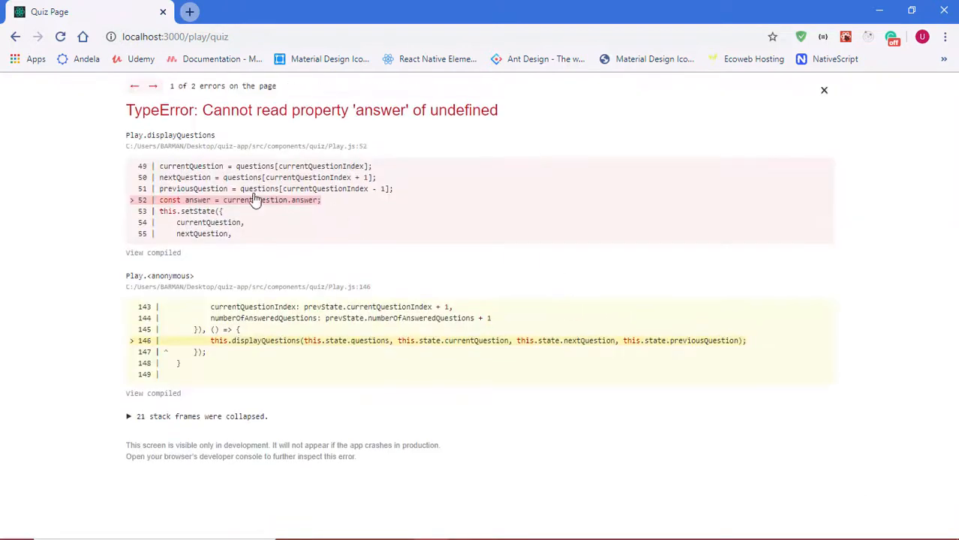
pyautogui.moveTo(384, 189)
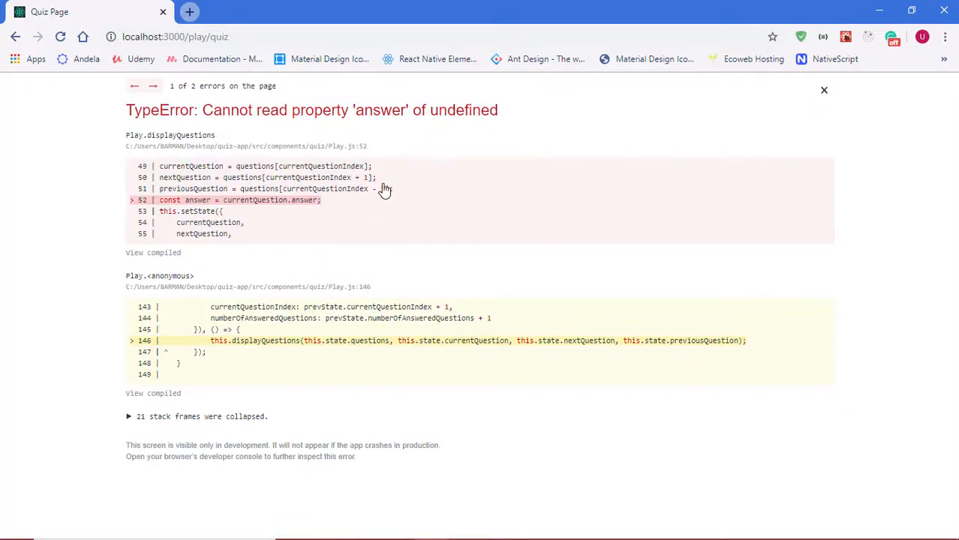
pyautogui.moveTo(216, 137)
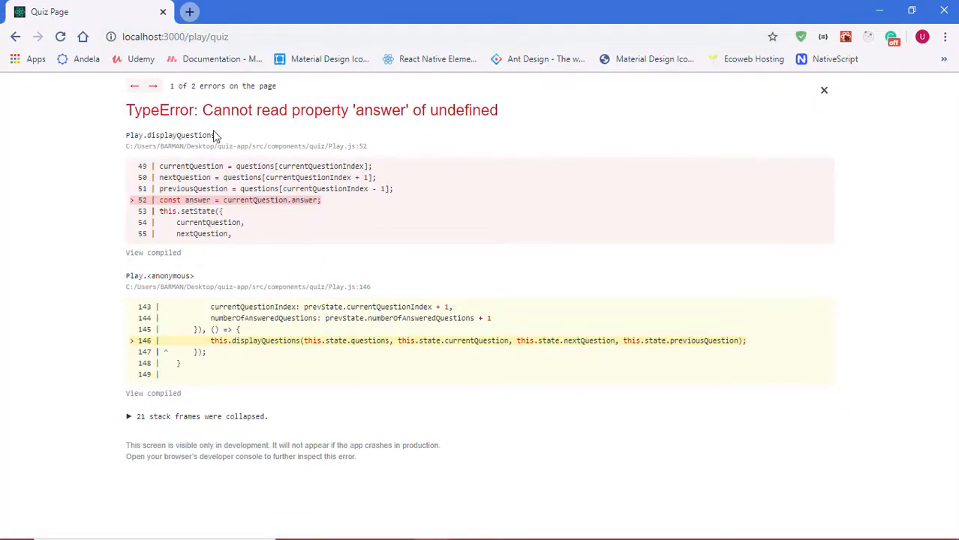
pyautogui.moveTo(488, 110)
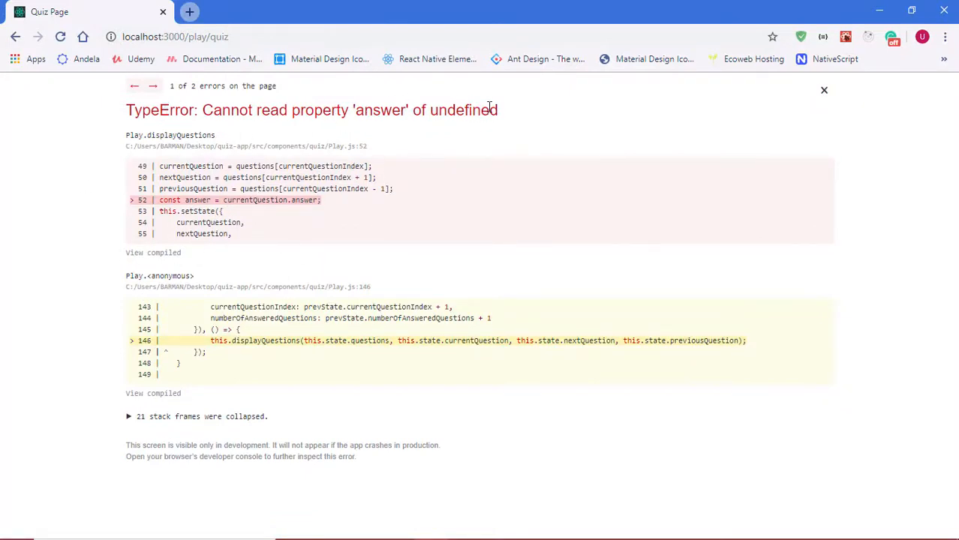
pyautogui.moveTo(284, 205)
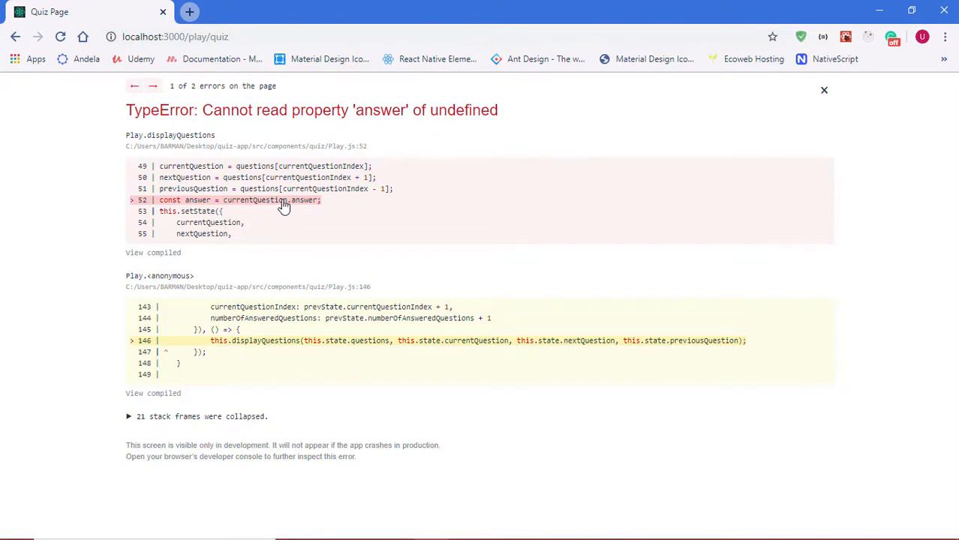
pyautogui.moveTo(368, 222)
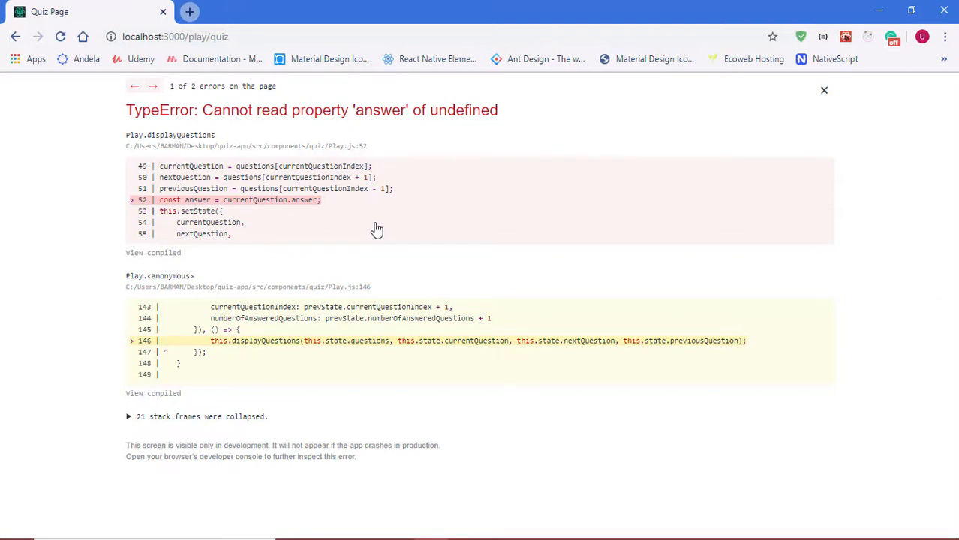
pyautogui.moveTo(460, 225)
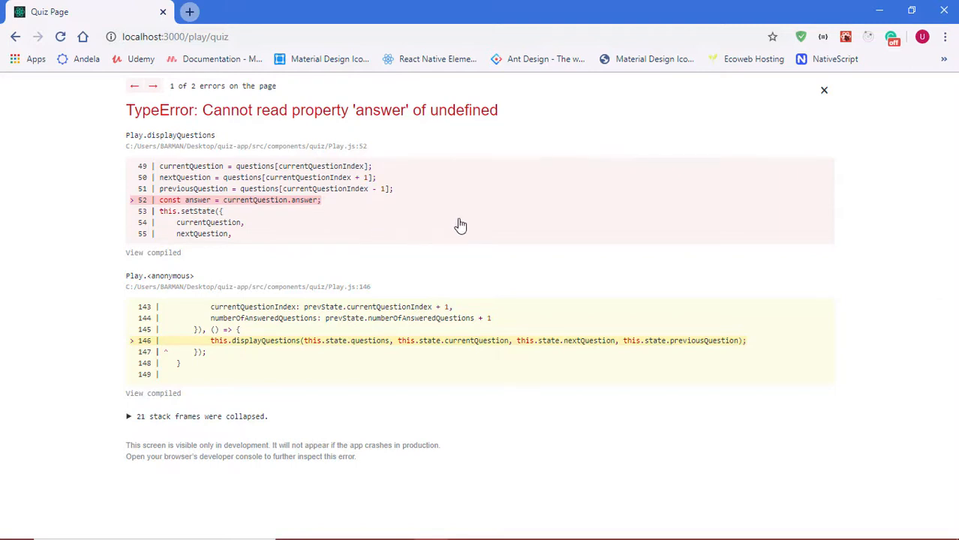
pyautogui.moveTo(548, 159)
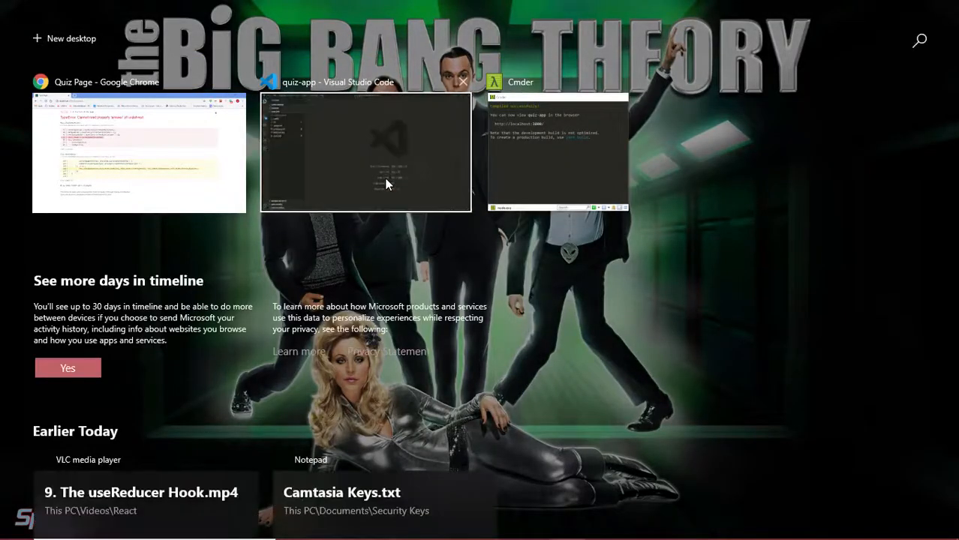
# Step: Switch to the quiz-app editor and open src/components/quiz/Play.js
pyautogui.click(366, 153)
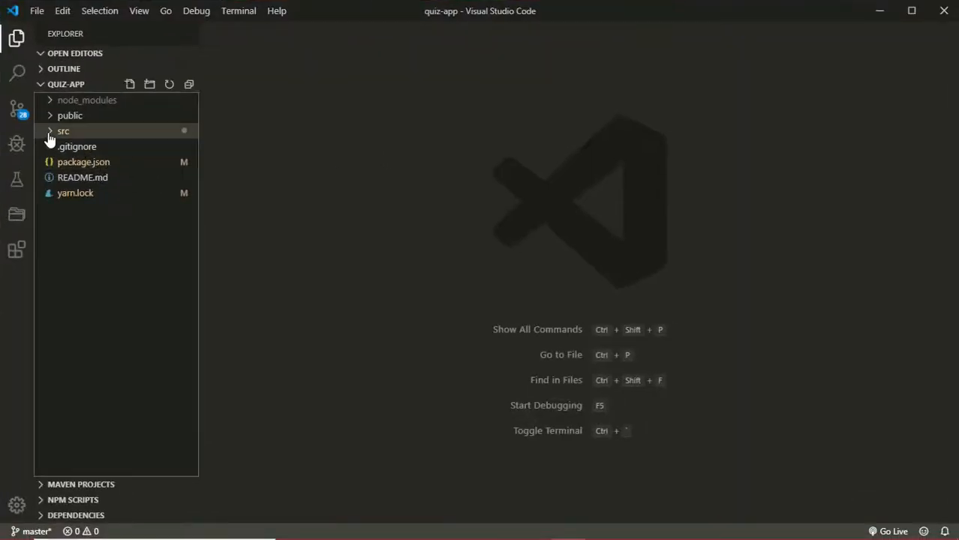
pyautogui.click(63, 132)
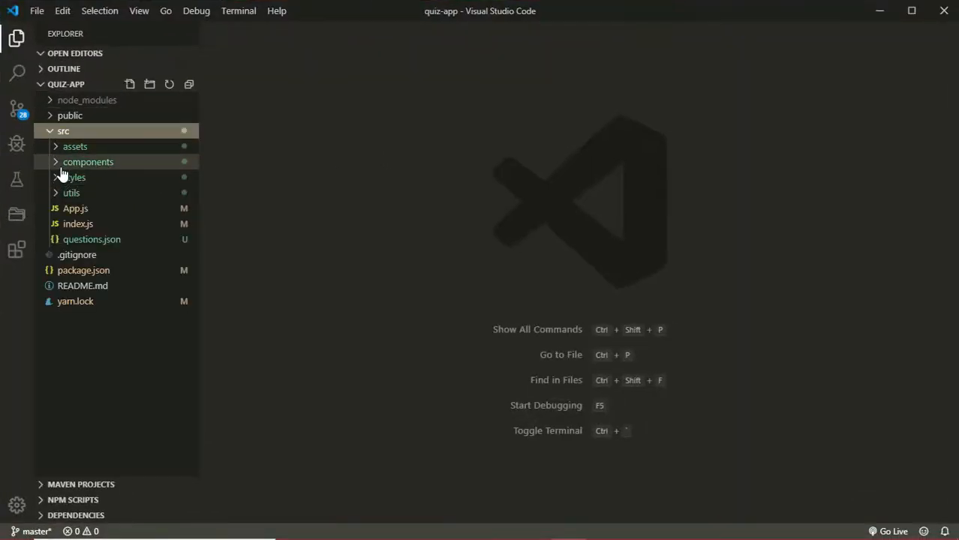
pyautogui.click(87, 163)
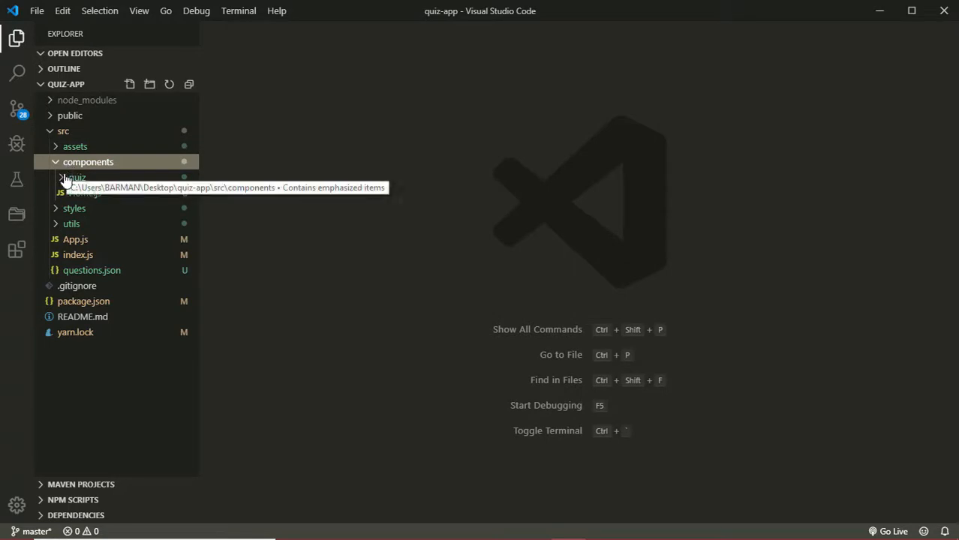
pyautogui.click(78, 177)
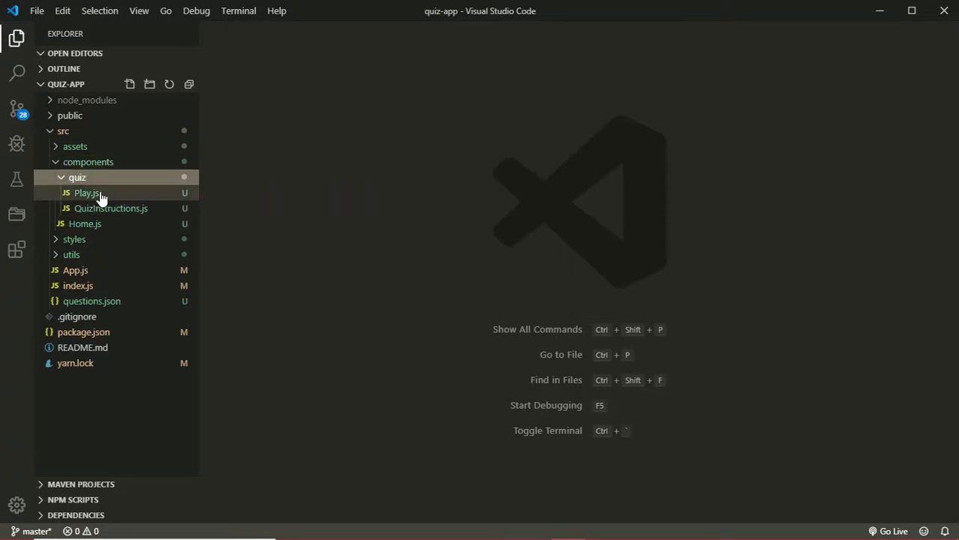
pyautogui.click(85, 192)
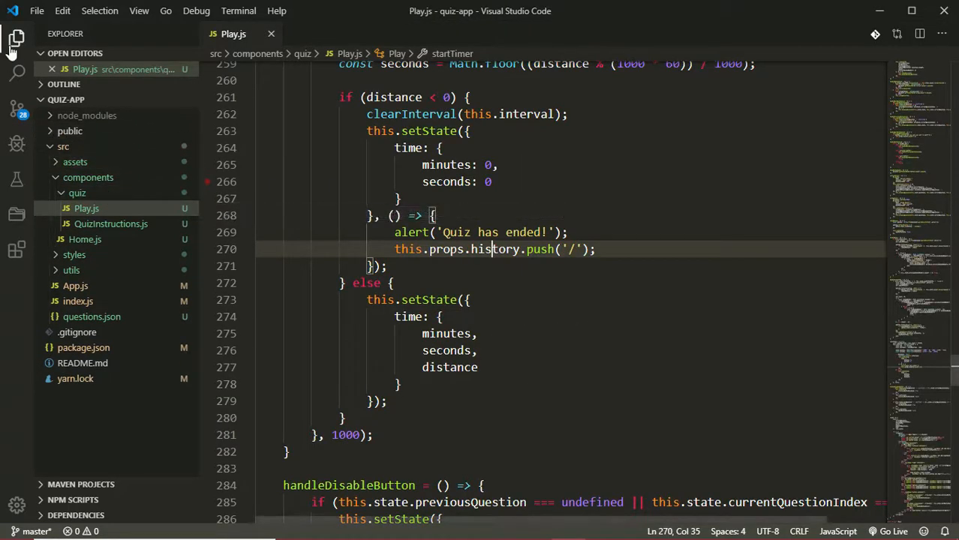
# Step: Hide the Explorer sidebar and scroll down to the render method
pyautogui.click(16, 39)
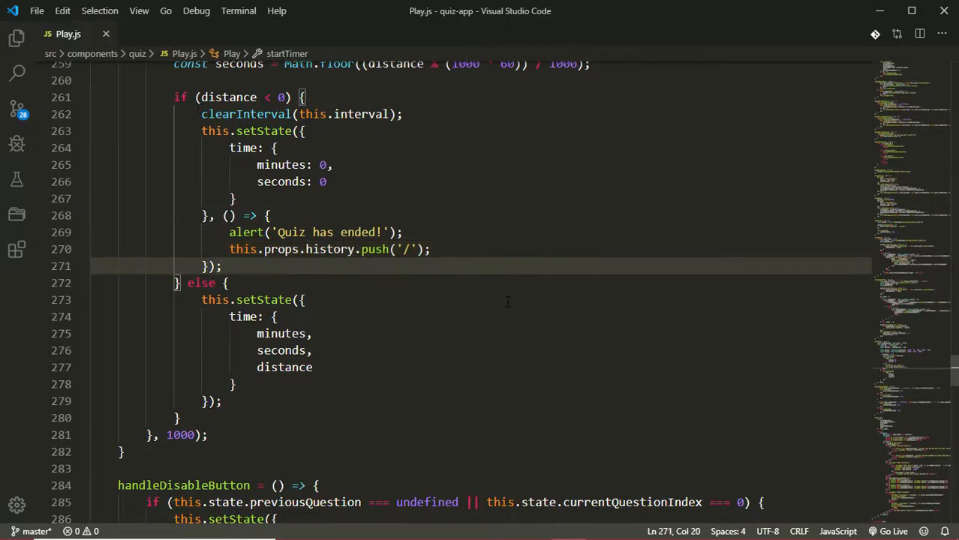
pyautogui.scroll(-3)
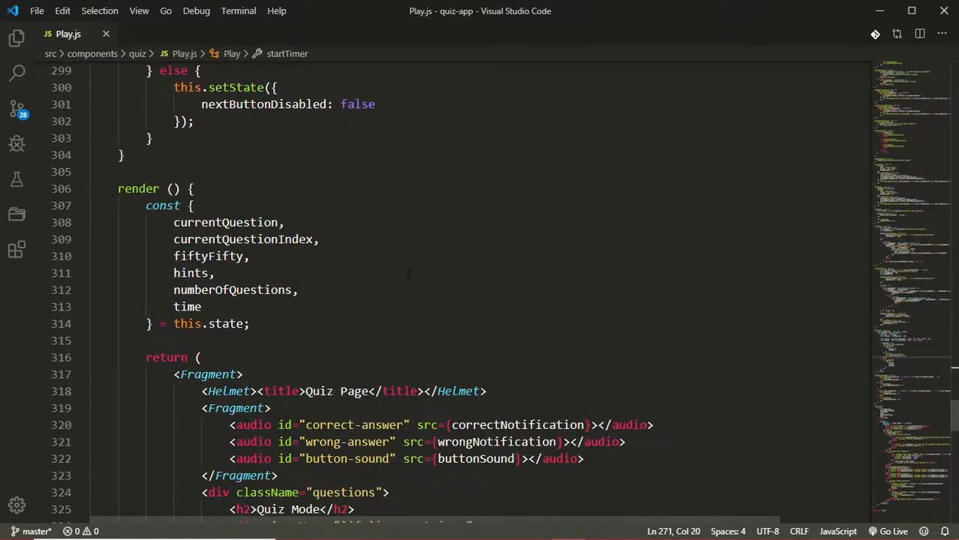
# Step: Add an endGame arrow function above render that alerts 'Quiz has eneded!'
pyautogui.click(123, 155)
pyautogui.write('e')
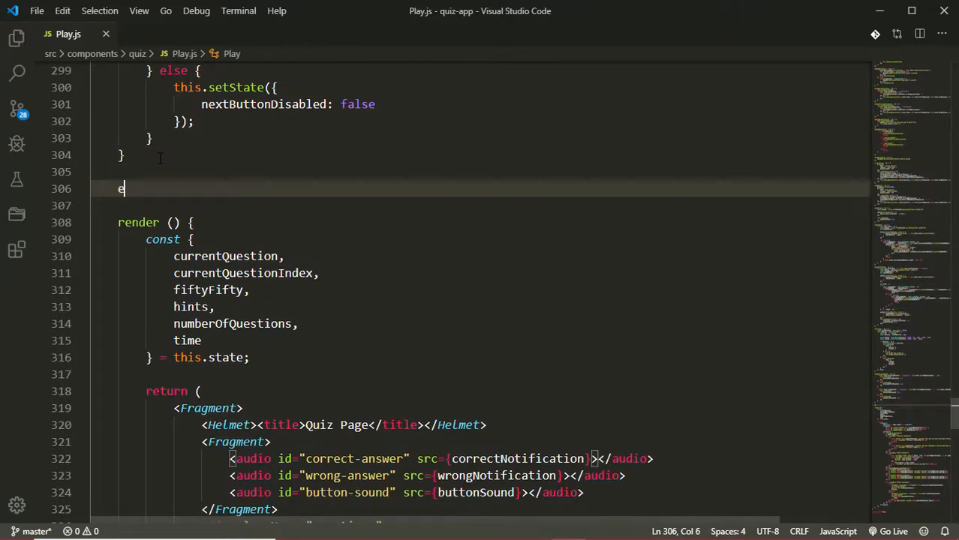
pyautogui.write('ndGame')
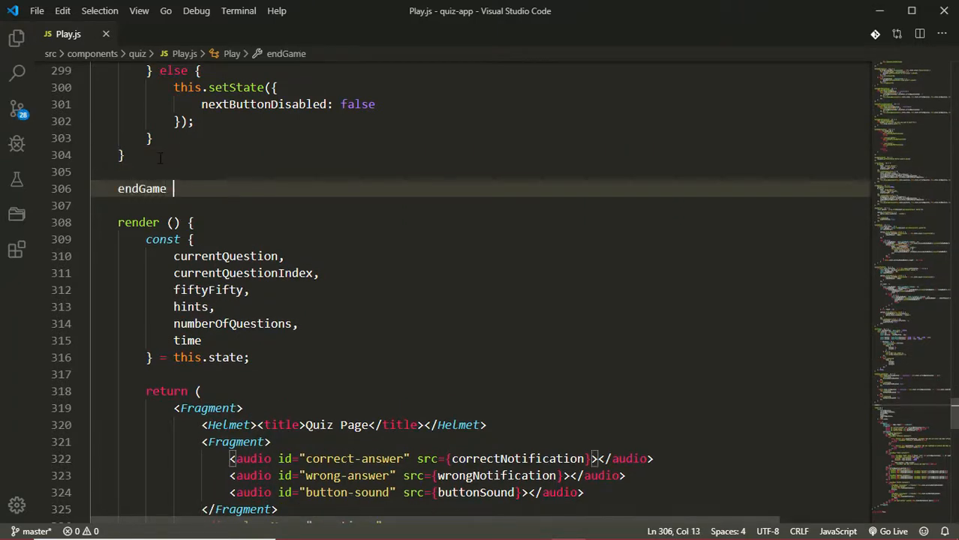
pyautogui.write('= () => {')
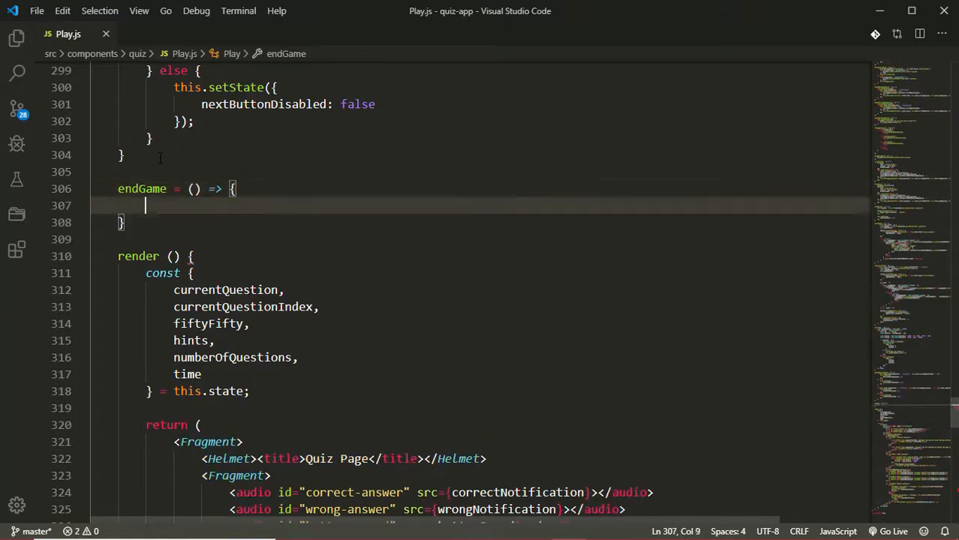
pyautogui.write('alert();')
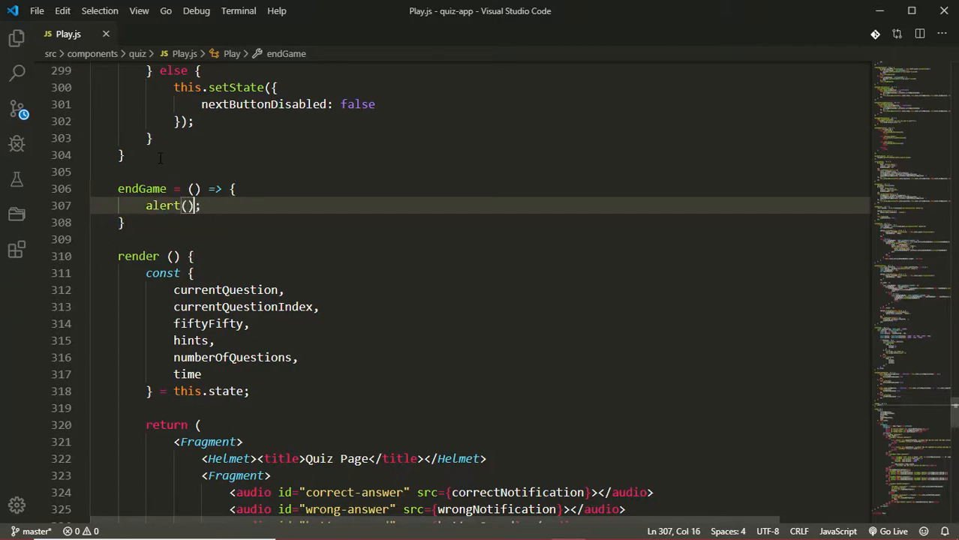
pyautogui.write("'Quiz '")
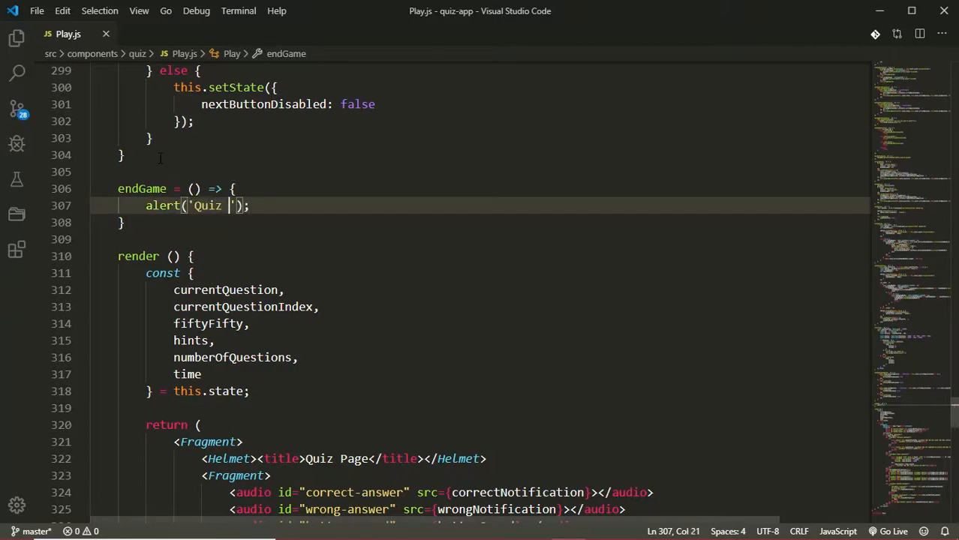
pyautogui.write('has eneded!')
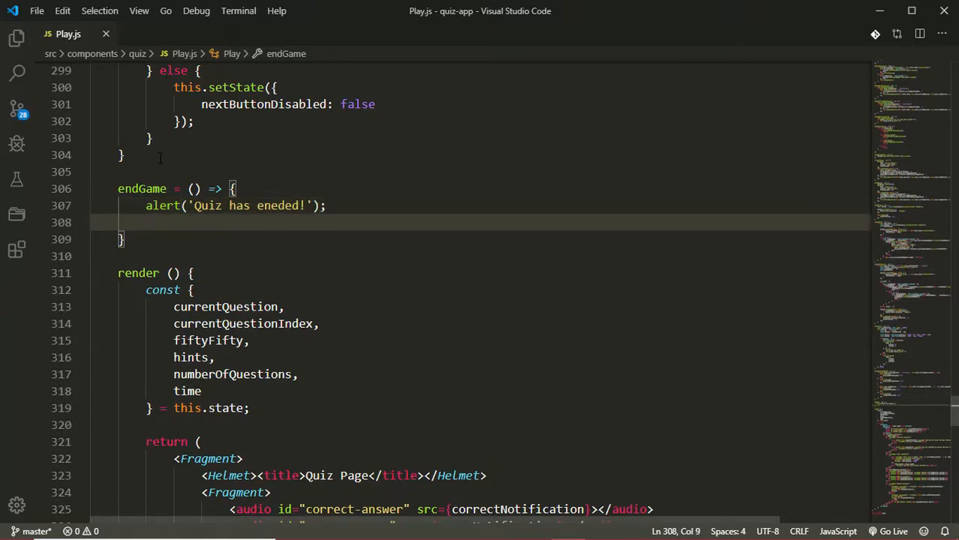
# Step: Declare an empty const playerStats object inside endGame
pyautogui.write('const')
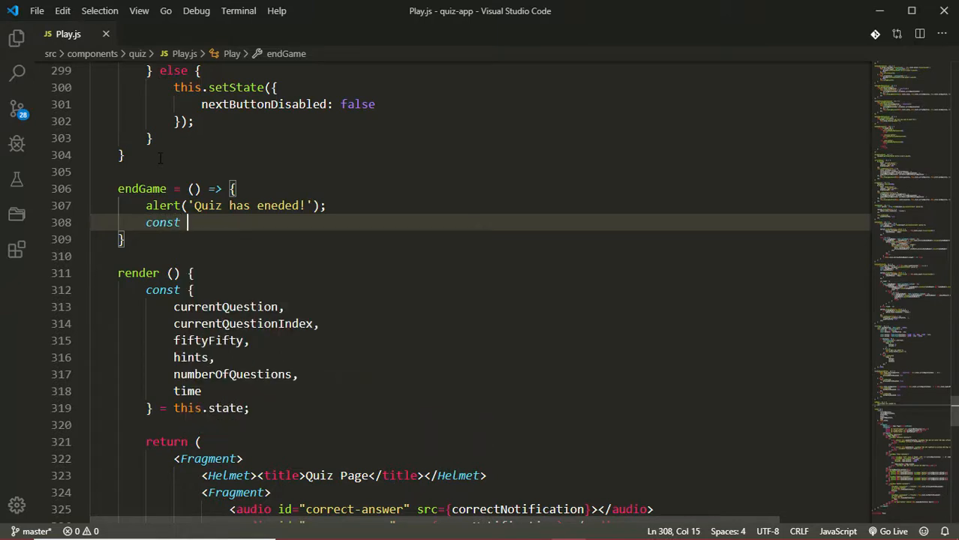
pyautogui.write('playerSTat')
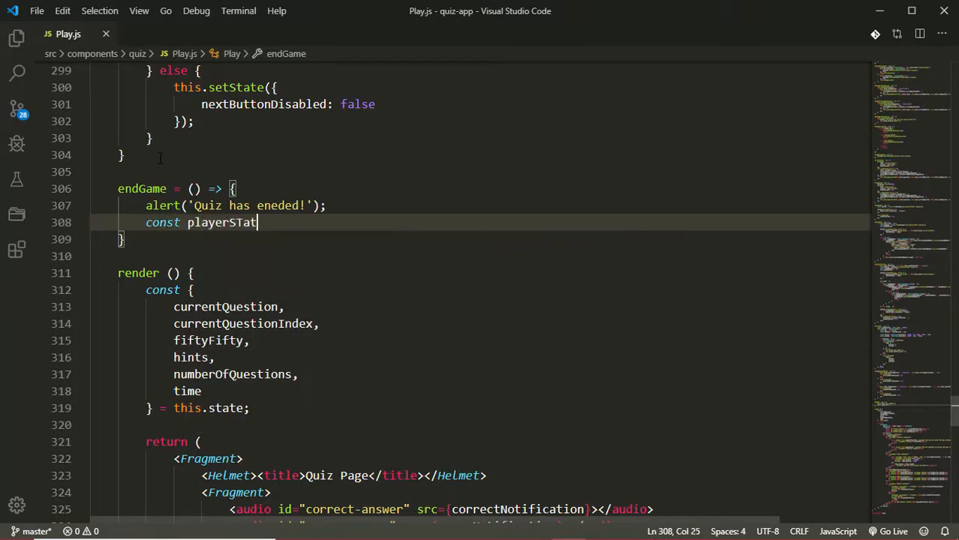
pyautogui.write('s = {')
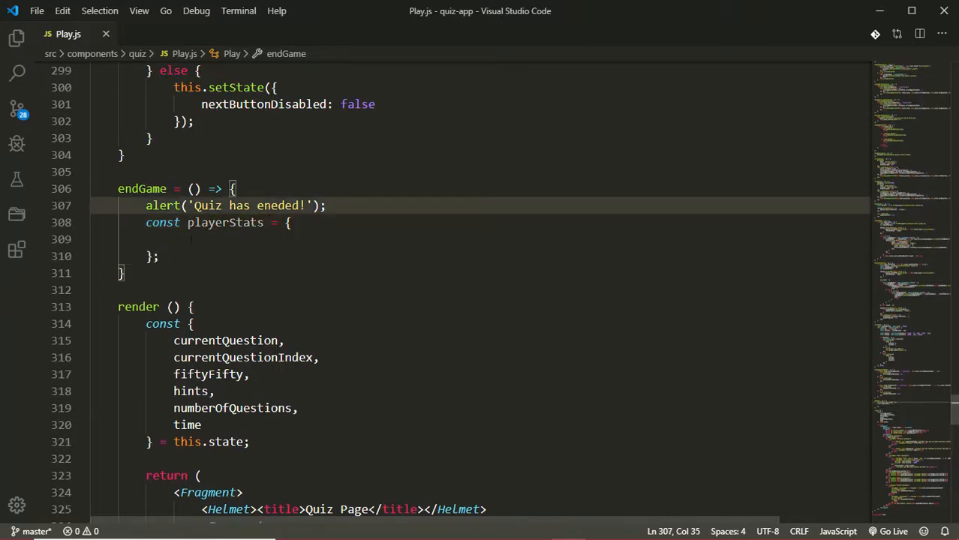
pyautogui.moveTo(468, 210)
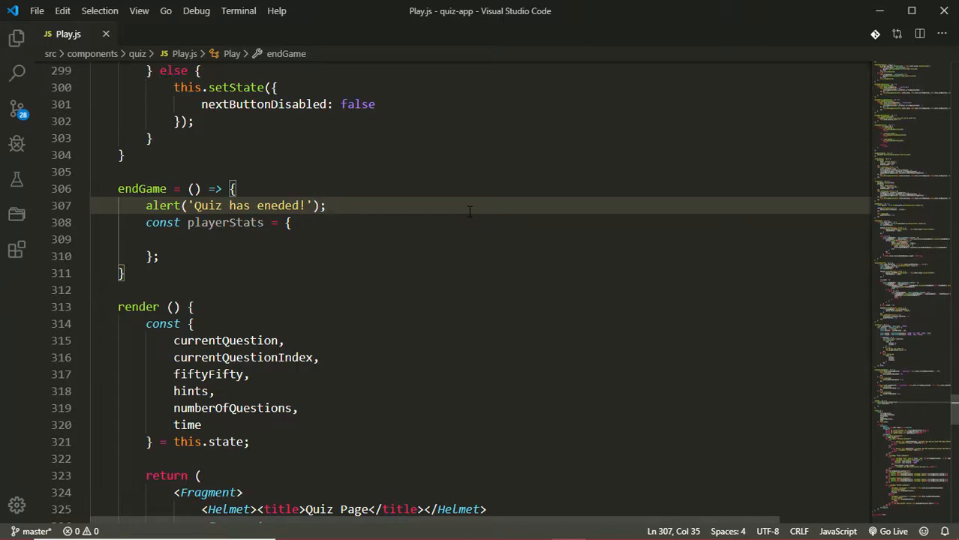
# Step: Destructure state from this at the top of endGame
pyautogui.write('const {')
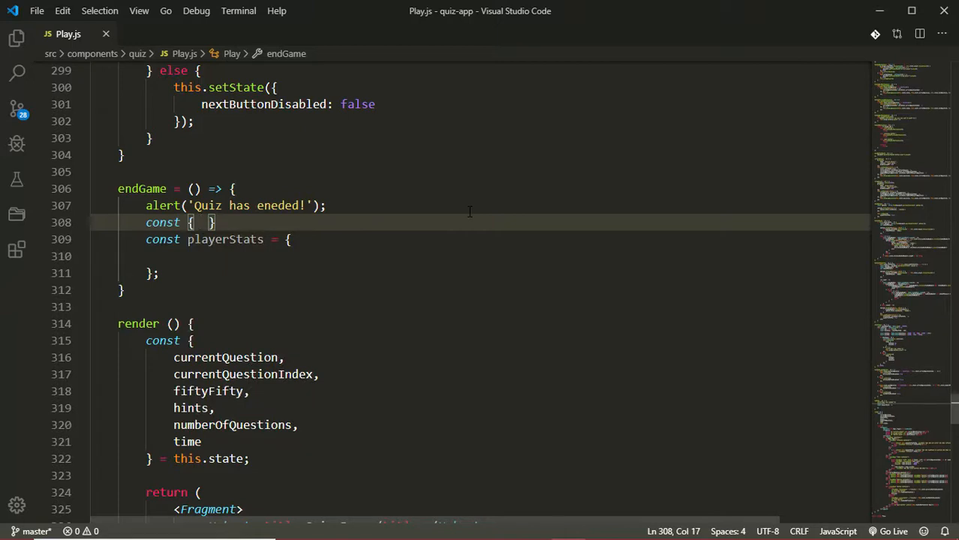
pyautogui.write('state')
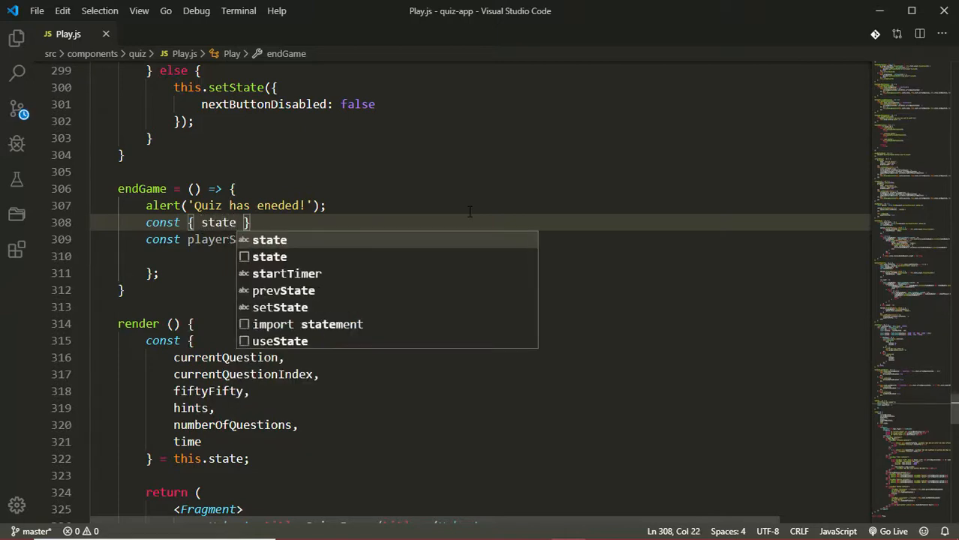
pyautogui.write('= t')
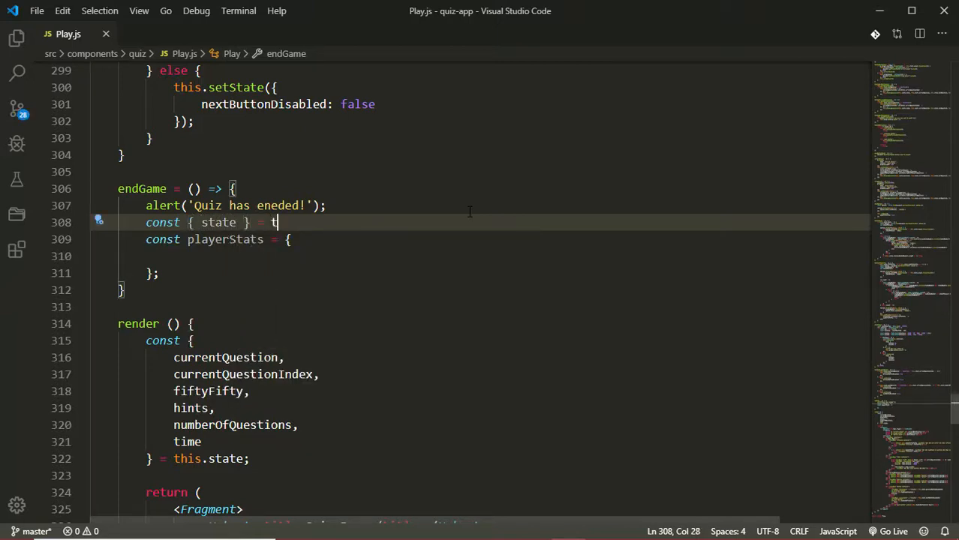
pyautogui.write('his;')
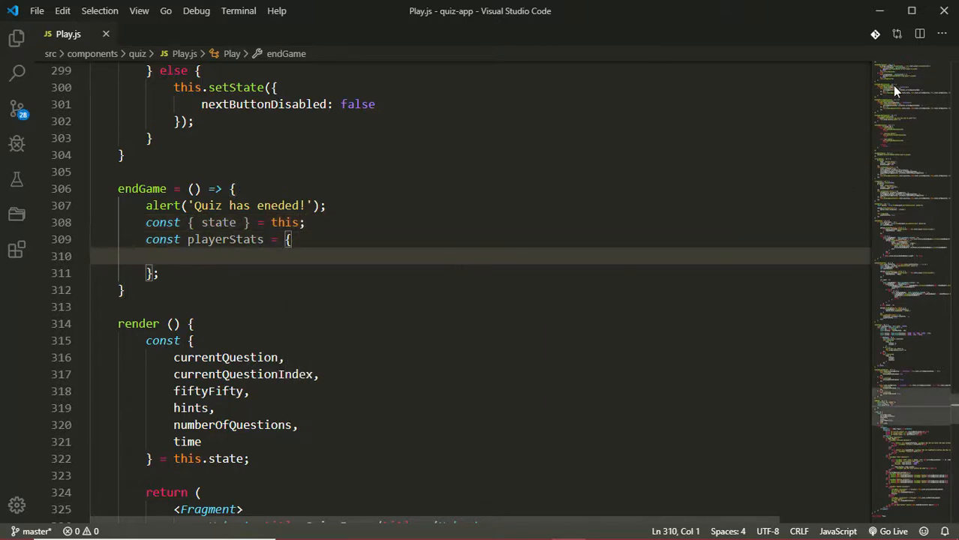
pyautogui.scroll(3)
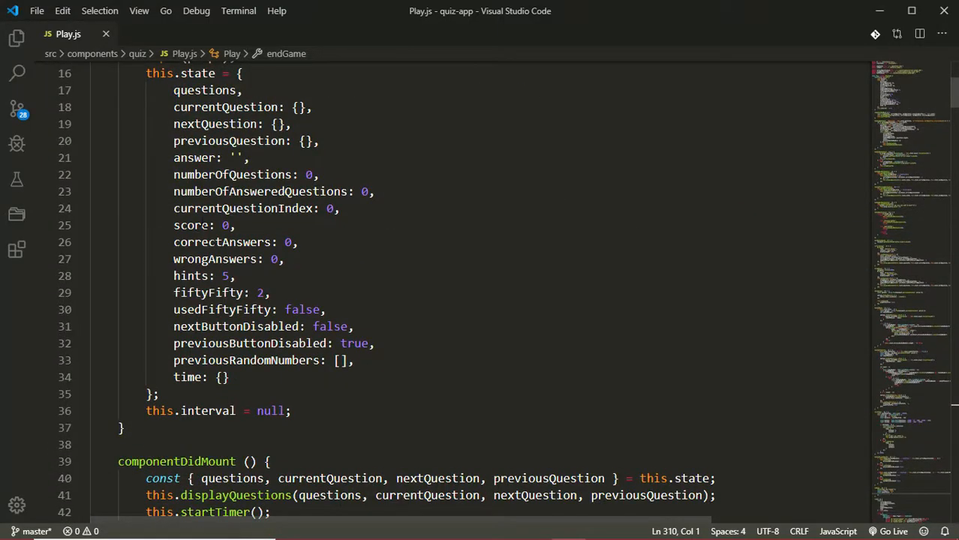
pyautogui.scroll(-3)
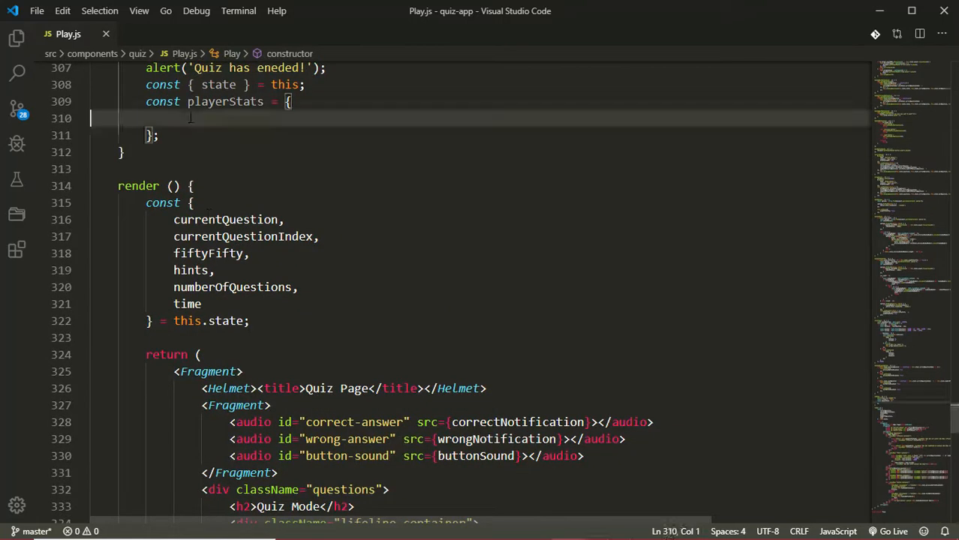
# Step: Fill playerStats with score, numberOfQuestions and numberOfAnsweredQuestions from state
pyautogui.write('sco')
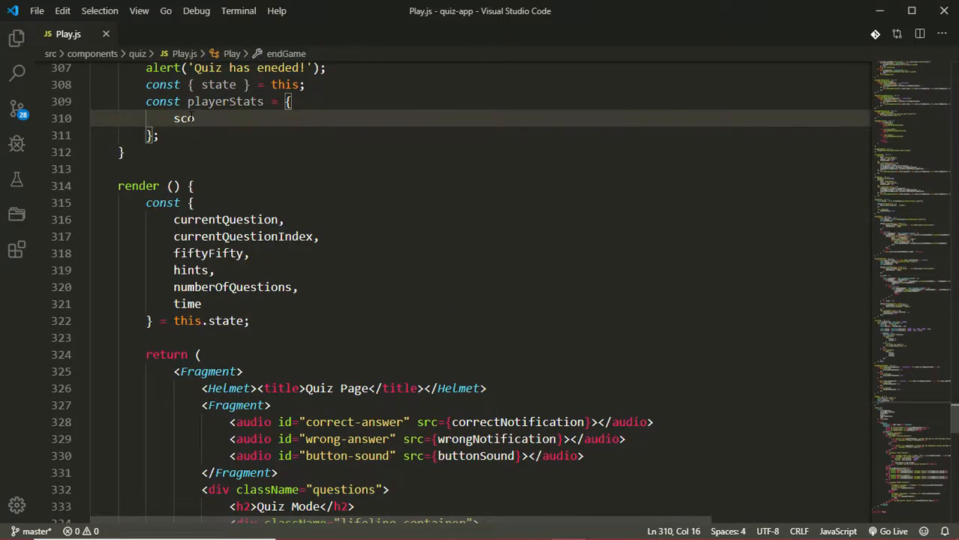
pyautogui.write('re:')
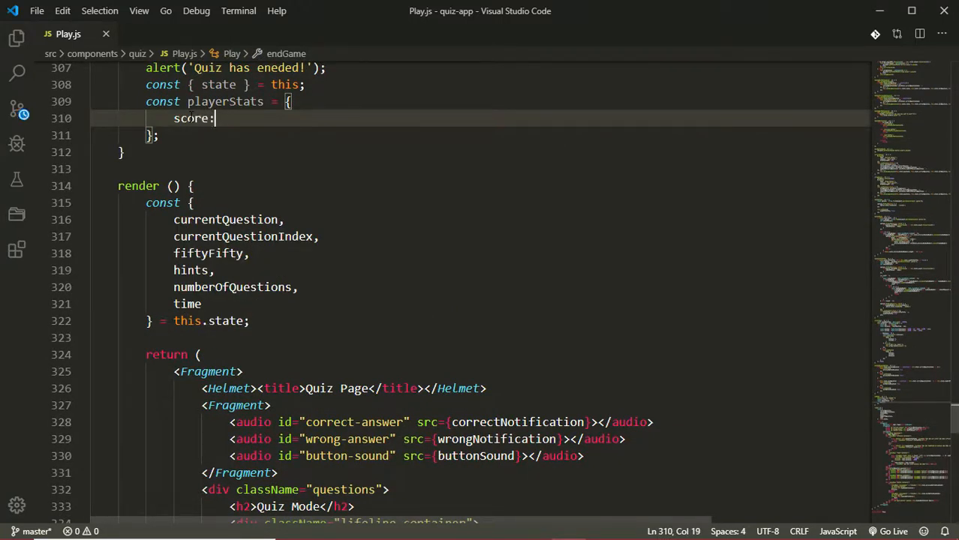
pyautogui.write('state.score,')
pyautogui.write('numberOfQuestions:')
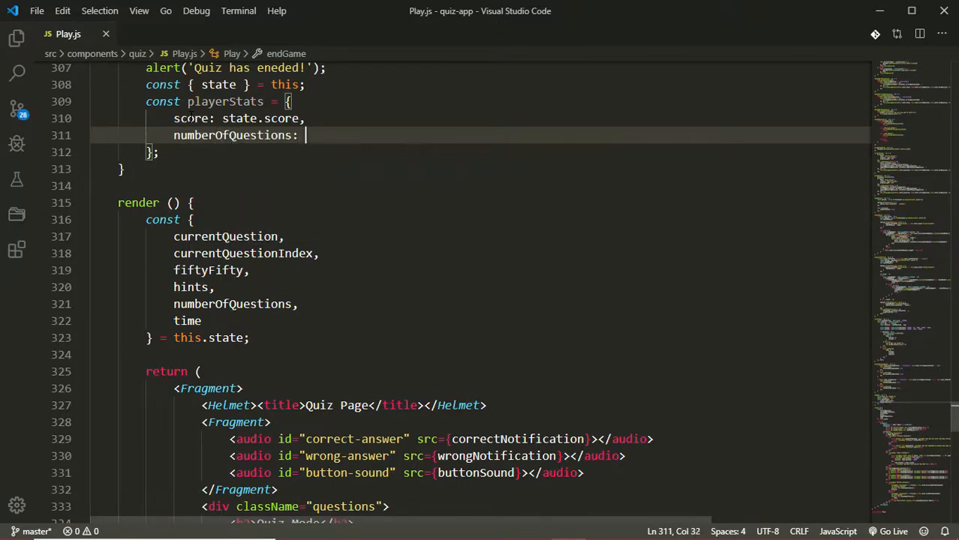
pyautogui.write('state.numberOfQuestions,')
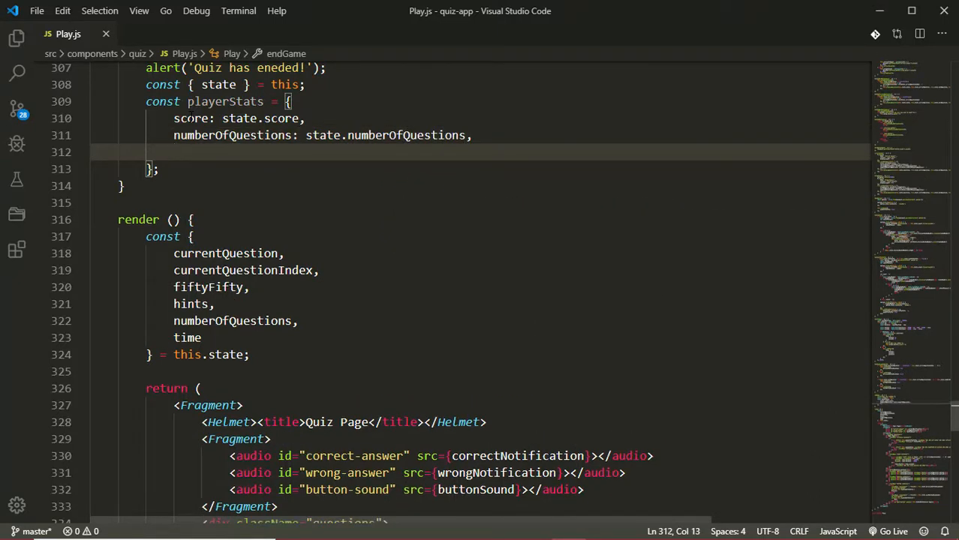
pyautogui.write('numberOfAnsweredQue')
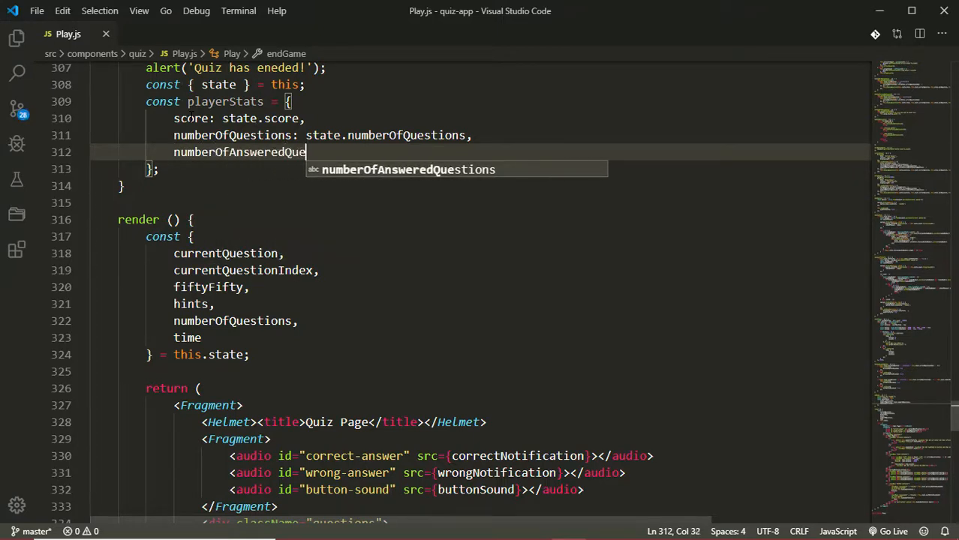
pyautogui.write(': state.numberOfAnsweredQuestions,')
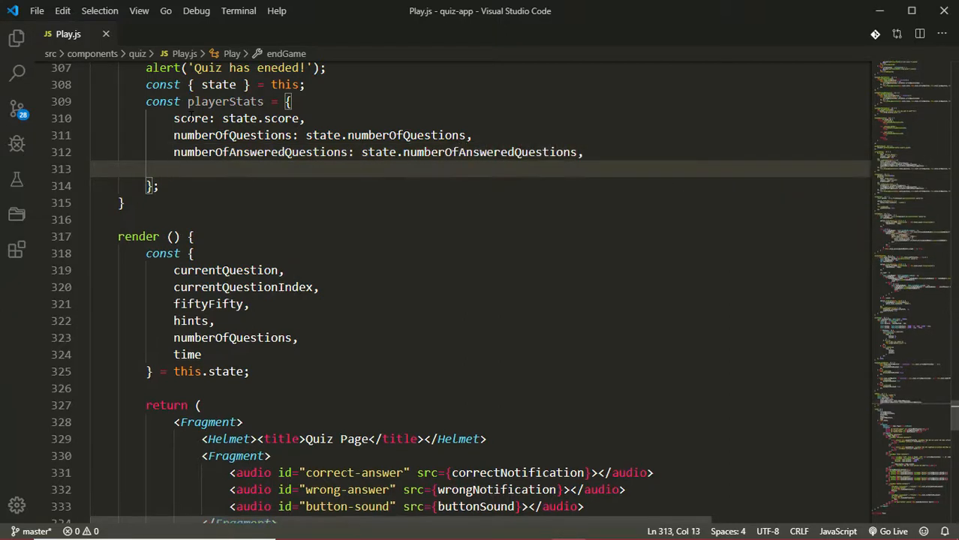
# Step: Add correctAnswers and wrongAnswers entries from state, fixing the wrongAnswers typo
pyautogui.write('correctAns')
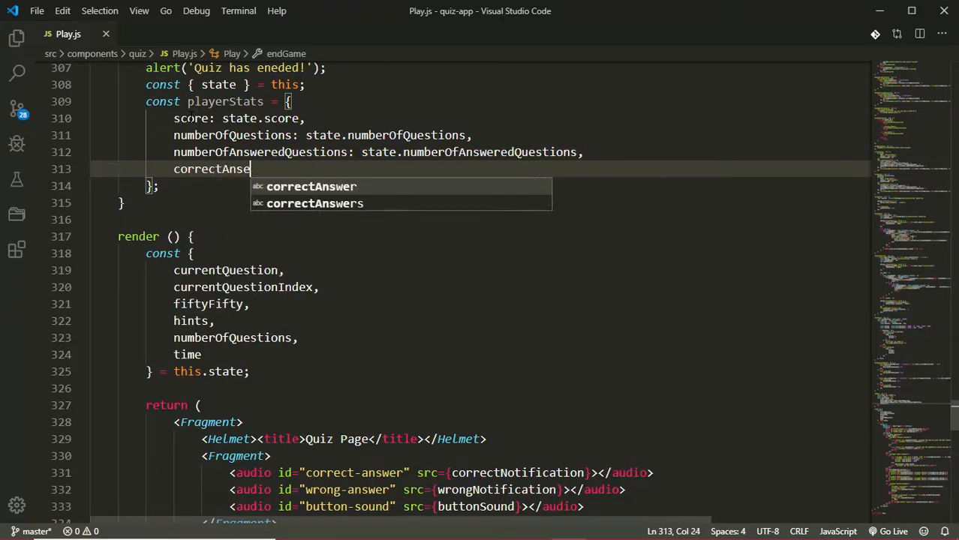
pyautogui.write('er')
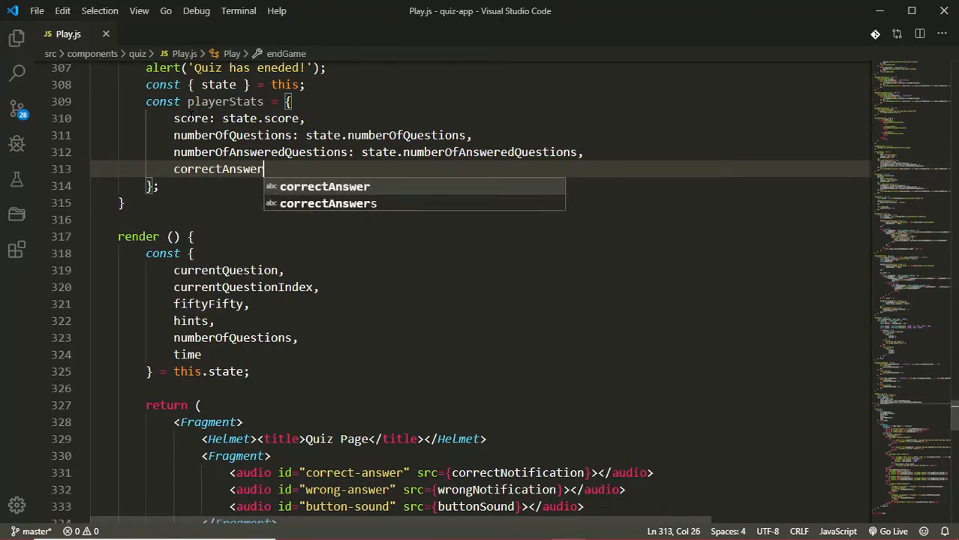
pyautogui.write('s: state')
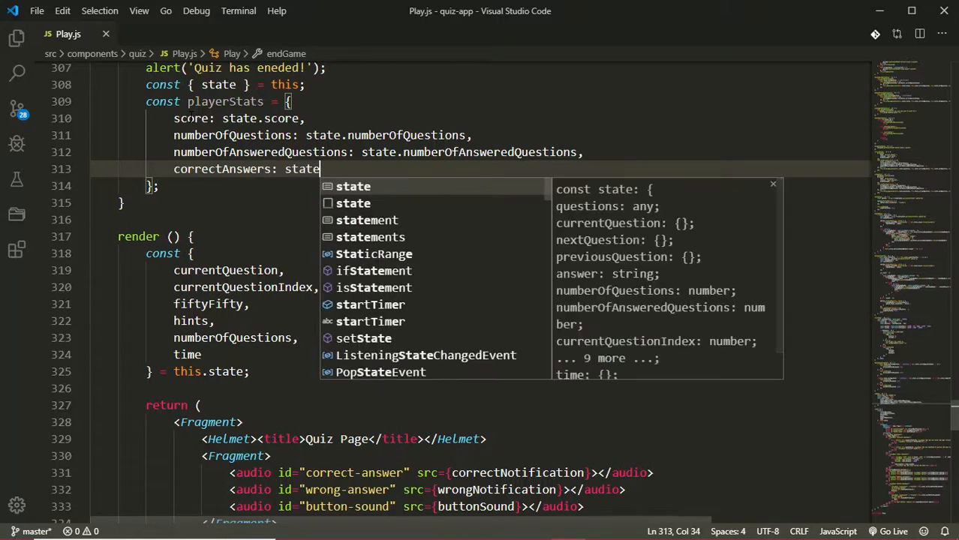
pyautogui.write('.')
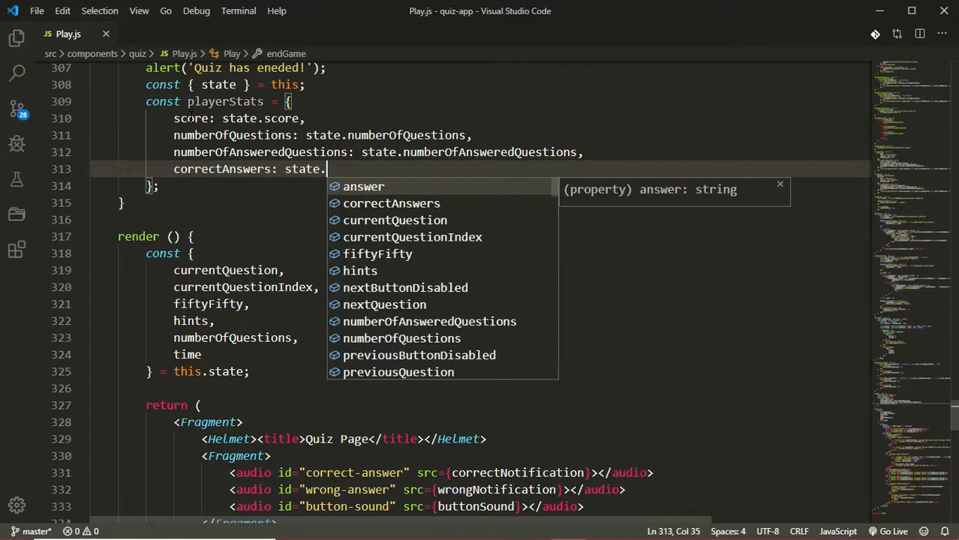
pyautogui.write('correctAnswers,')
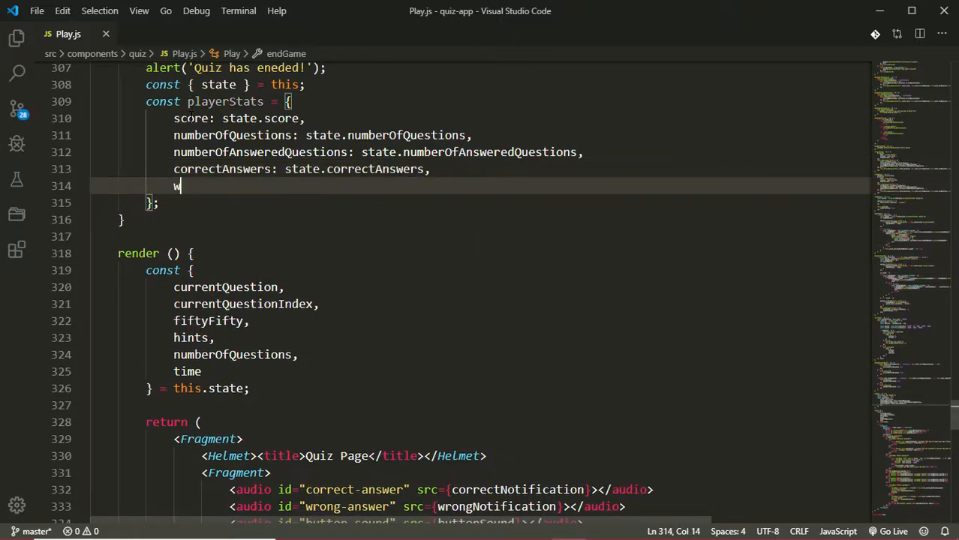
pyautogui.write('rongAms')
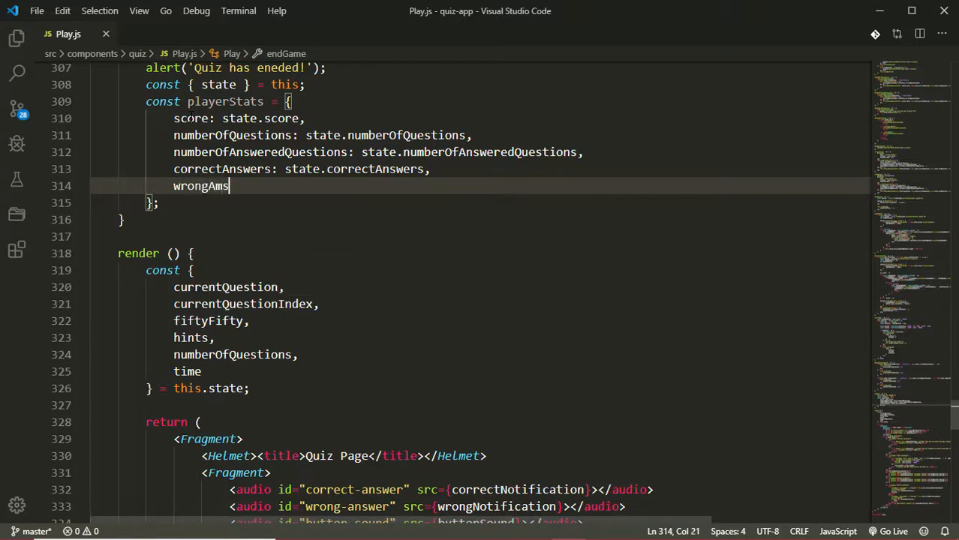
pyautogui.press('Backspace')
pyautogui.write('nsere')
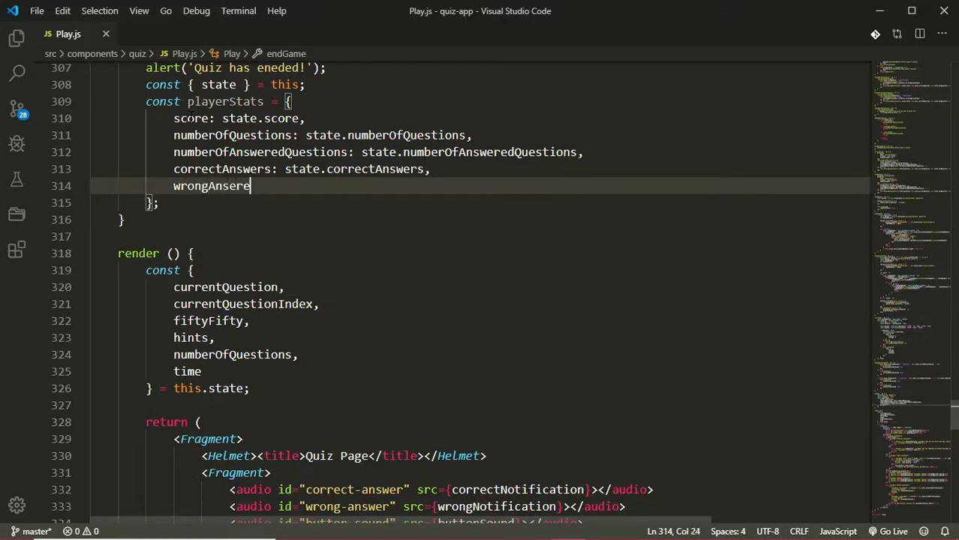
pyautogui.write('s: state.')
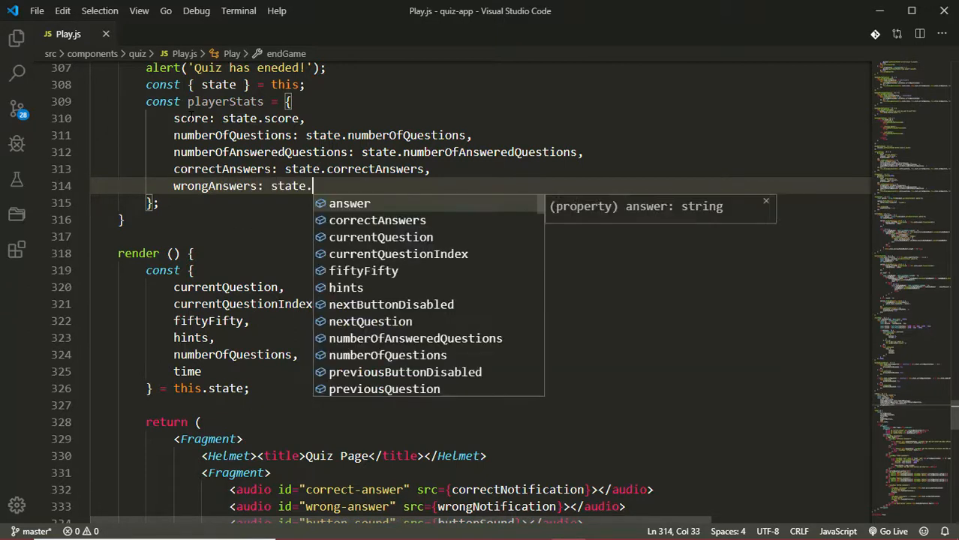
pyautogui.write('wrongAnsw')
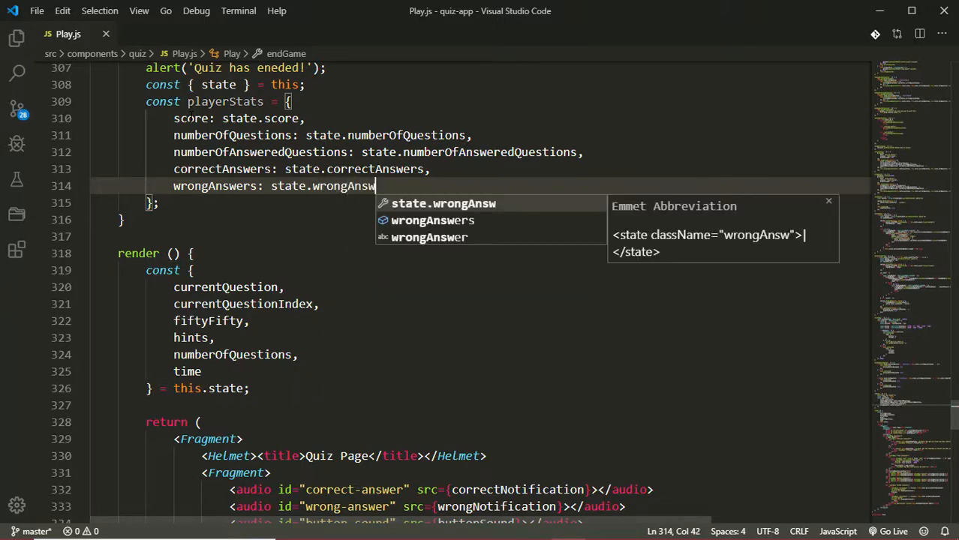
pyautogui.write('ers')
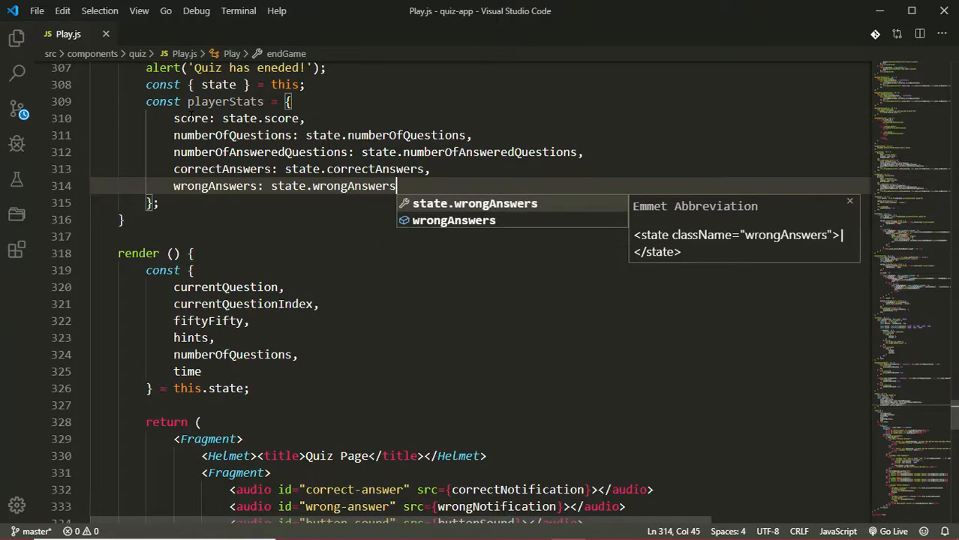
pyautogui.press('Enter')
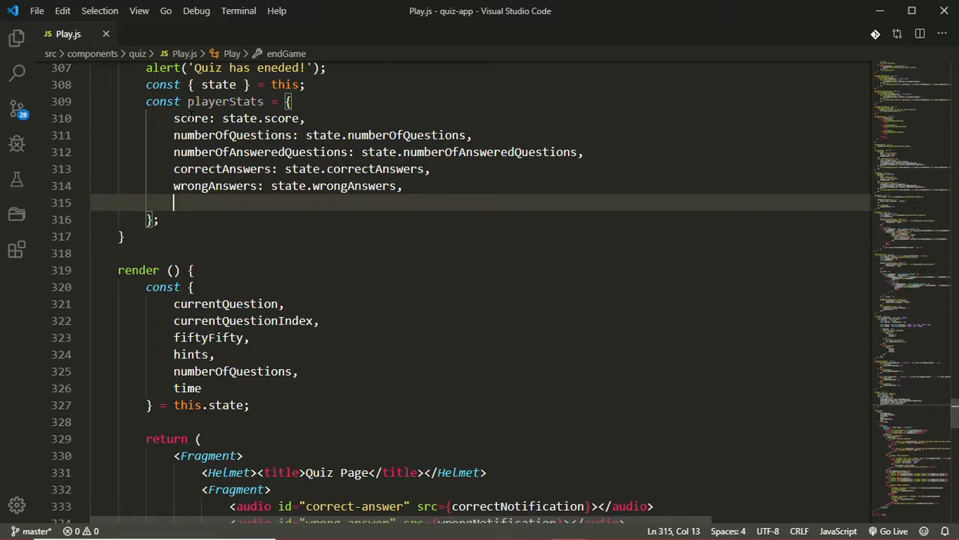
# Step: Add fiftyFiftyUsed as 2 - state.fiftyFifty to playerStats
pyautogui.write('fiftyFiftyUsed')
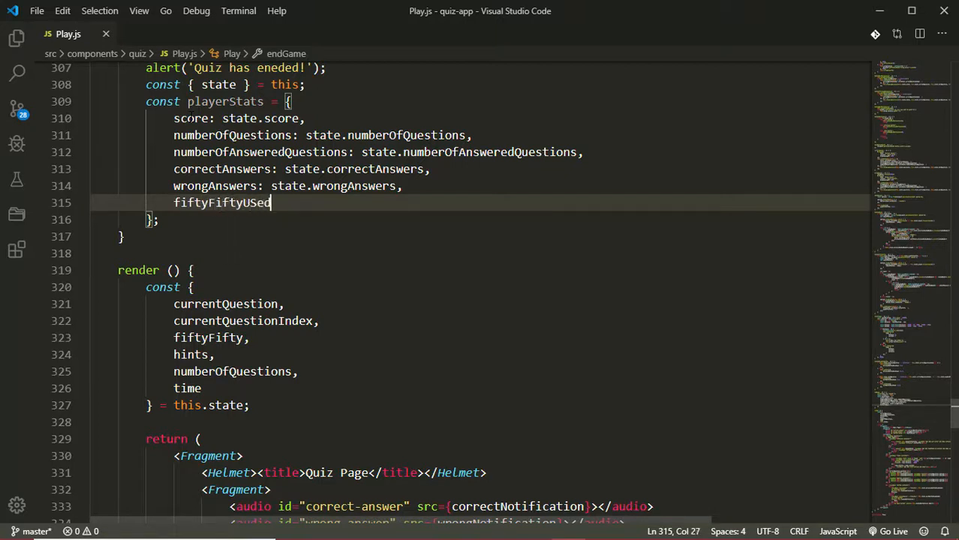
pyautogui.write(':')
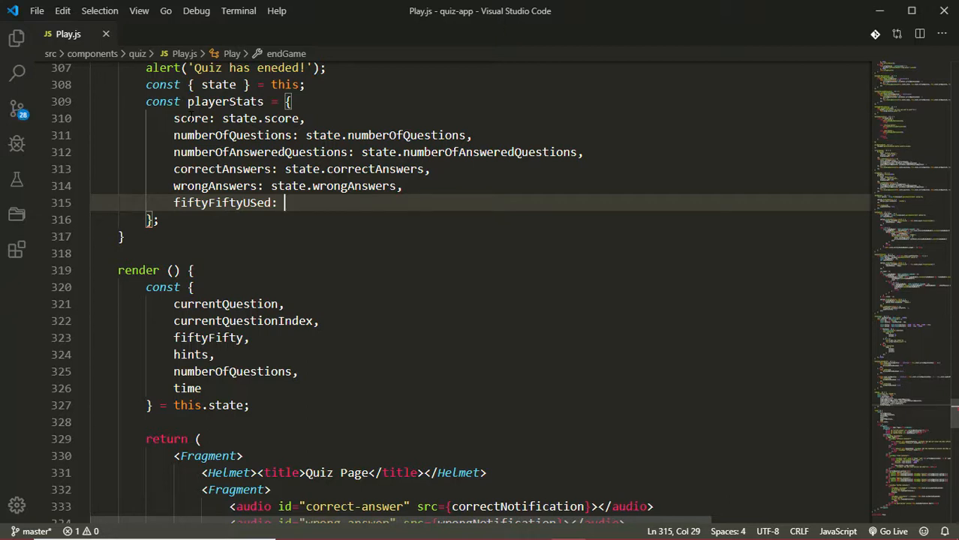
pyautogui.write('2')
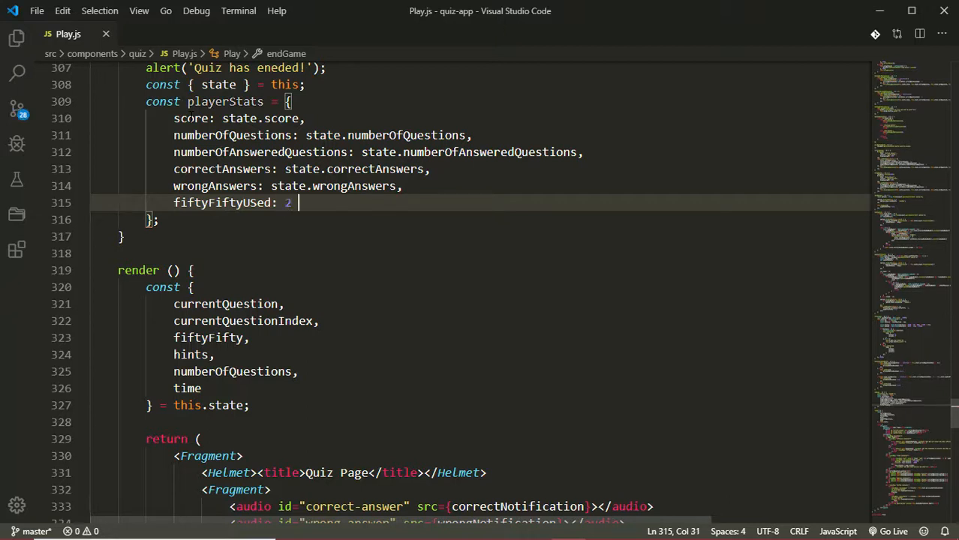
pyautogui.write('- st')
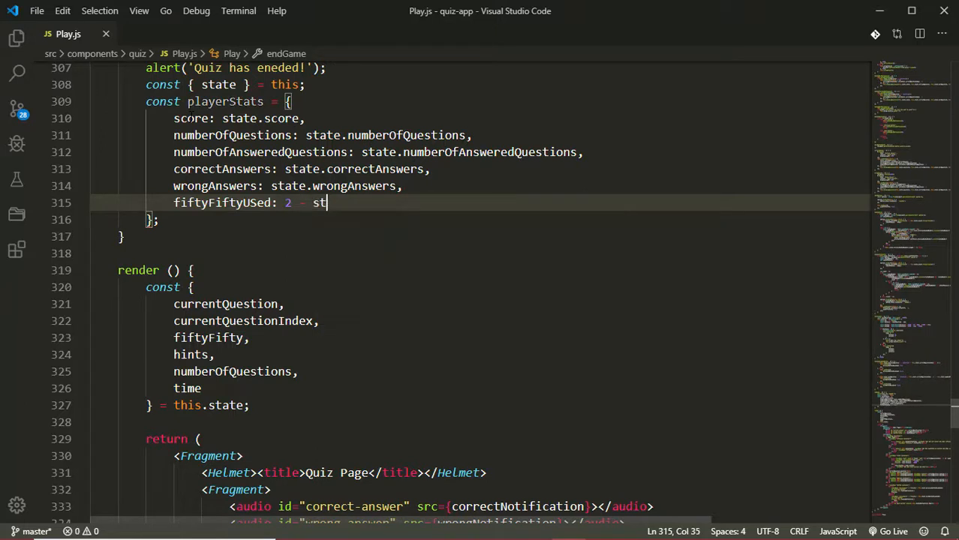
pyautogui.write('ate.fiftyFifty')
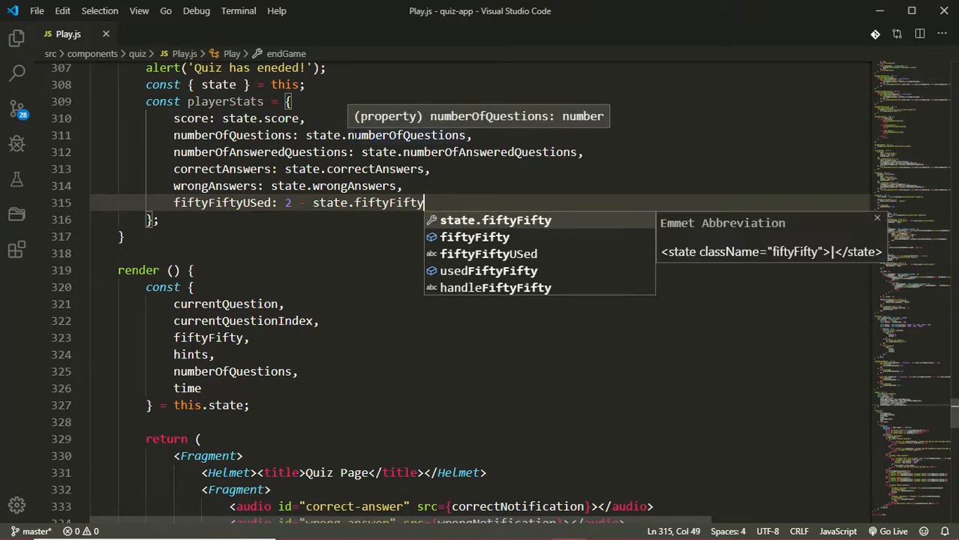
pyautogui.press('Enter')
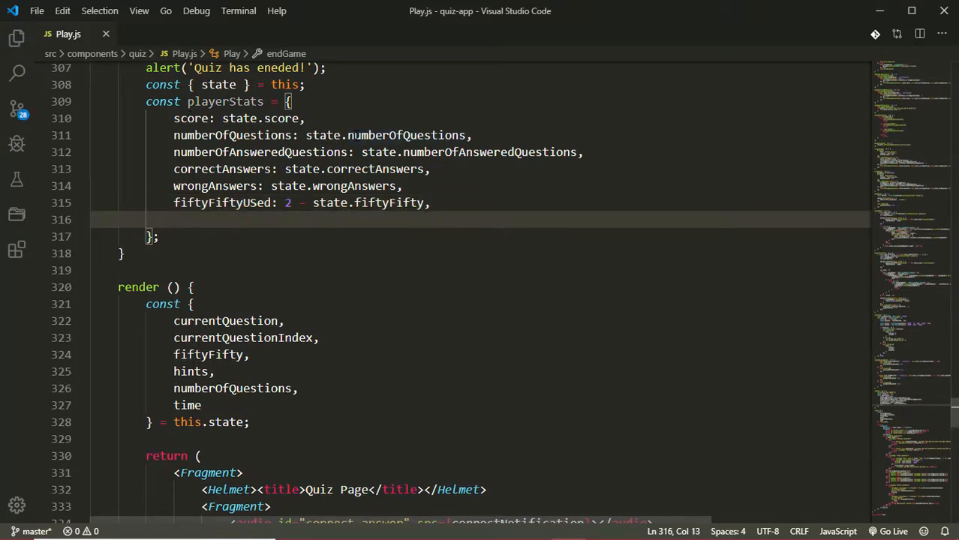
# Step: Add hintsUsed as 5 - state.hints to playerStats
pyautogui.write('hintsUs')
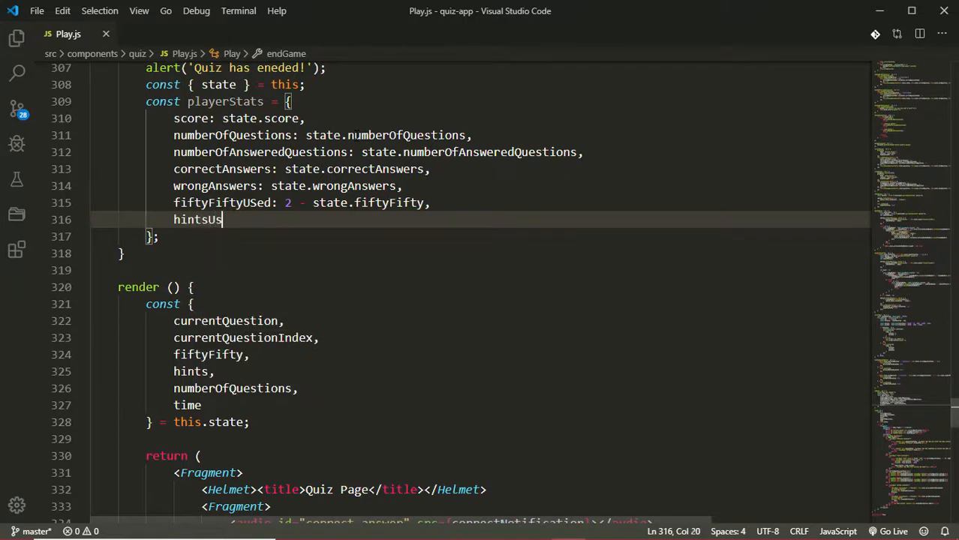
pyautogui.write('ed: 5 - sate')
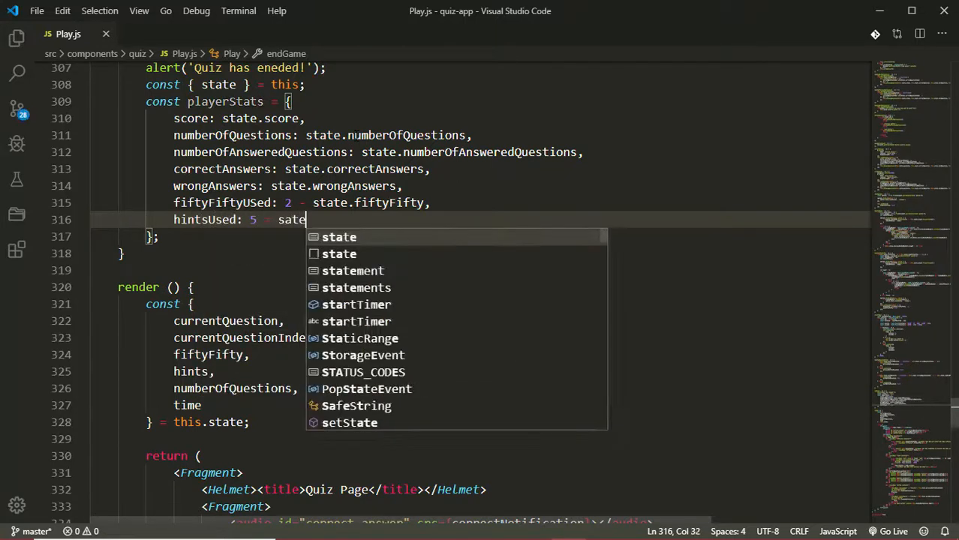
pyautogui.write('t')
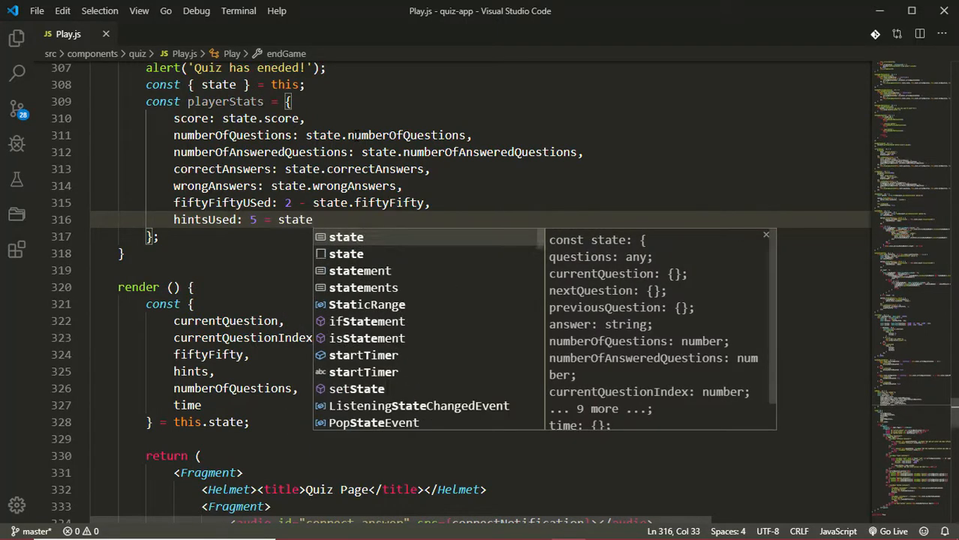
pyautogui.write('.hints')
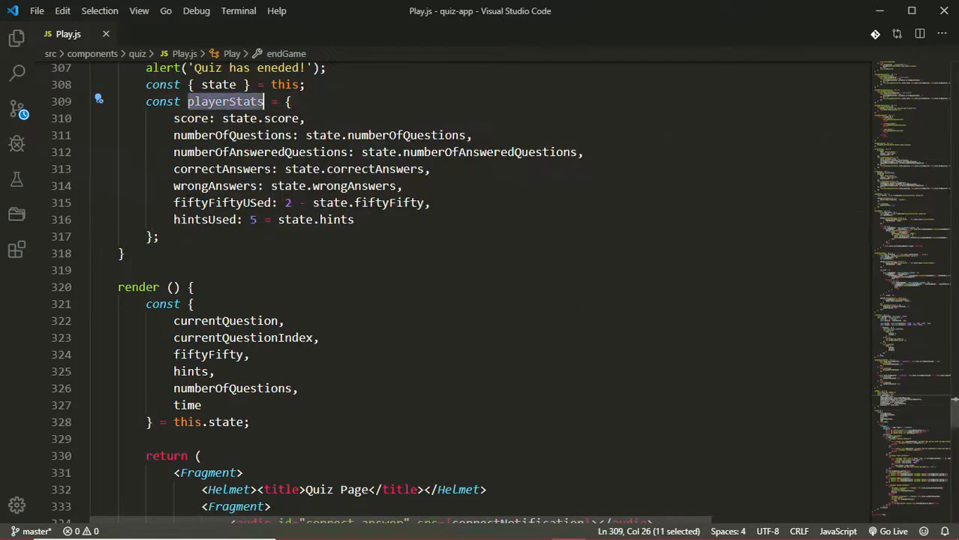
# Step: Log playerStats to the console after the object
pyautogui.click(156, 237)
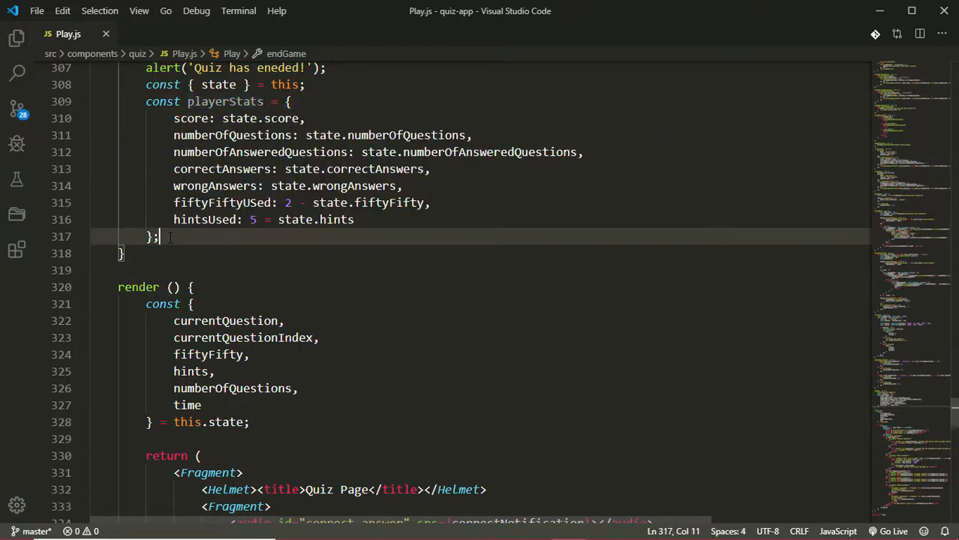
pyautogui.write('console.l')
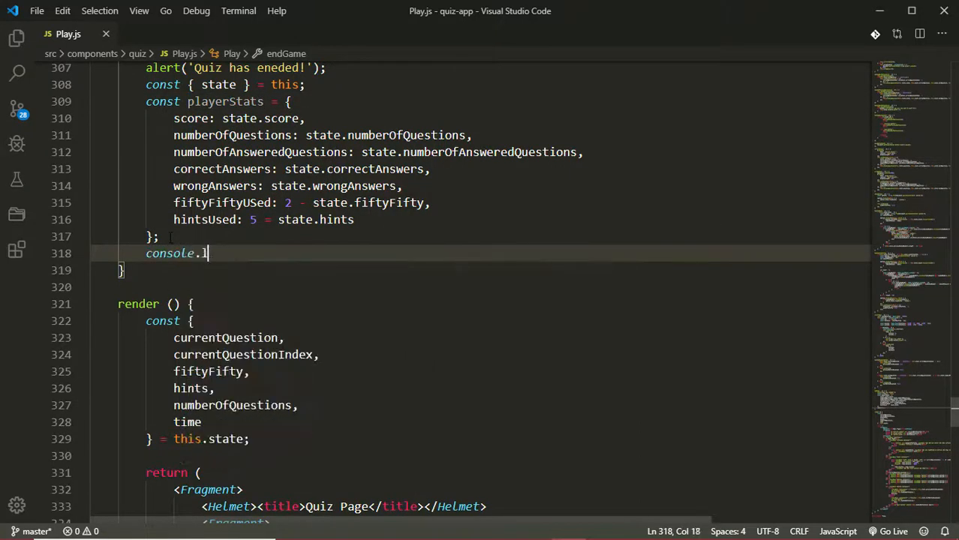
pyautogui.write('log()')
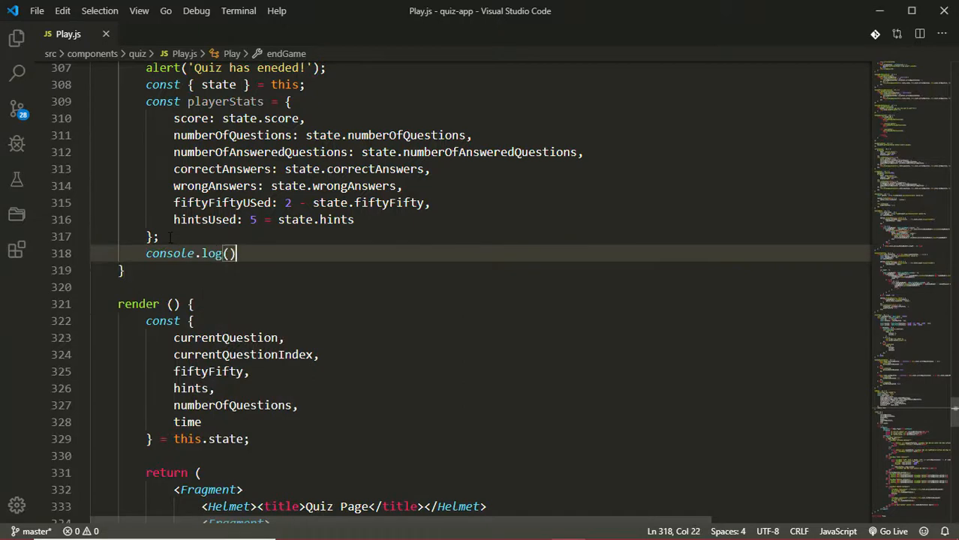
pyautogui.write('playerStats')
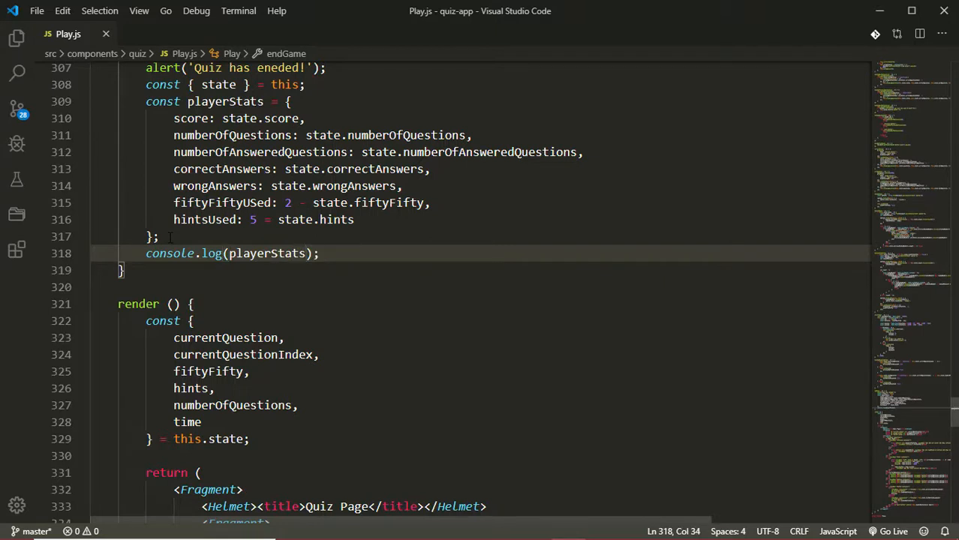
pyautogui.press('Enter')
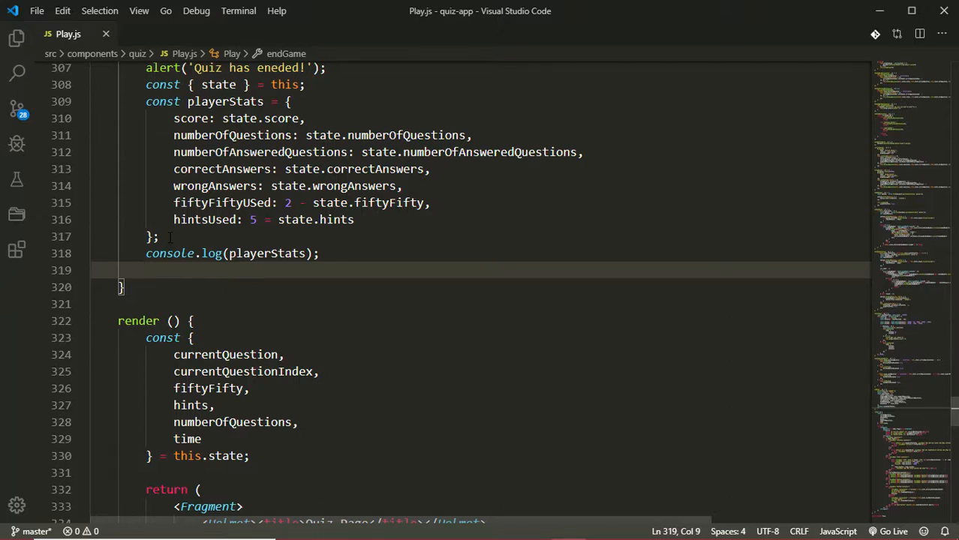
# Step: Add a 1000 ms setTimeout that pushes this.props.history to '/'
pyautogui.write('setTimeout();')
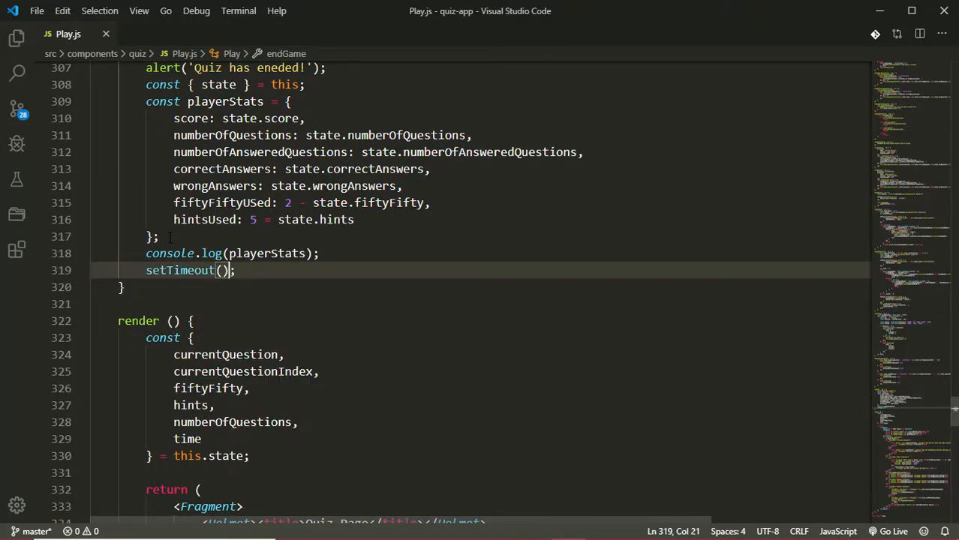
pyautogui.press('Left')
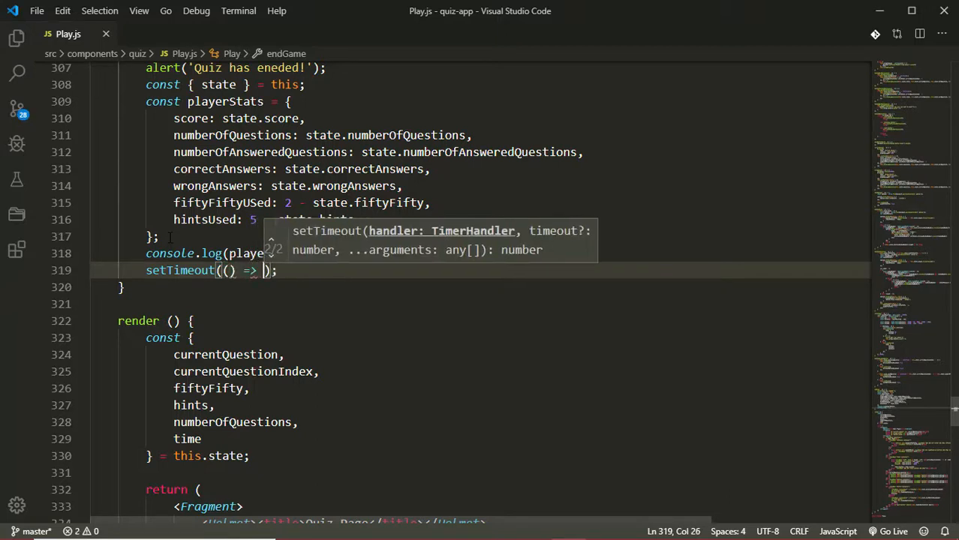
pyautogui.write('{}, 1000')
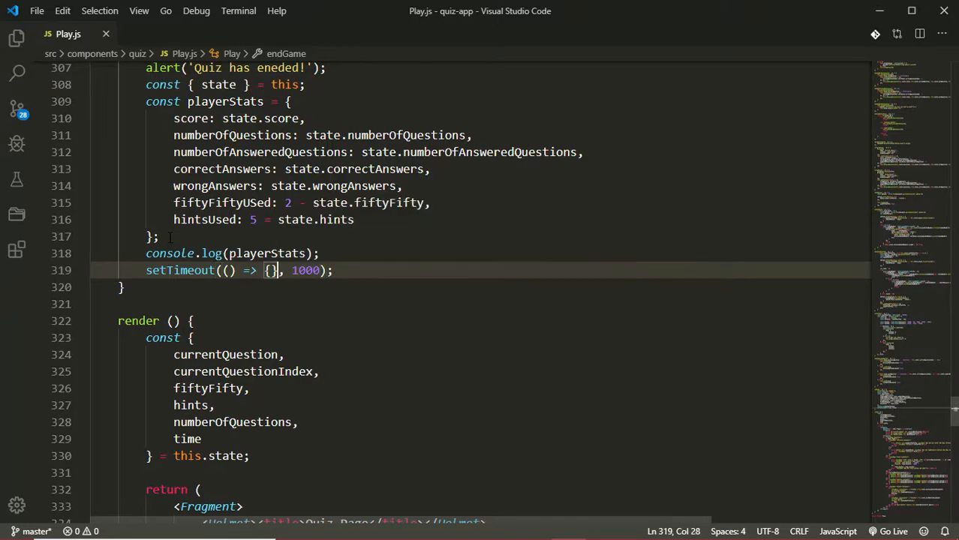
pyautogui.write('this.')
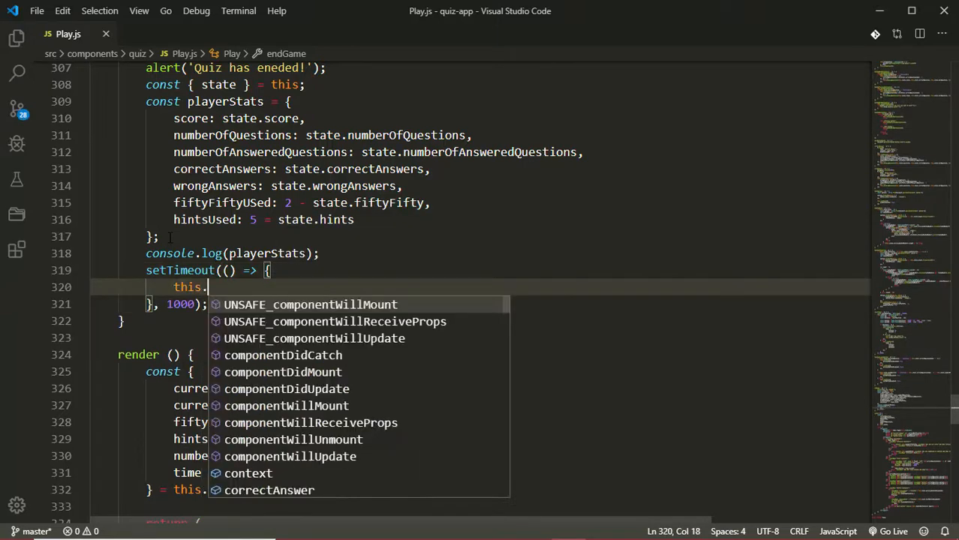
pyautogui.write('props.histor')
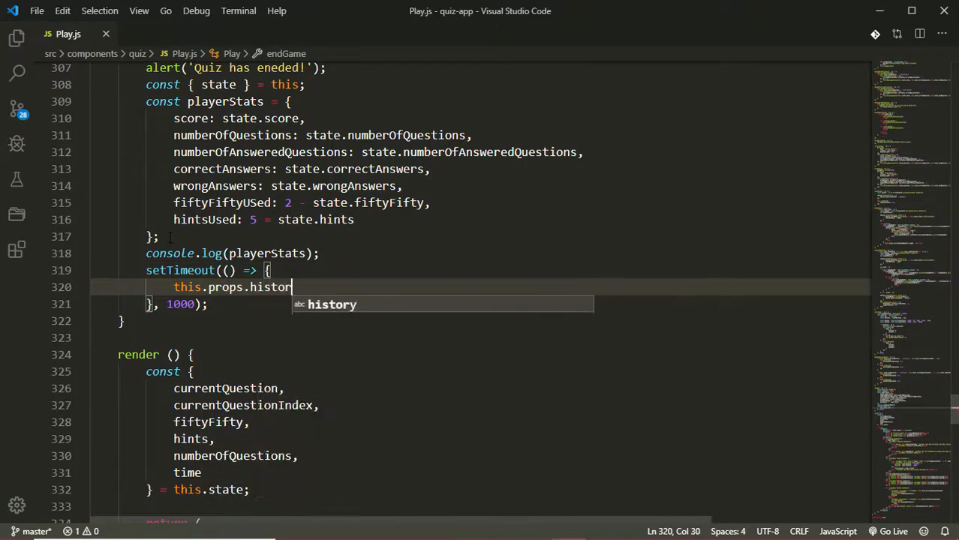
pyautogui.write(".push('');")
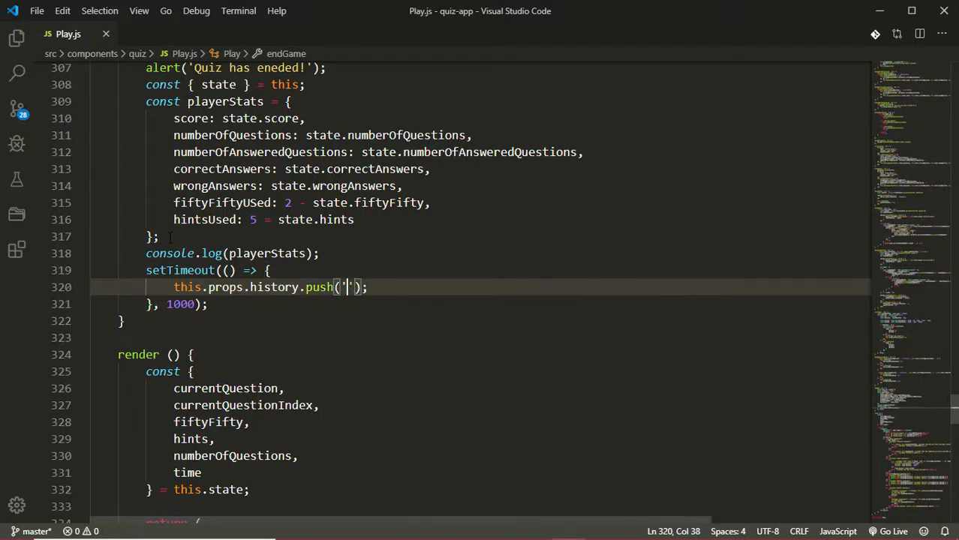
pyautogui.write('/')
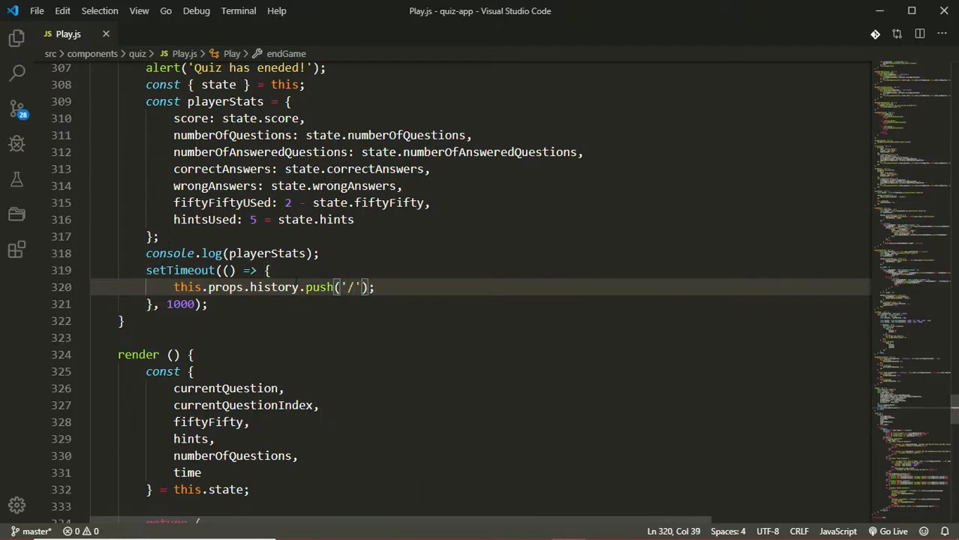
pyautogui.click(123, 322)
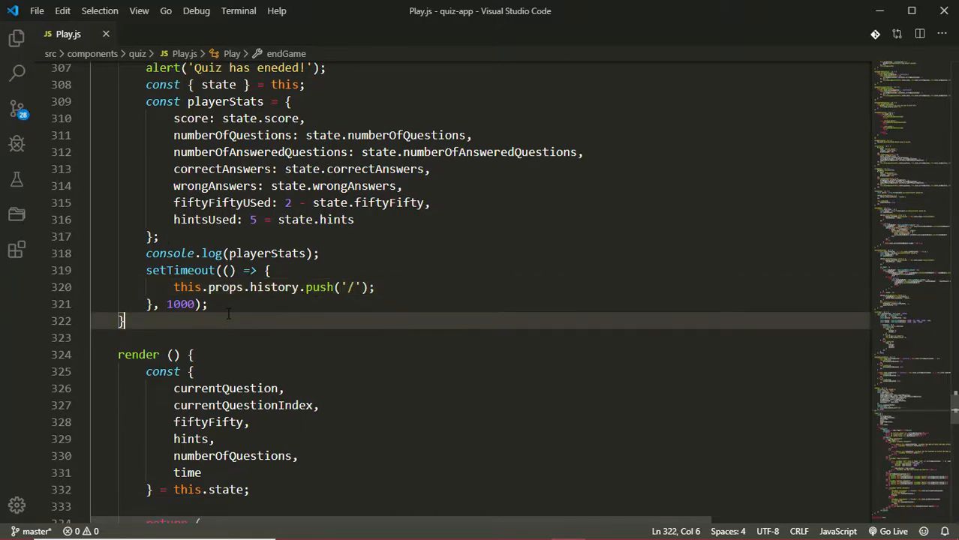
# Step: Replace startTimer's time-up alert and redirect with a this.endGame() call
pyautogui.scroll(3)
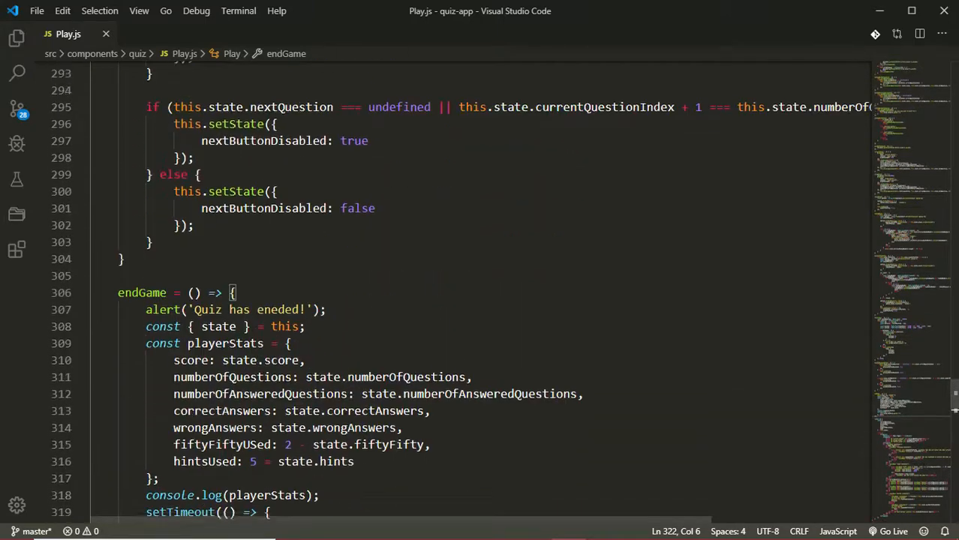
pyautogui.doubleClick(141, 293)
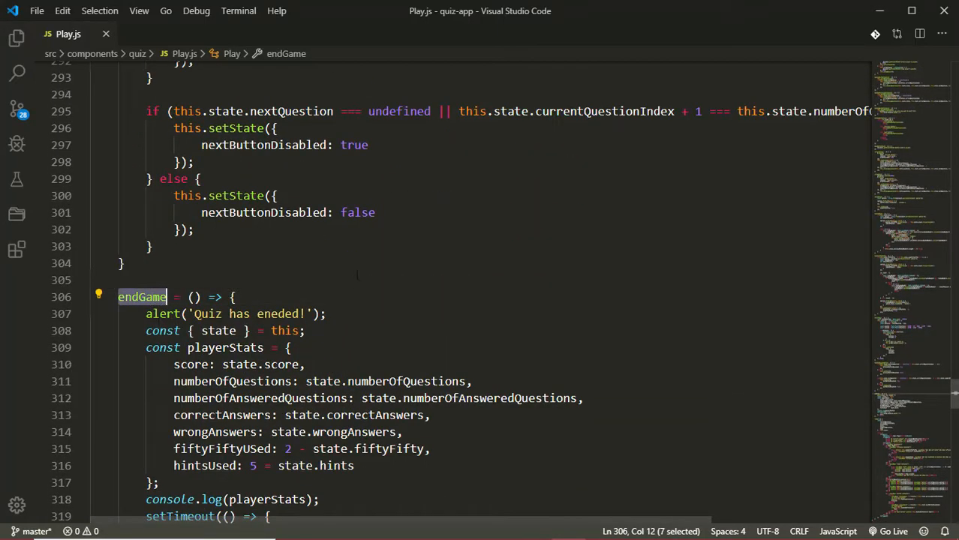
pyautogui.scroll(3)
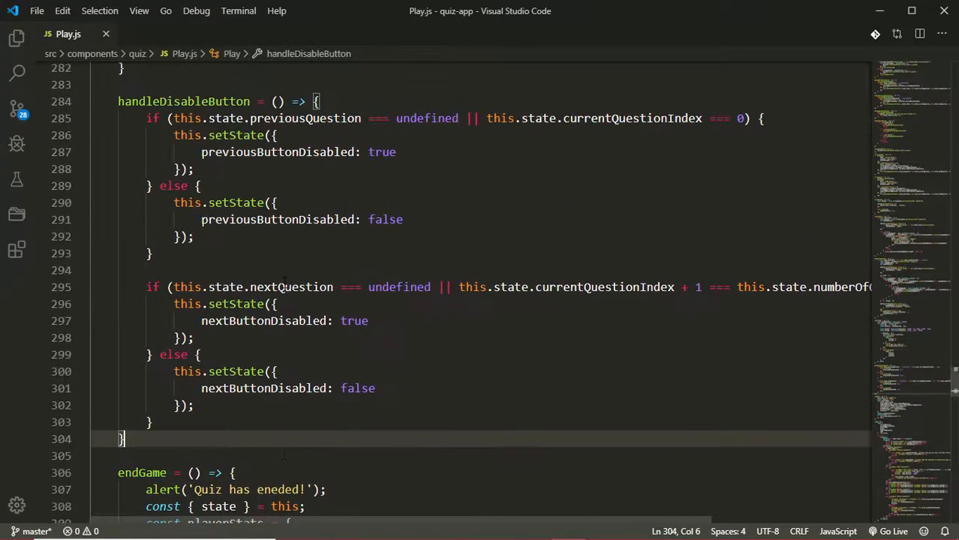
pyautogui.scroll(3)
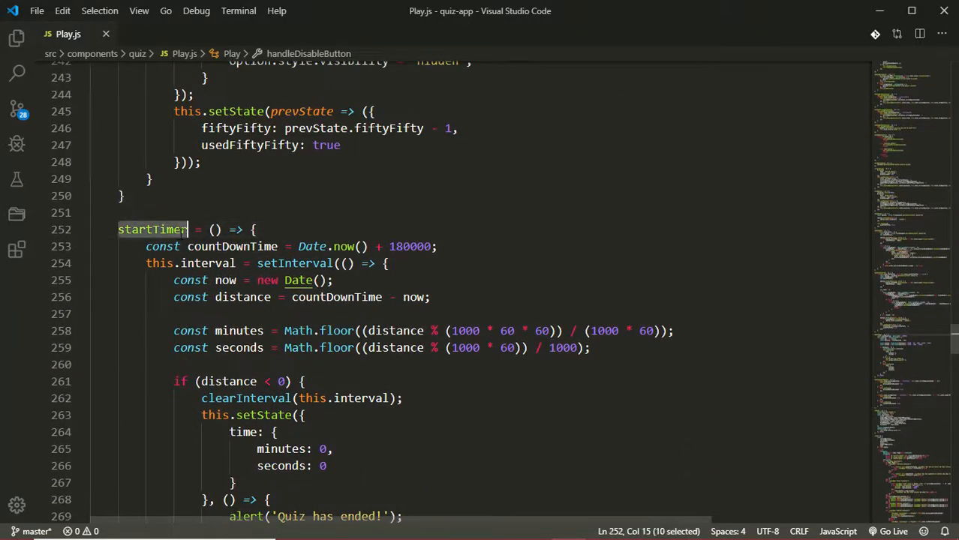
pyautogui.scroll(-3)
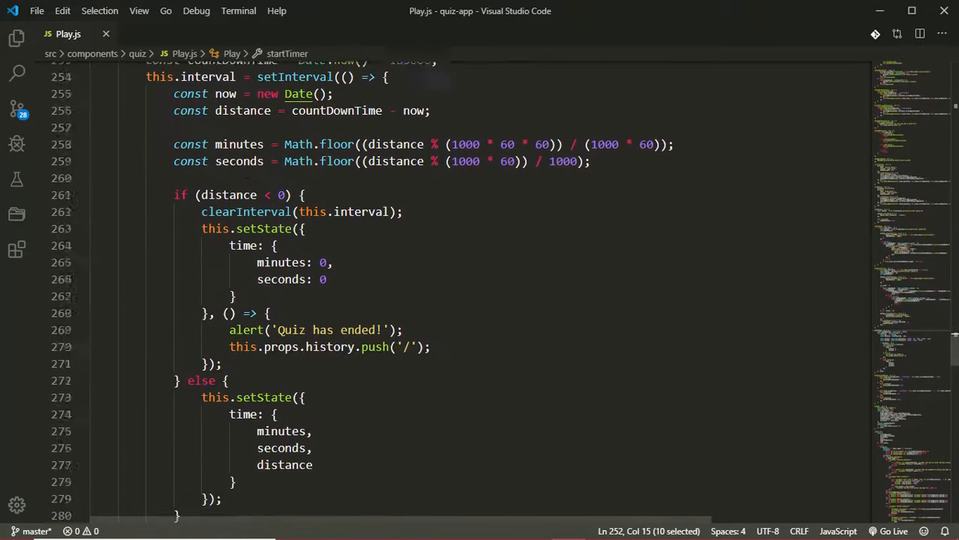
pyautogui.scroll(-3)
pyautogui.write('this')
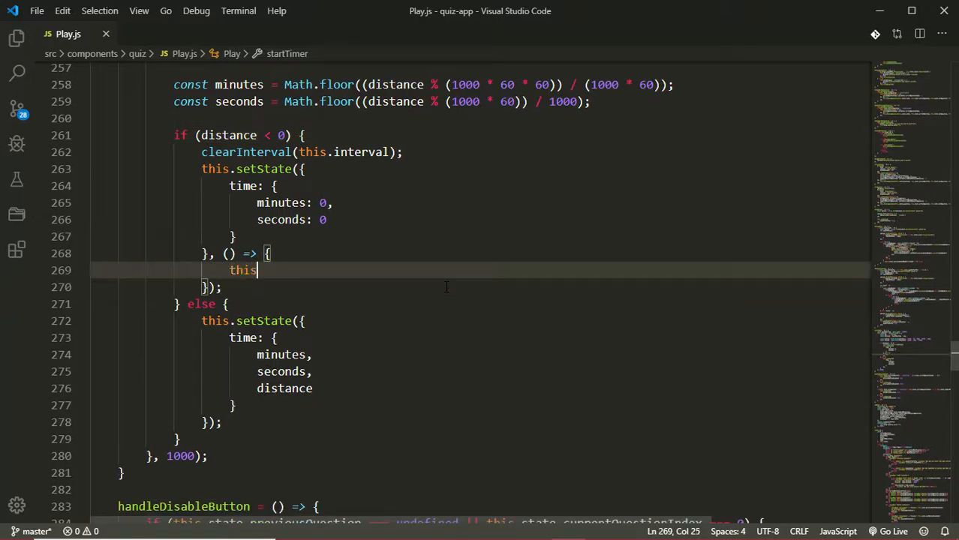
pyautogui.write('.endGame();')
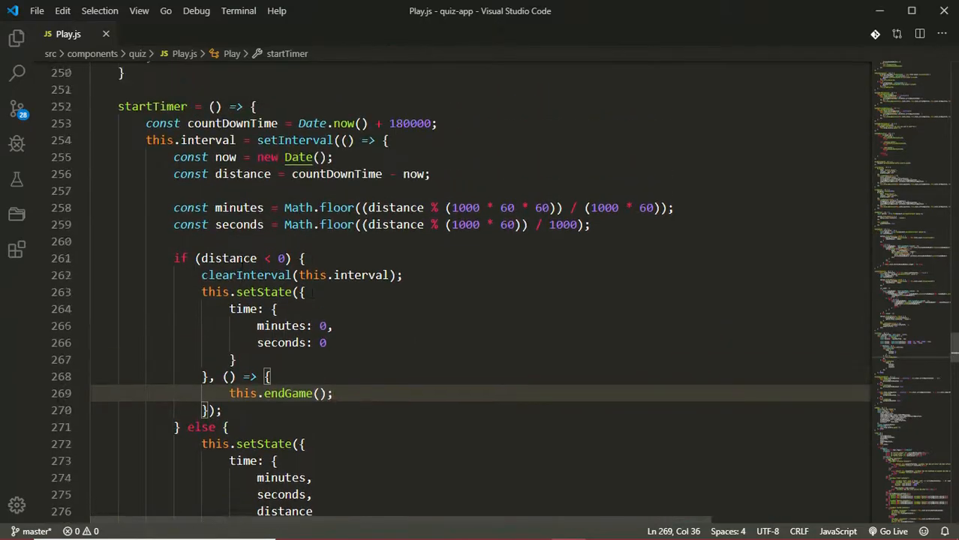
# Step: In wrongAnswer's callback, call this.endGame() when this.state.nextQuestion === undefined
pyautogui.scroll(3)
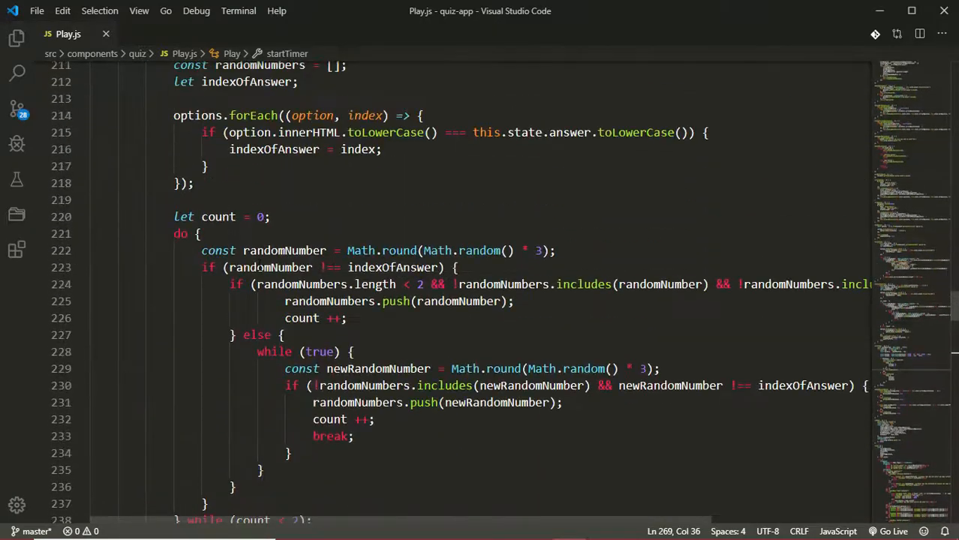
pyautogui.scroll(3)
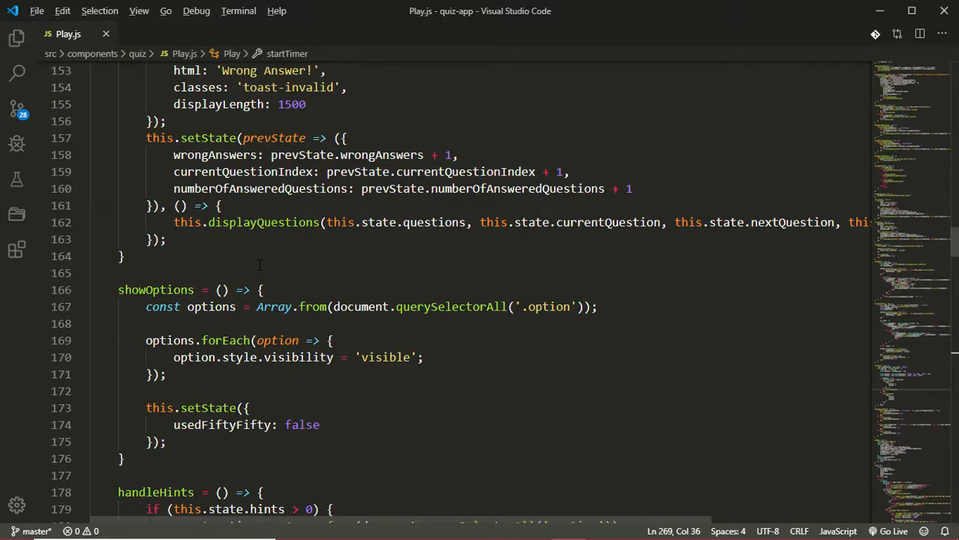
pyautogui.scroll(3)
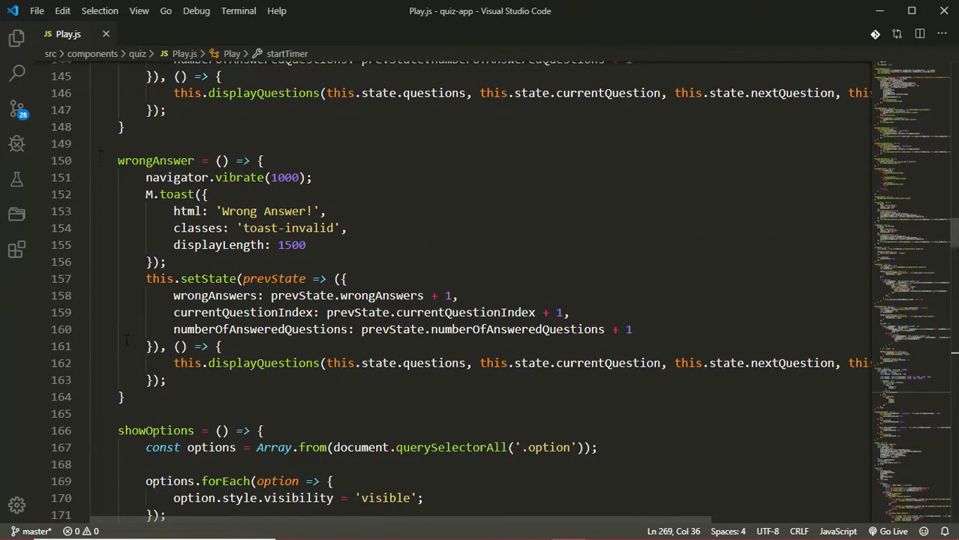
pyautogui.click(195, 364)
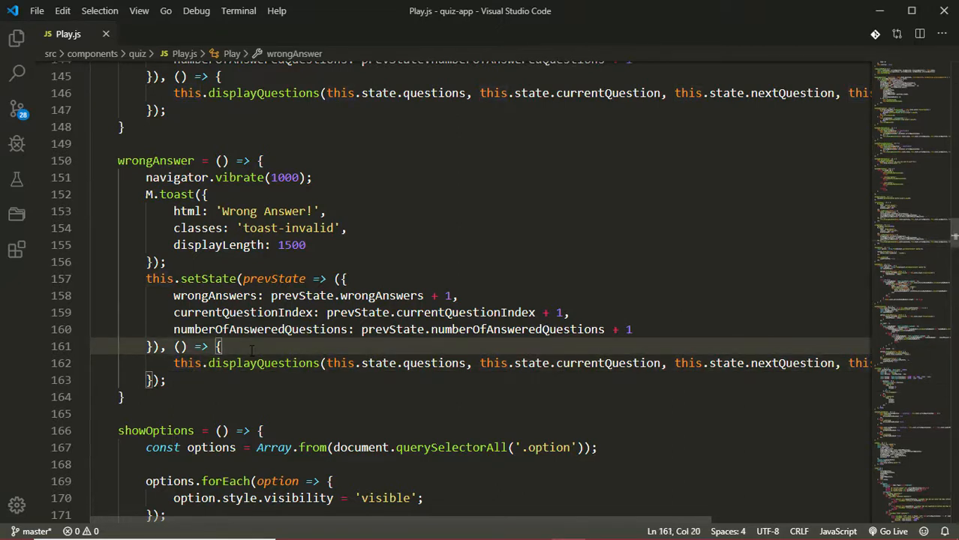
pyautogui.press('Enter')
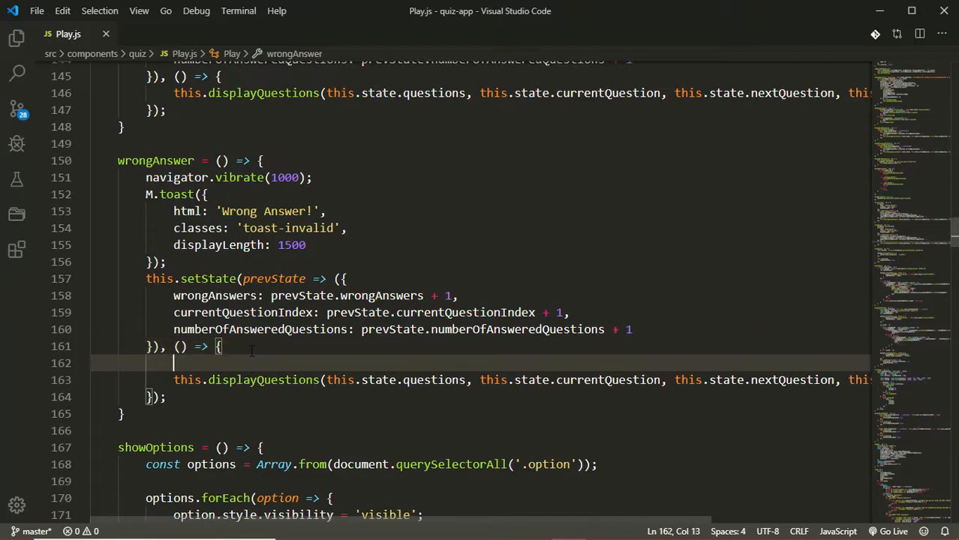
pyautogui.write('if (this')
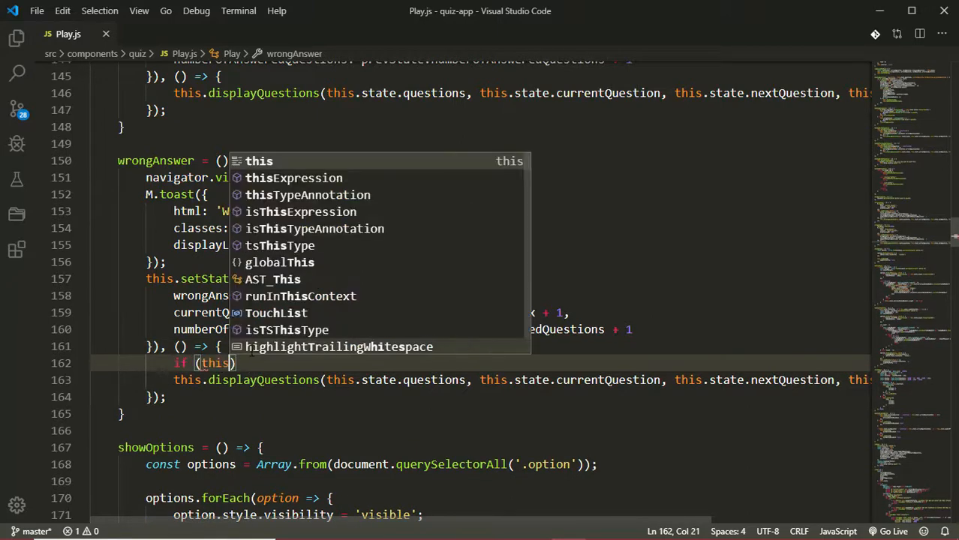
pyautogui.write('.state.nextQuestion ===')
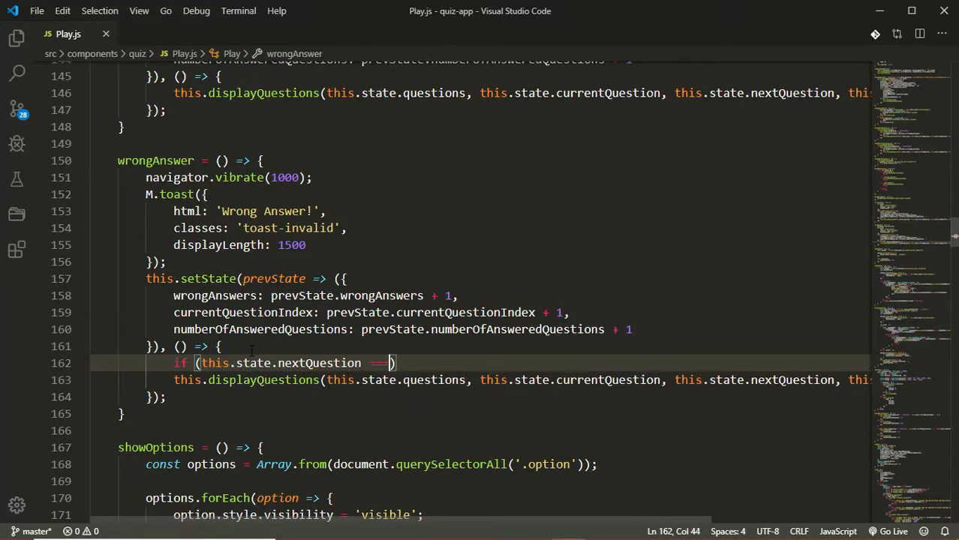
pyautogui.write('undefined')
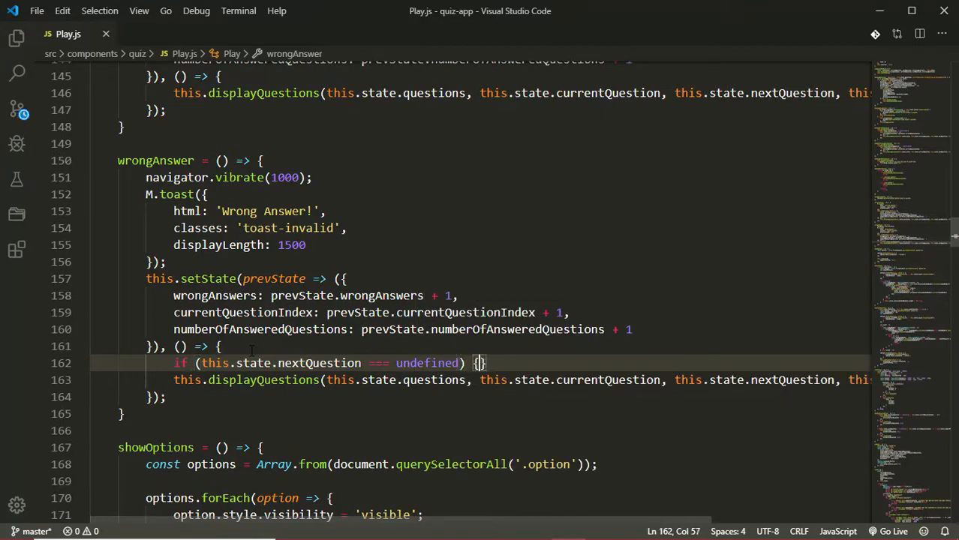
pyautogui.press('Enter')
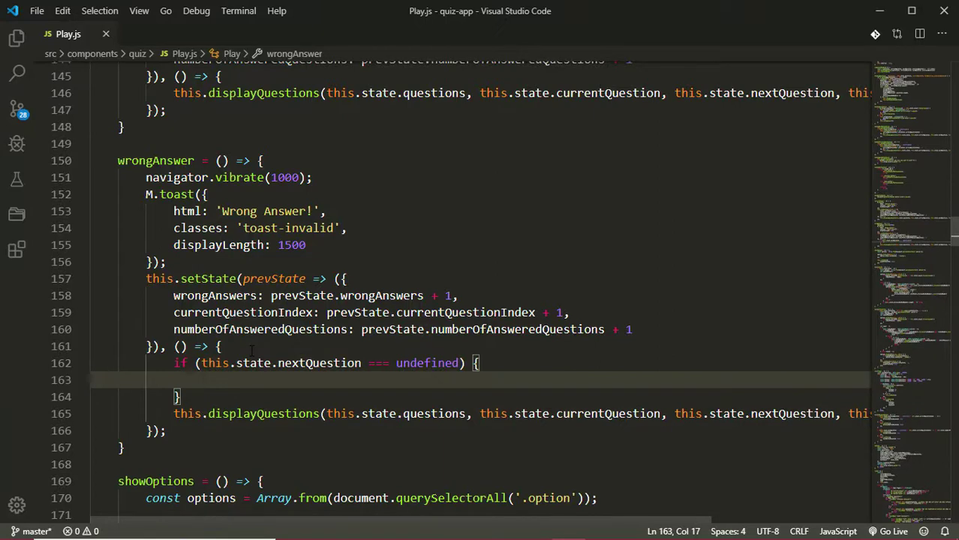
pyautogui.write('this.endGame();')
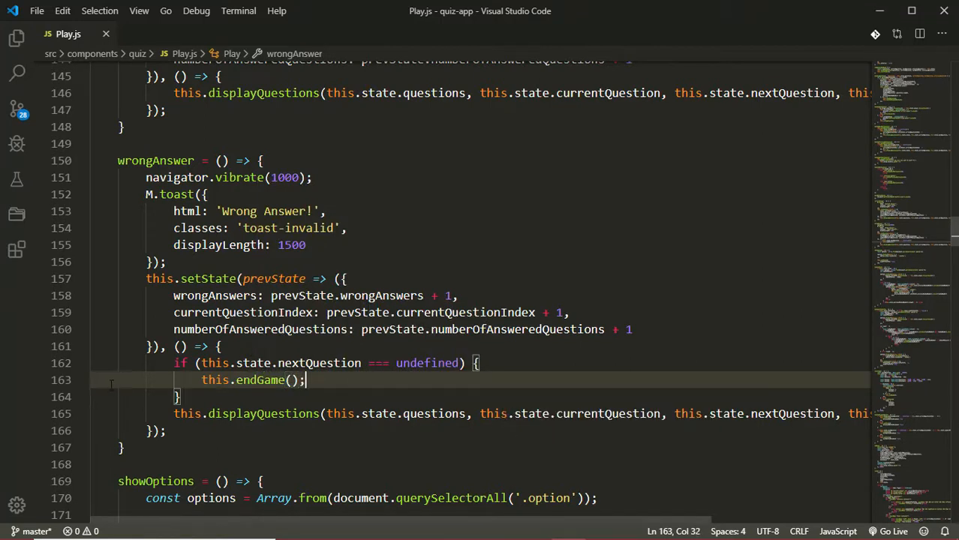
# Step: Add an else branch calling this.displayQuestions with questions, currentQuestion and nextQuestion
pyautogui.click(188, 396)
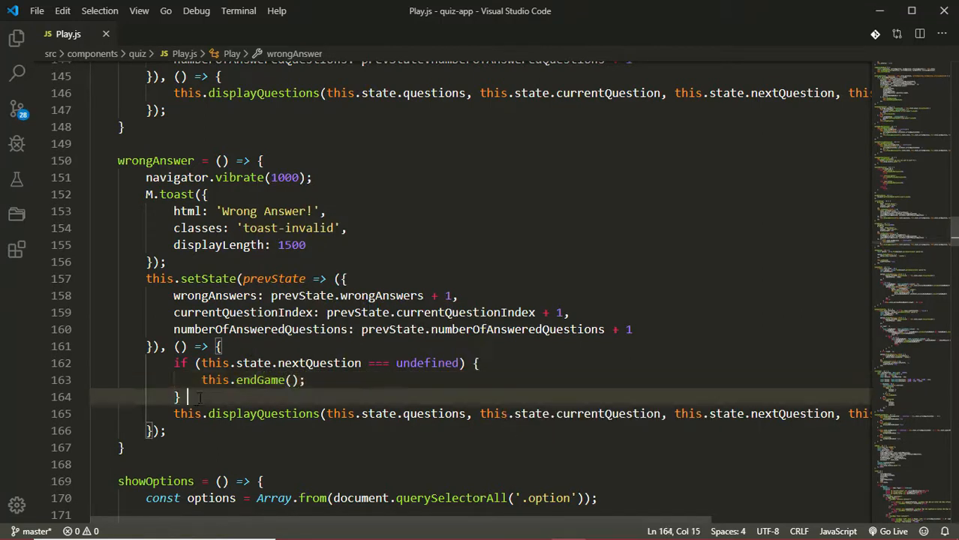
pyautogui.write('else {')
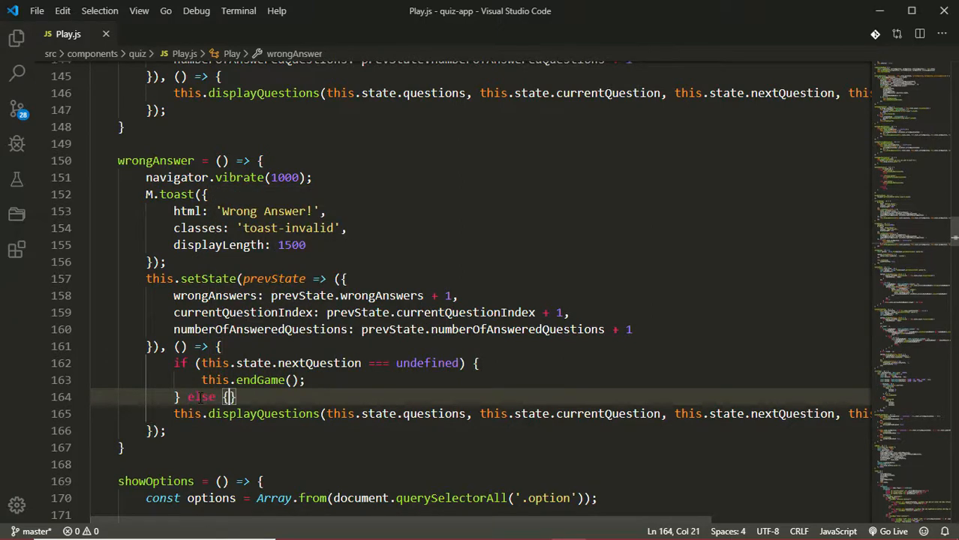
pyautogui.press('Enter')
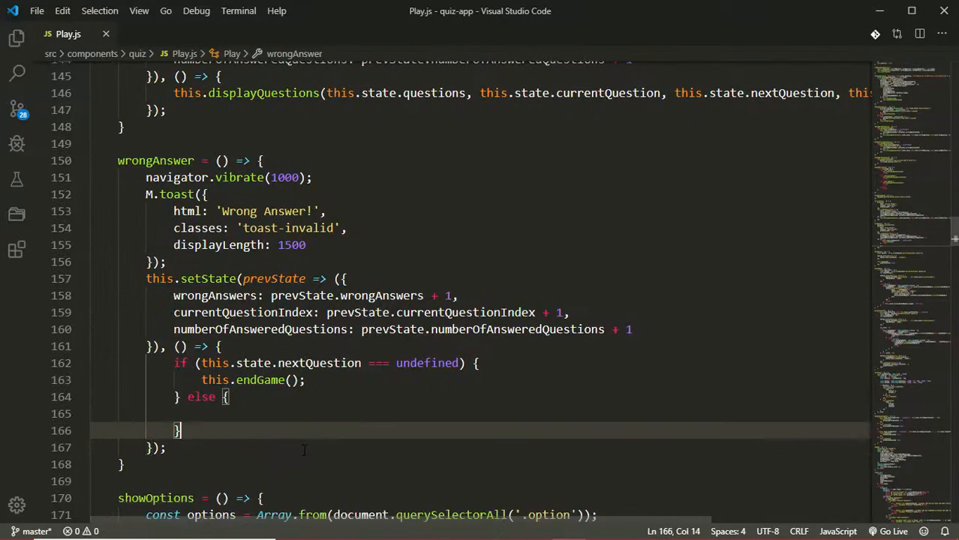
pyautogui.click(202, 414)
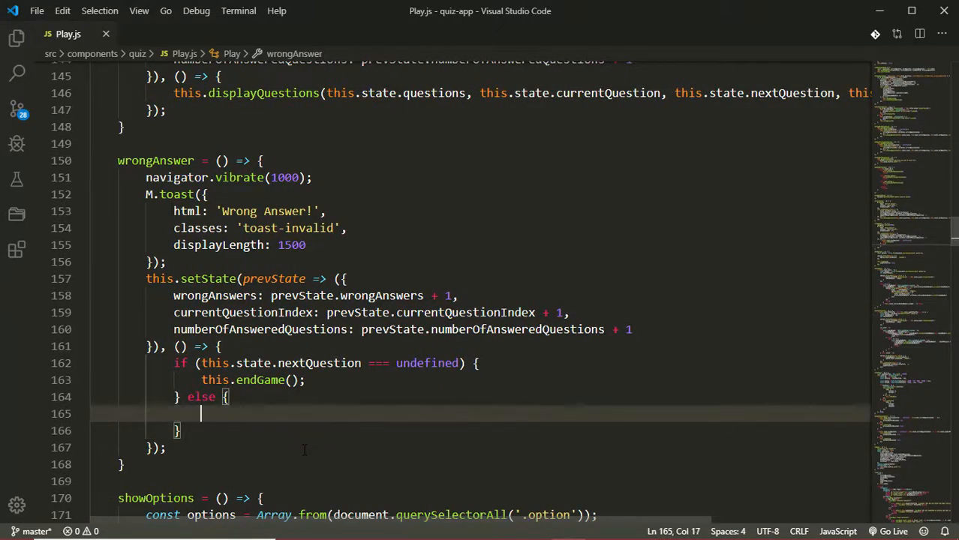
pyautogui.write('this.displayQuestions(this.state.questions, this.state.currentQuestion, this.state.nextQuestion,')
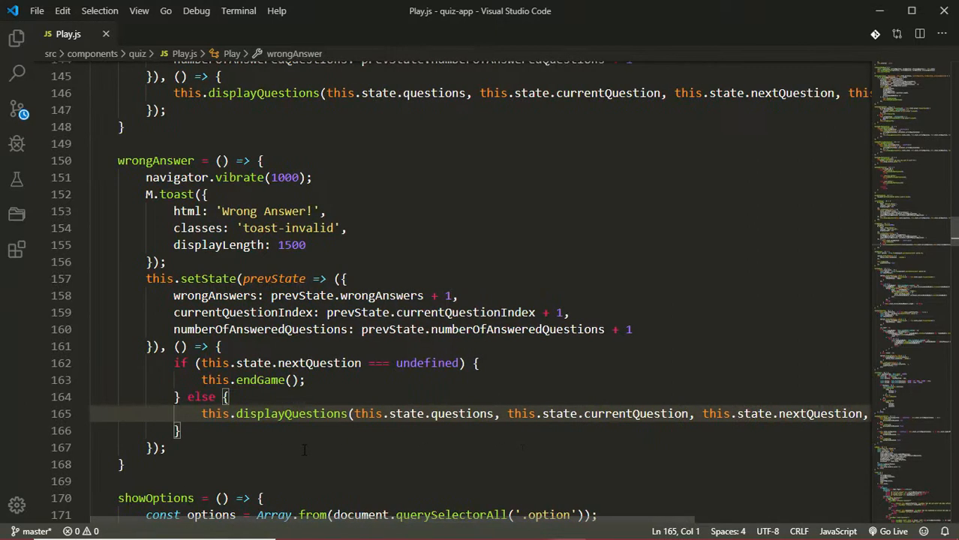
pyautogui.doubleClick(156, 161)
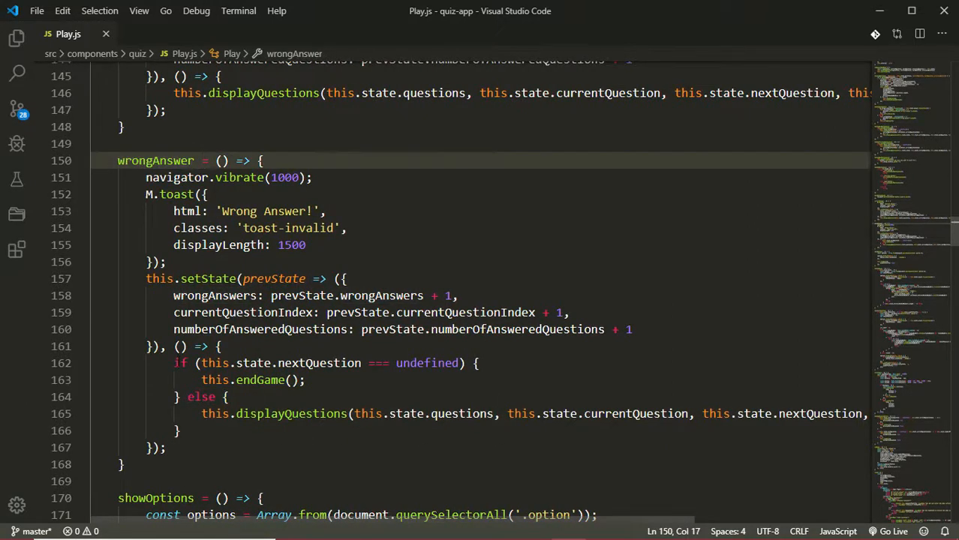
# Step: Select the new if/else block in wrongAnswer to copy it into correctAnswer's callback
pyautogui.moveTo(179, 362); pyautogui.dragTo(180, 429)
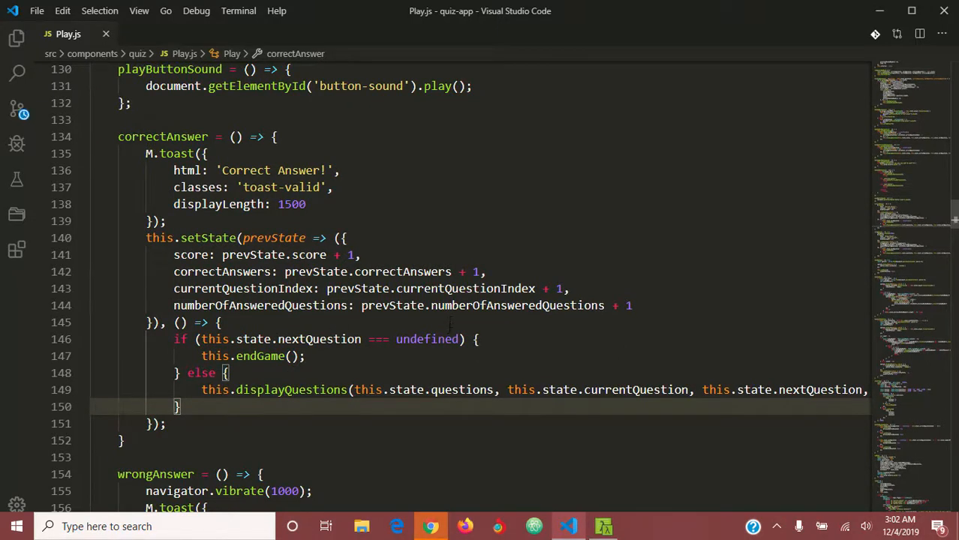
pyautogui.moveTo(375, 271)
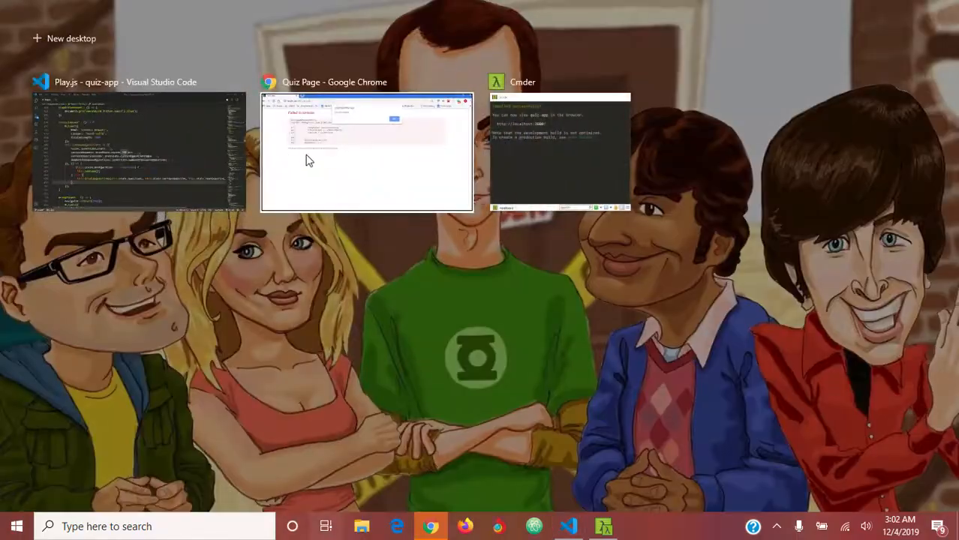
# Step: Dismiss the 'Quiz has ended!' alert, reload localhost:3000 to see the Play.js parsing error, return to the editor
pyautogui.click(367, 151)
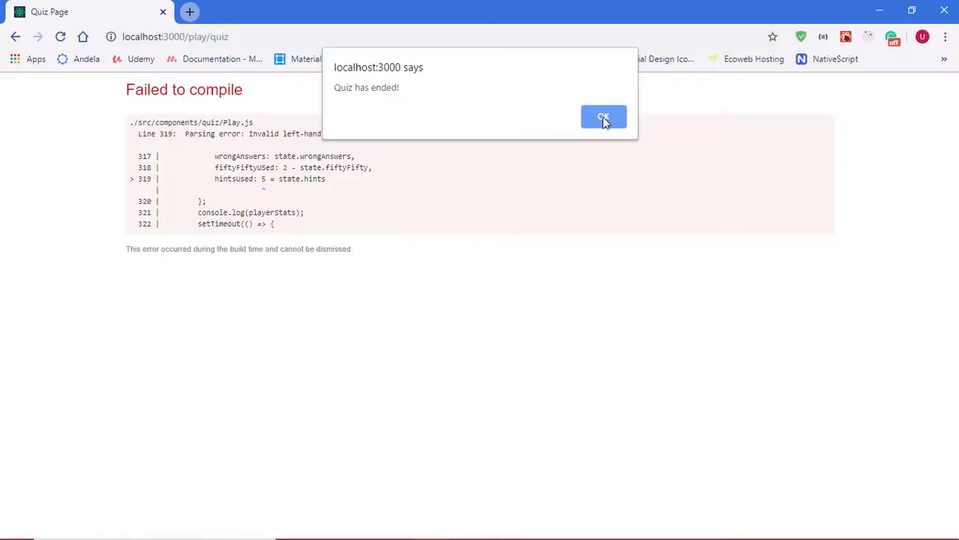
pyautogui.click(603, 117)
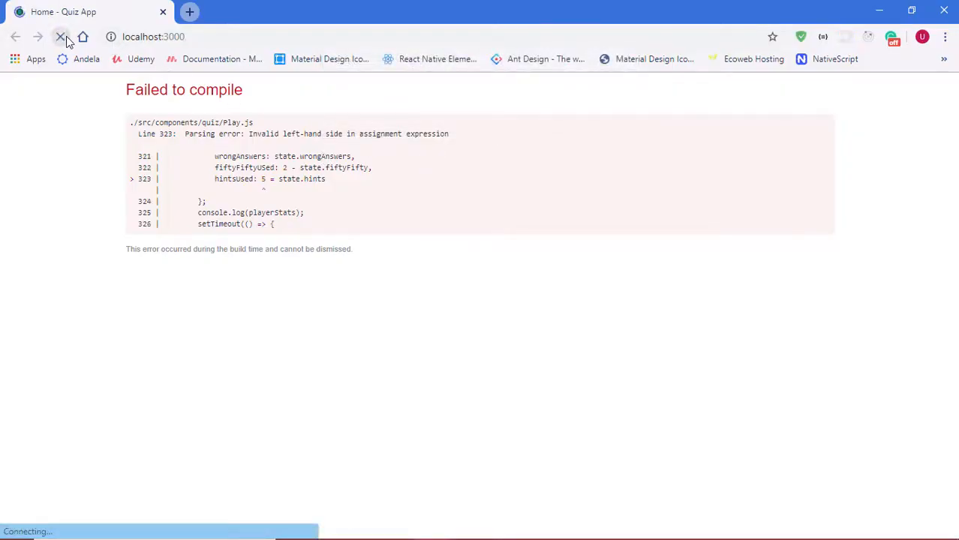
pyautogui.click(60, 36)
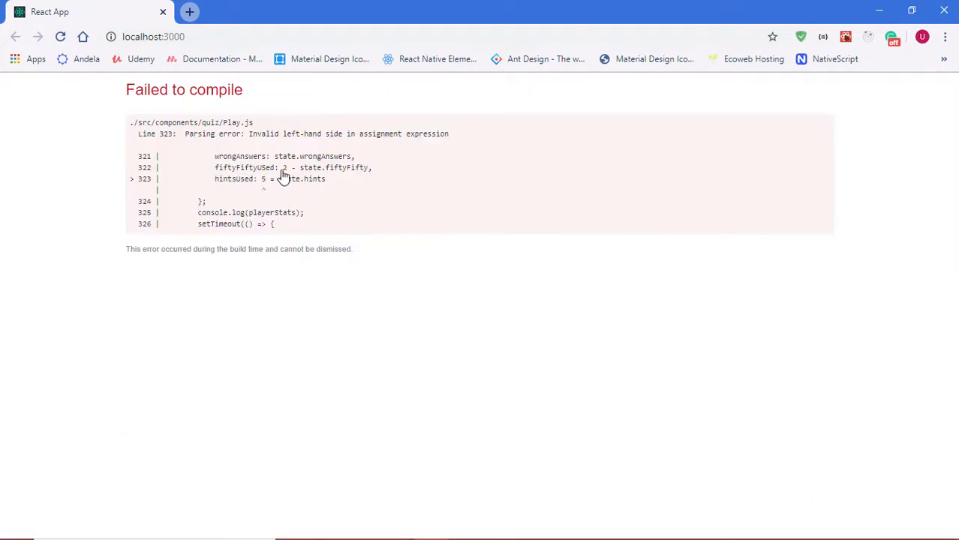
pyautogui.moveTo(144, 186)
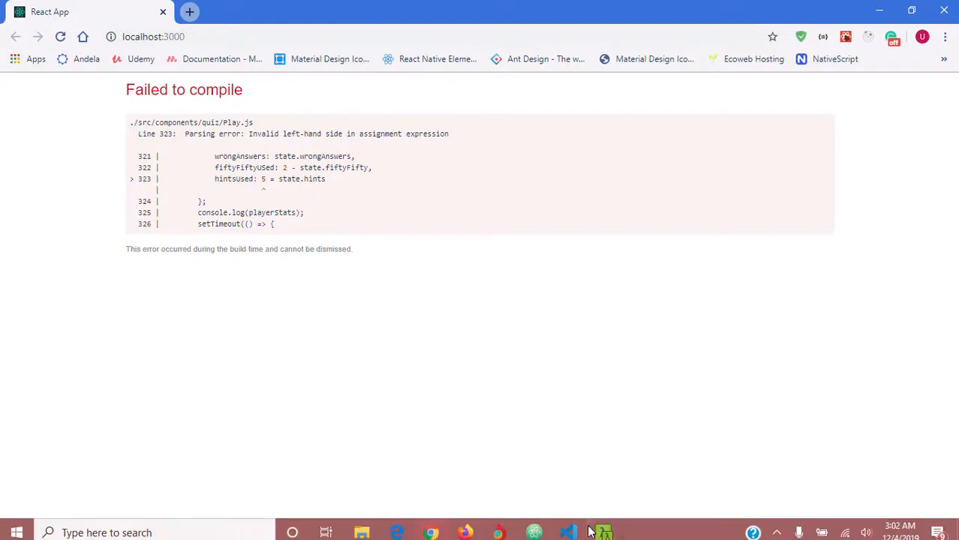
pyautogui.click(602, 533)
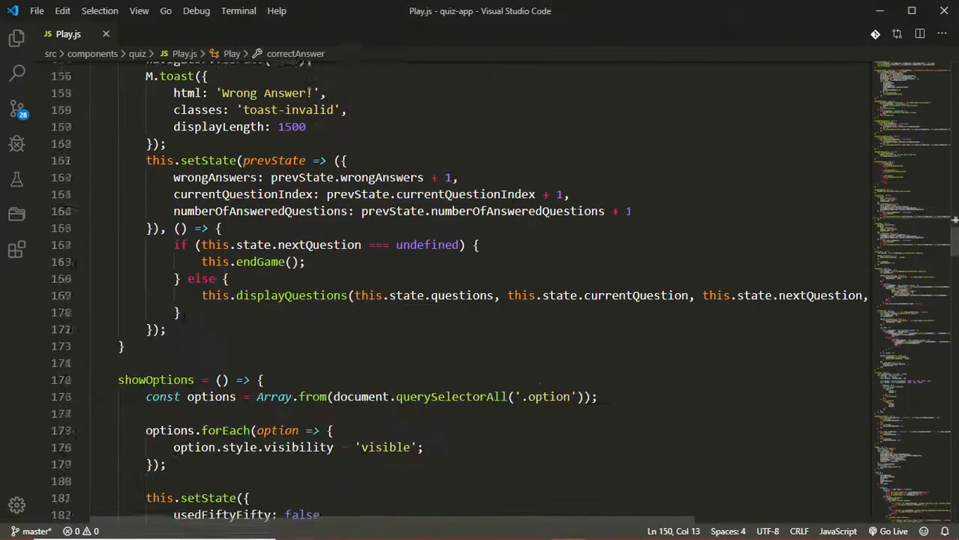
# Step: Change hintsUsed in endGame to 5 - state.hints and save Play.js
pyautogui.scroll(-3)
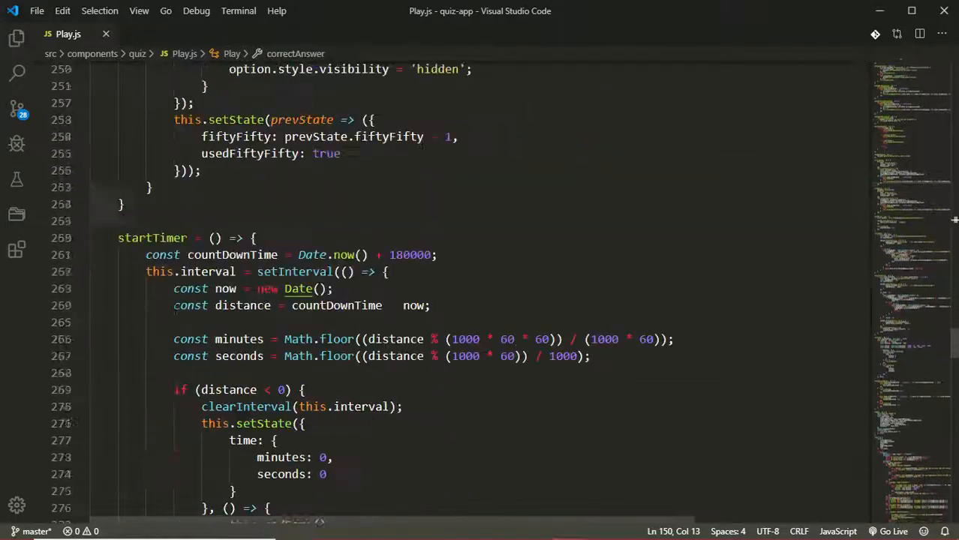
pyautogui.scroll(-3)
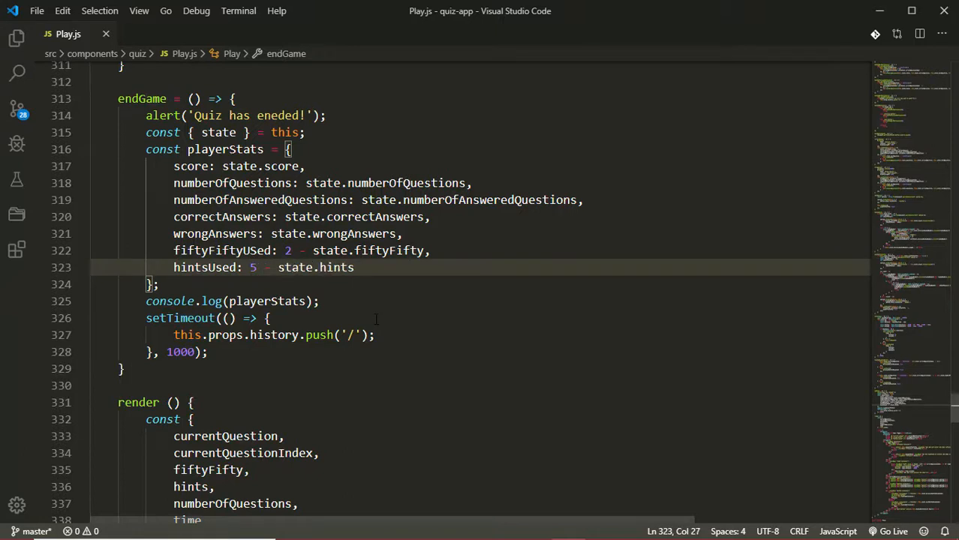
pyautogui.press('Super+Tab')
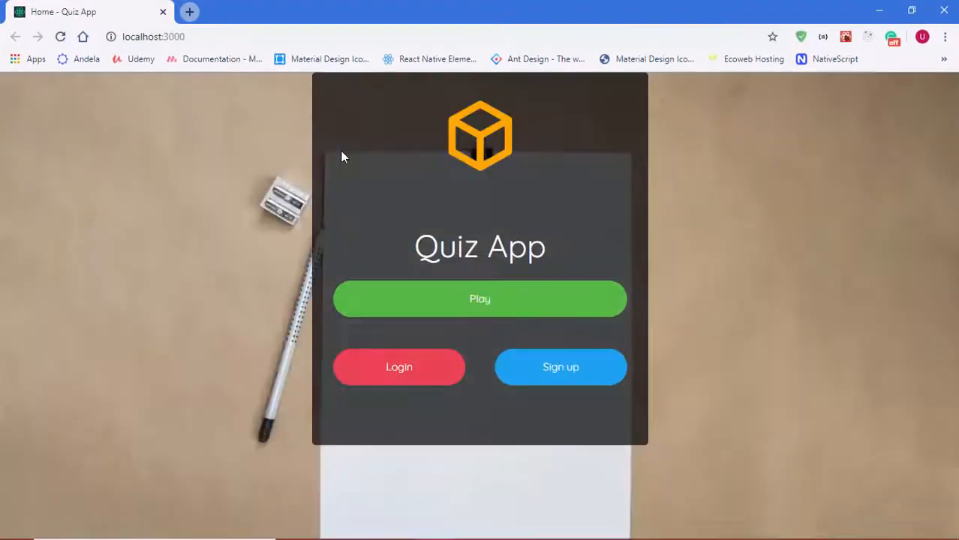
# Step: Start a new quiz and accept the instructions to begin
pyautogui.click(480, 299)
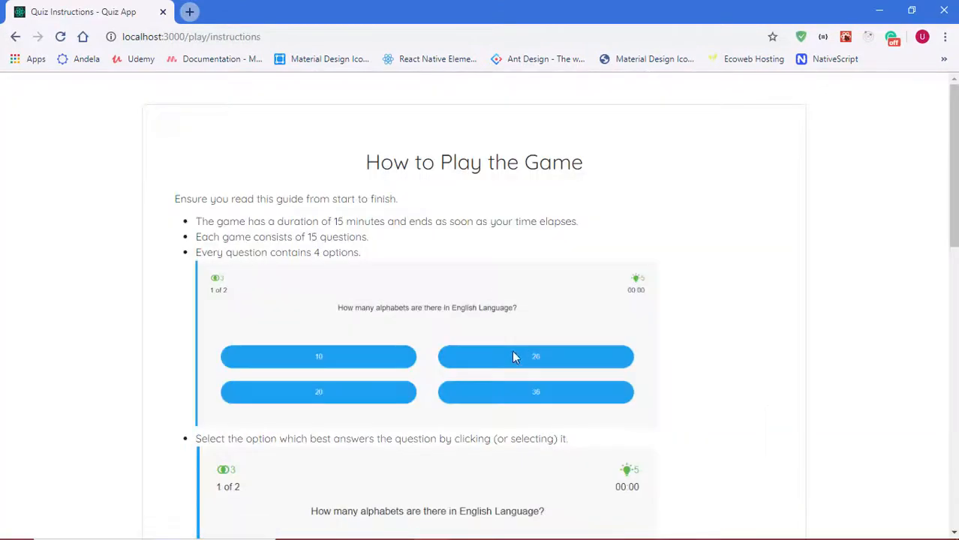
pyautogui.scroll(-3)
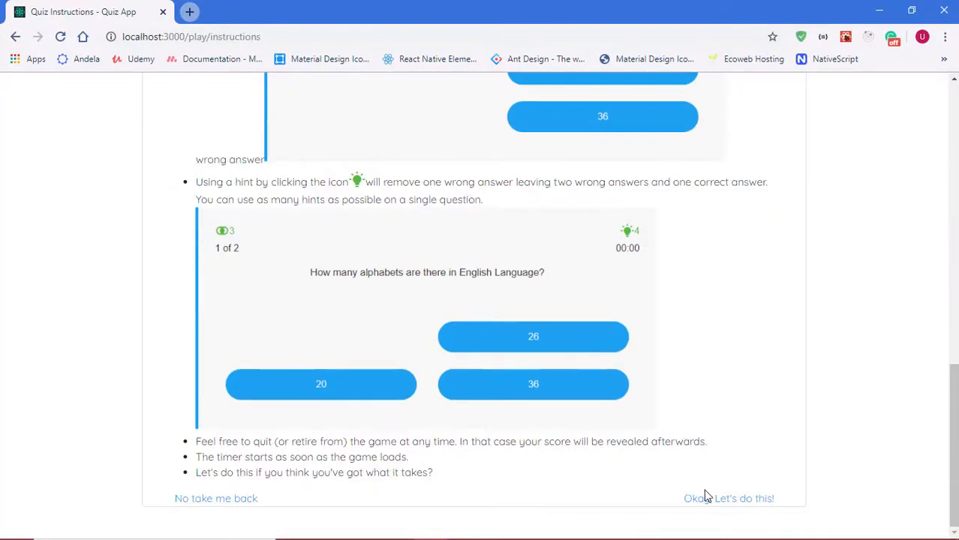
pyautogui.click(729, 499)
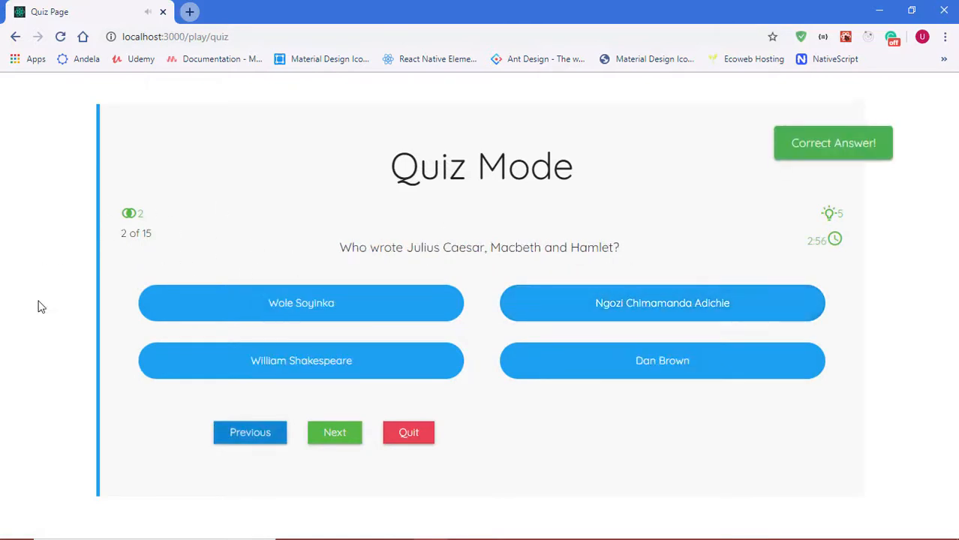
# Step: Answer the Julius Caesar, Peter Pan, elephant, panda, roman numeral C, Happy Valley and Mona Lisa questions
pyautogui.click(334, 432)
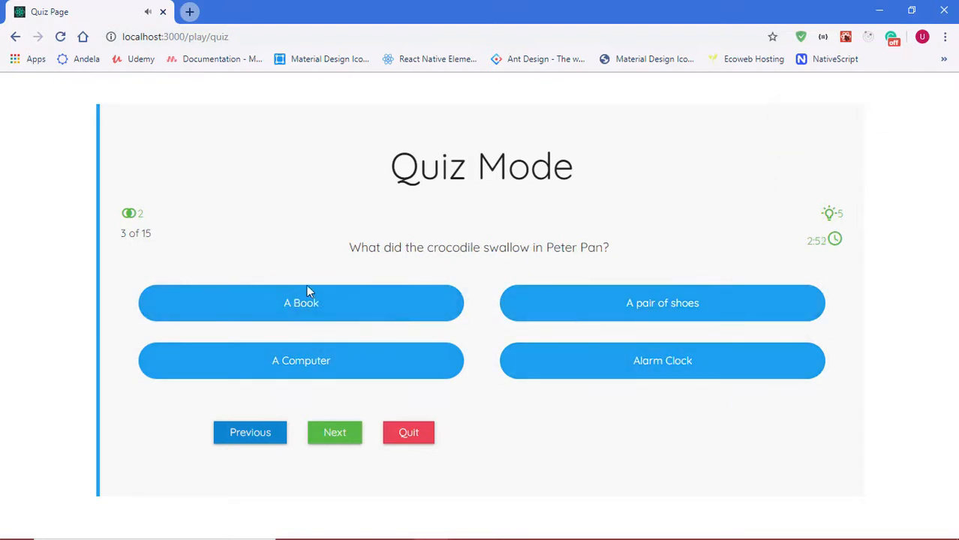
pyautogui.click(334, 432)
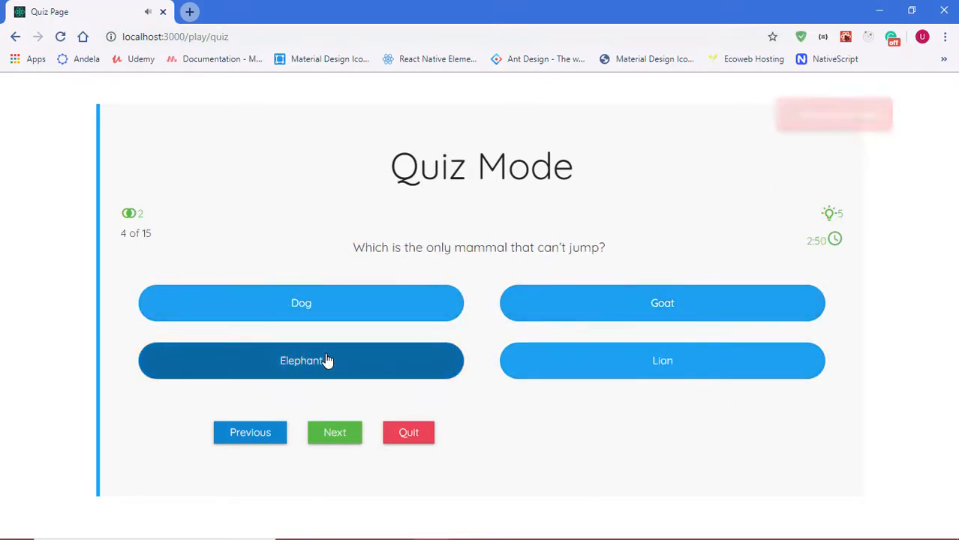
pyautogui.click(335, 432)
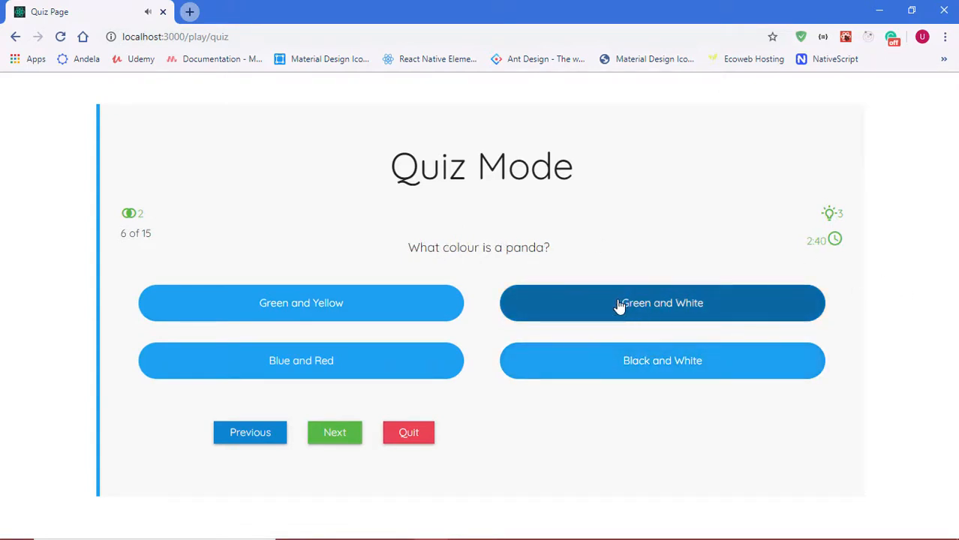
pyautogui.click(662, 303)
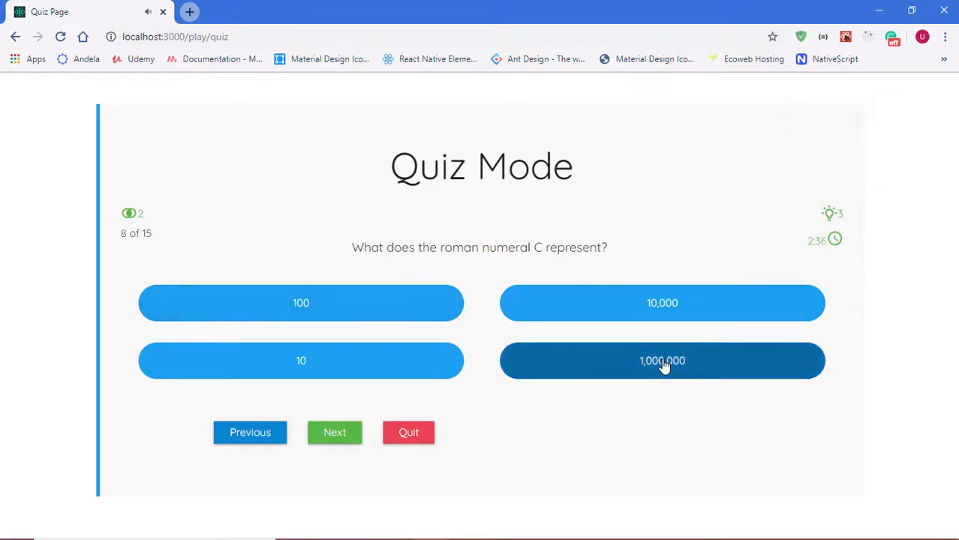
pyautogui.click(662, 361)
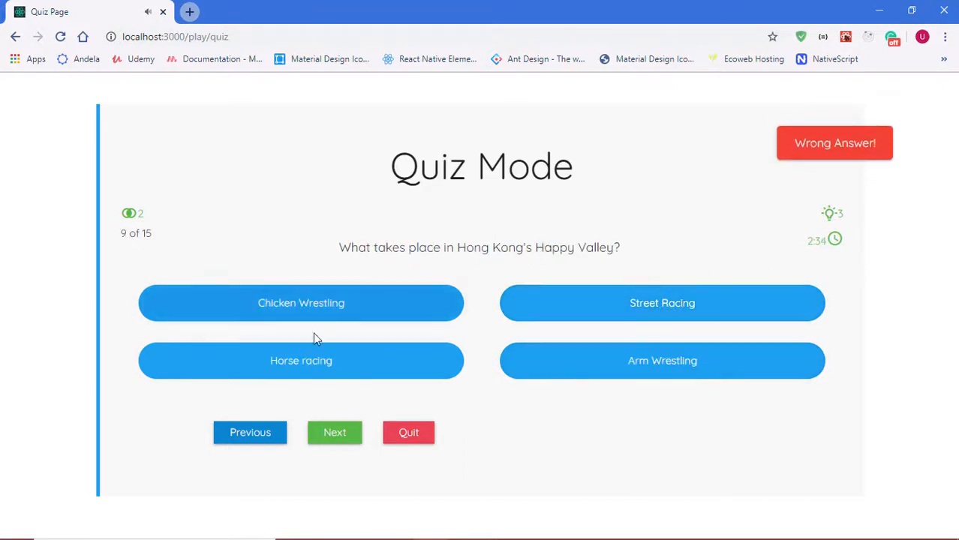
pyautogui.click(334, 433)
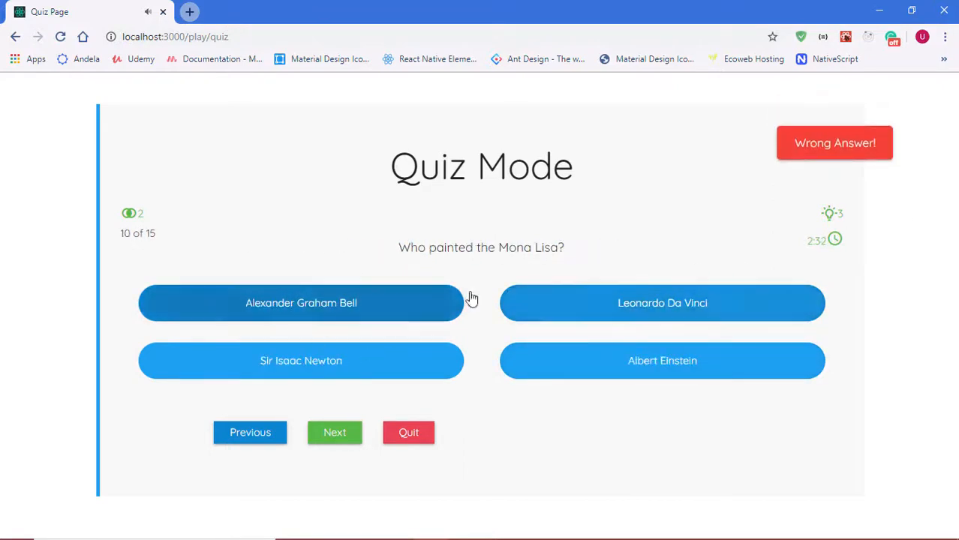
pyautogui.click(335, 432)
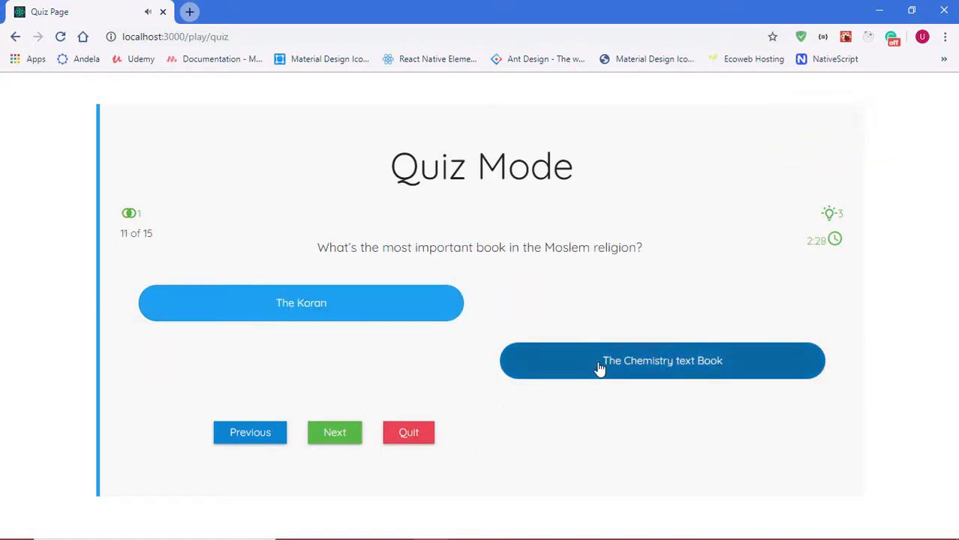
# Step: Answer question 11, the Ethiopia capital and light bulb questions to reach question 15, with DevTools shown
pyautogui.click(662, 361)
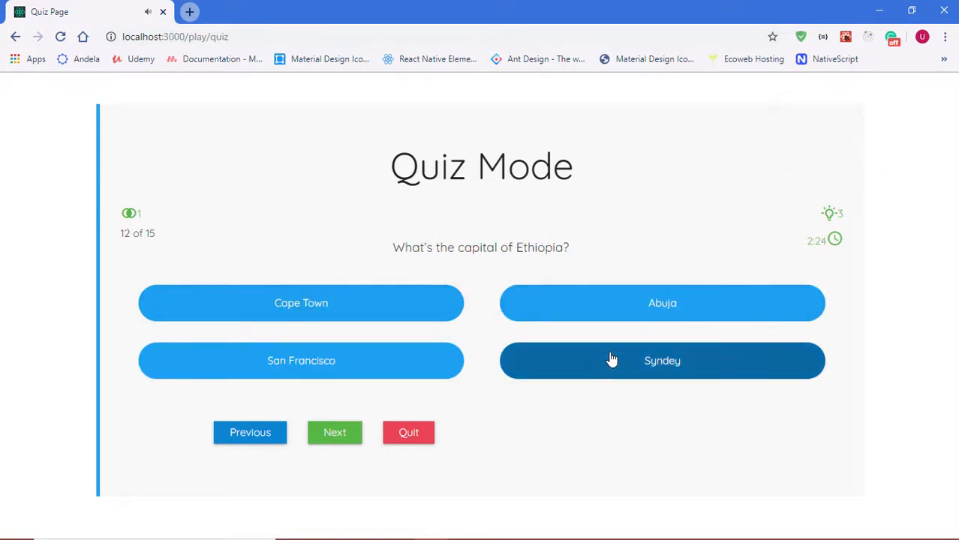
pyautogui.click(335, 433)
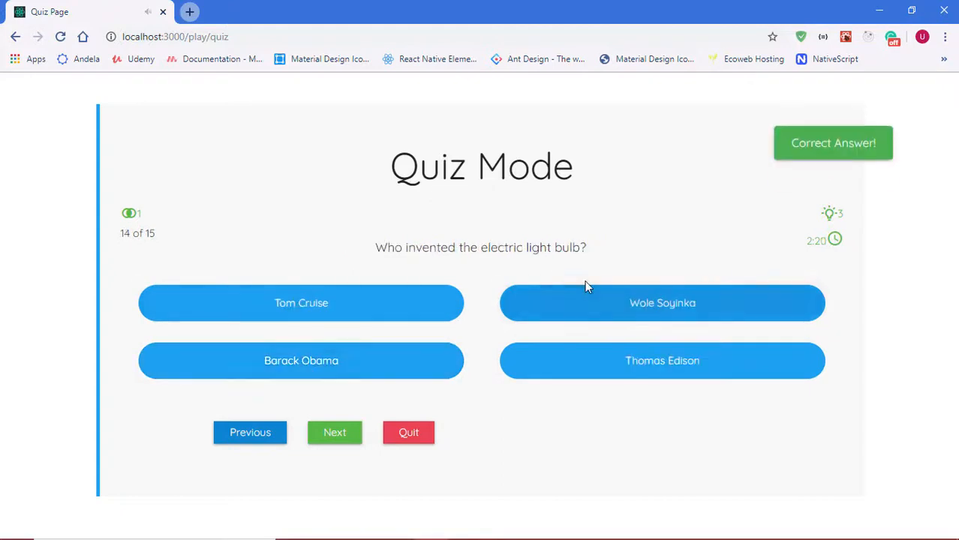
pyautogui.click(335, 433)
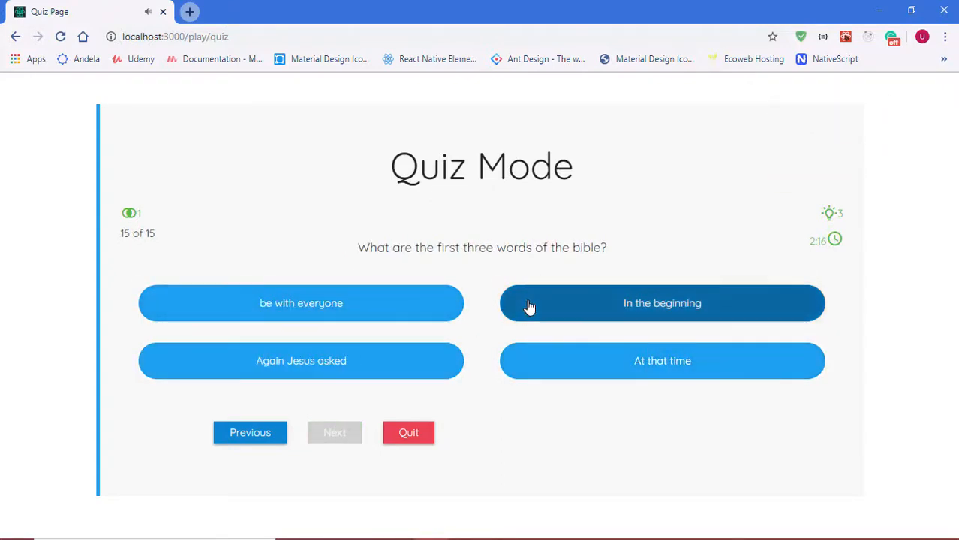
pyautogui.press('F12')
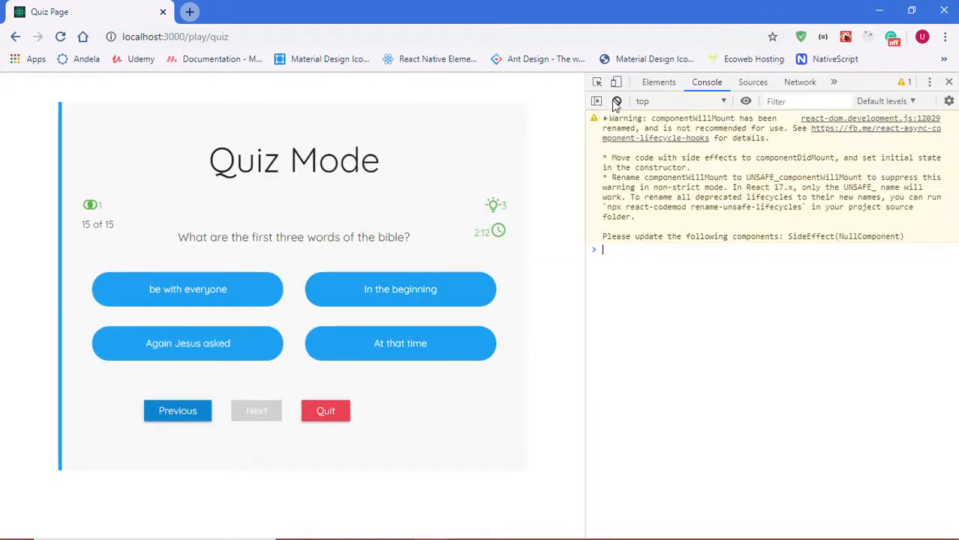
# Step: Clear the console, then answer the last question with 'In the beginning'
pyautogui.click(616, 102)
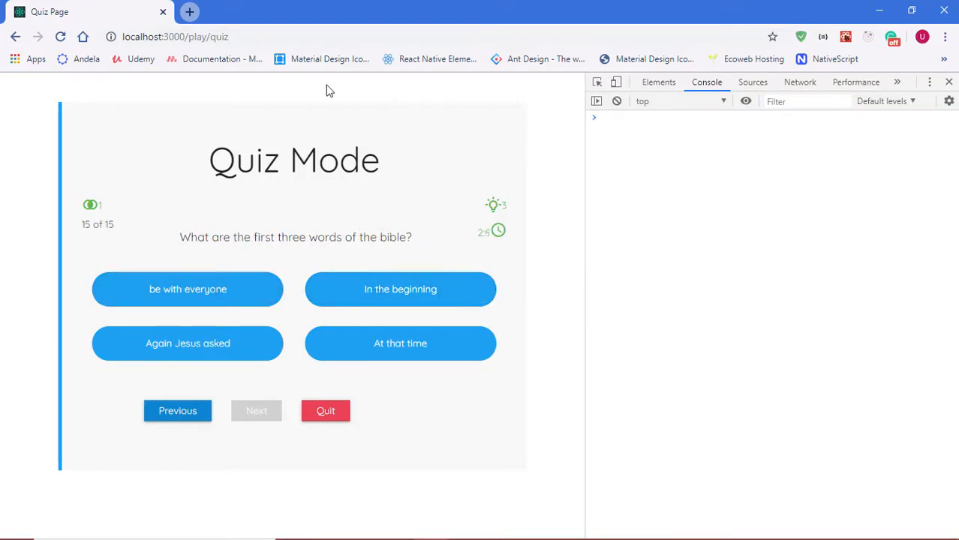
pyautogui.moveTo(255, 114)
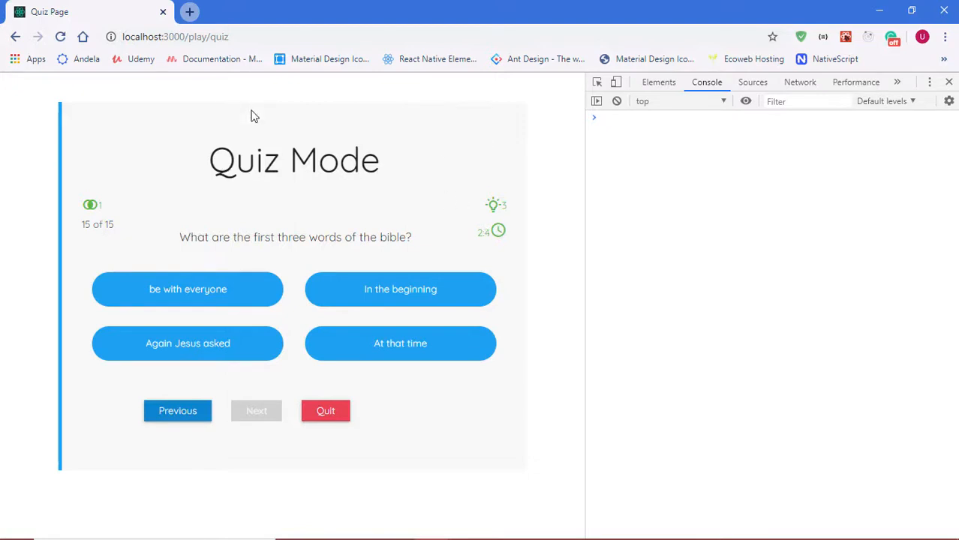
pyautogui.moveTo(315, 309)
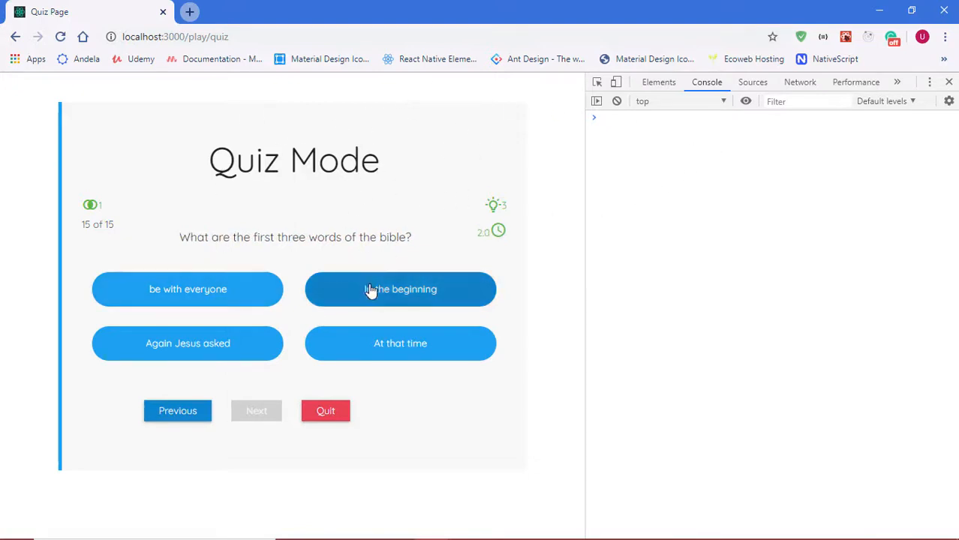
pyautogui.click(399, 288)
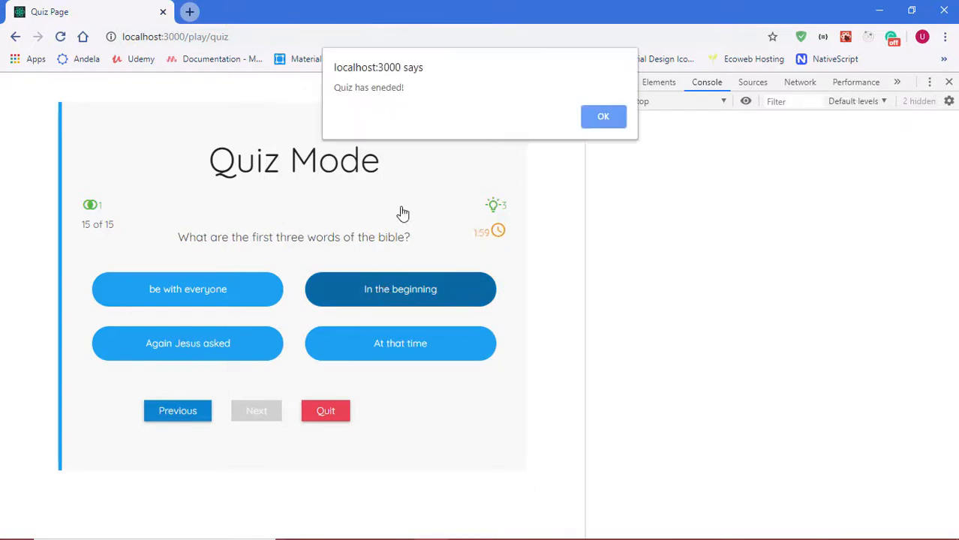
# Step: Dismiss the quiz-ended alert and review the logged stats and React unmount warning
pyautogui.click(604, 116)
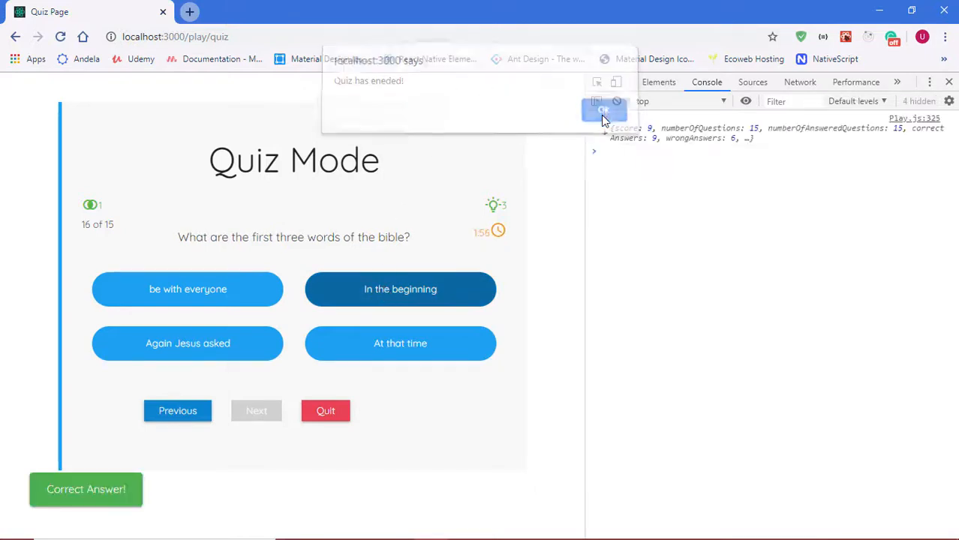
pyautogui.click(604, 111)
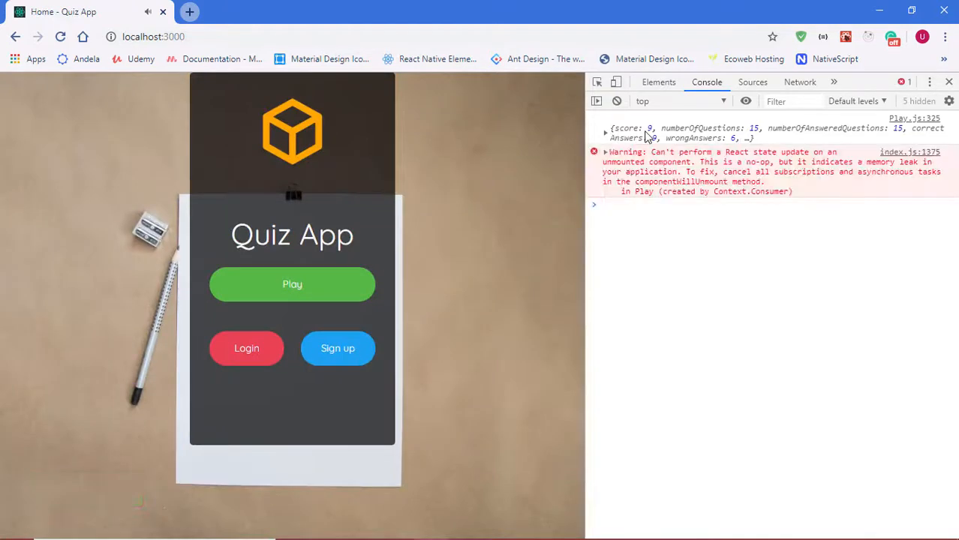
pyautogui.moveTo(619, 135)
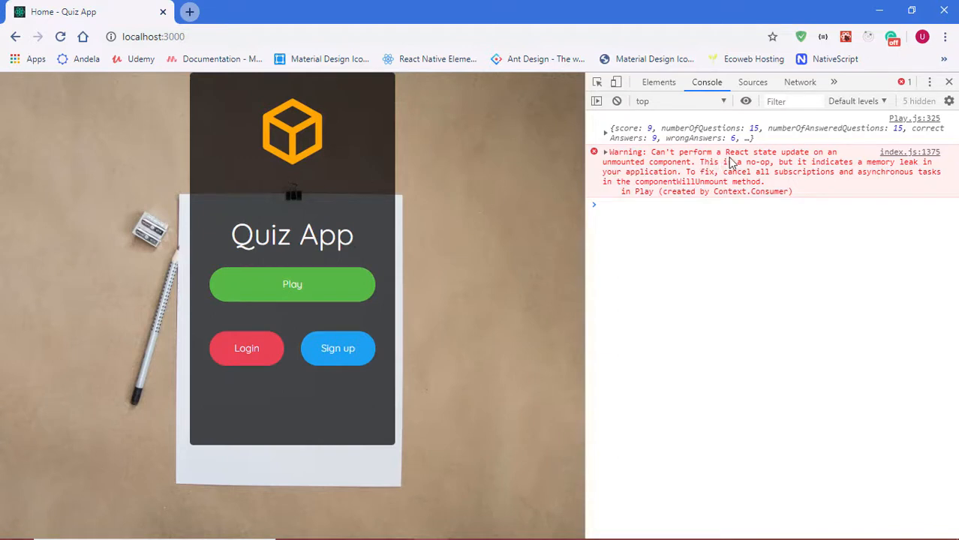
pyautogui.moveTo(823, 162)
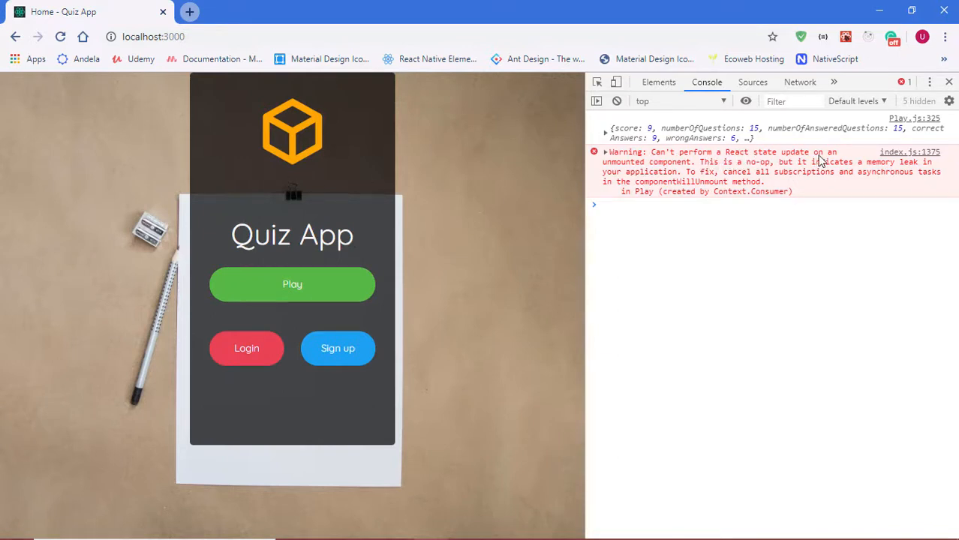
pyautogui.moveTo(668, 171)
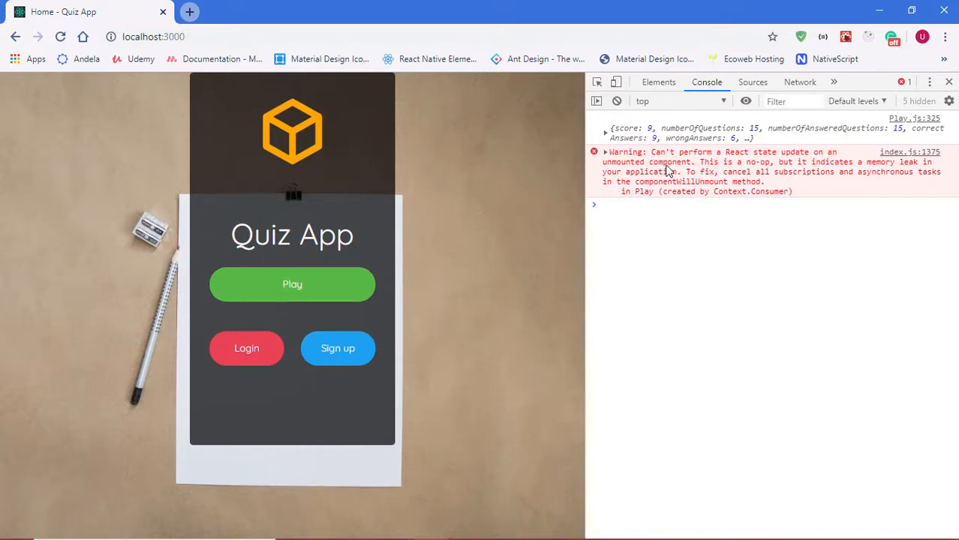
pyautogui.moveTo(567, 210)
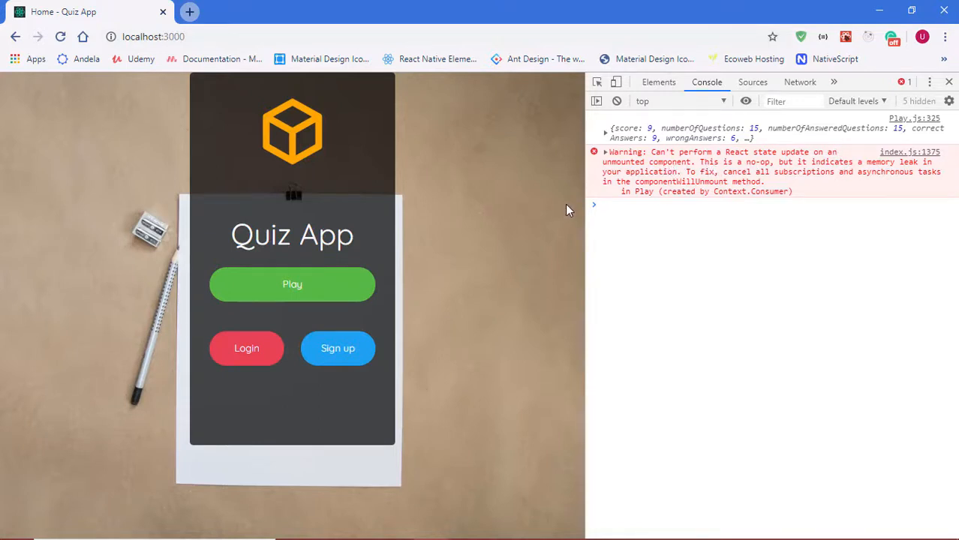
pyautogui.moveTo(488, 186)
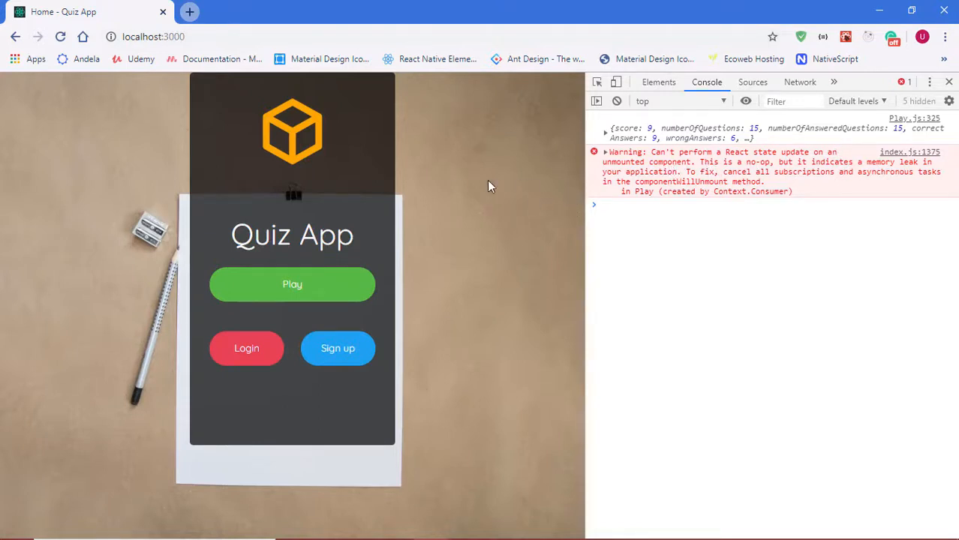
pyautogui.moveTo(375, 217)
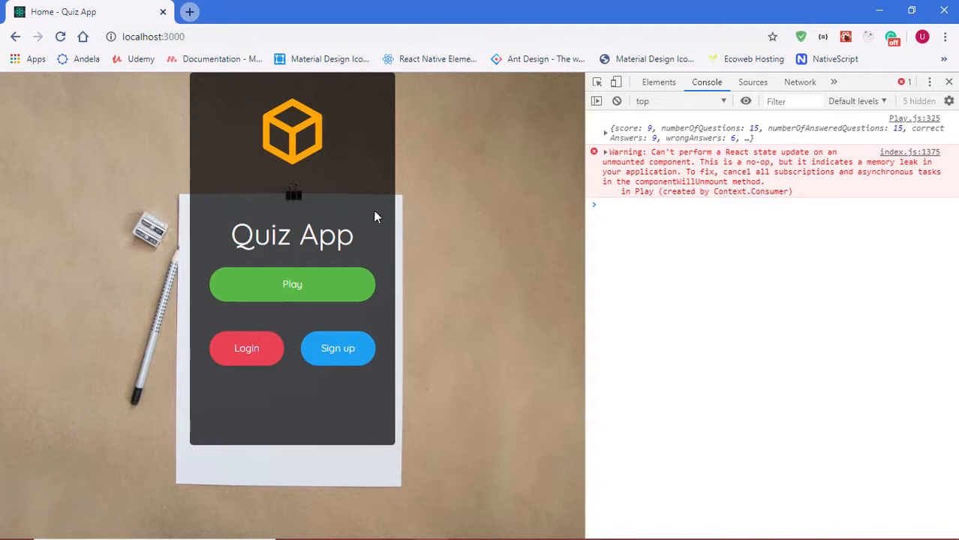
pyautogui.moveTo(358, 163)
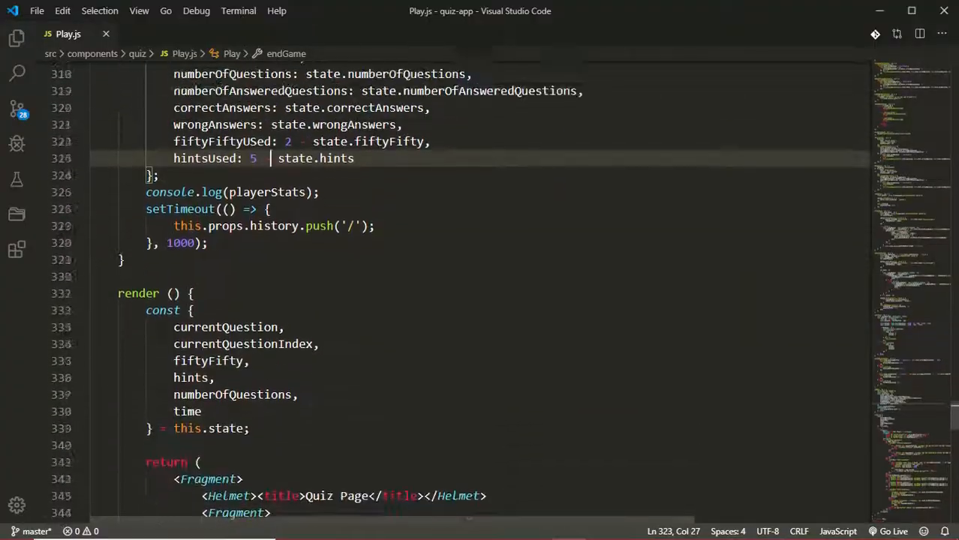
# Step: Mark the setInterval call in startTimer and scroll up to componentDidMount, which calls this.startTimer()
pyautogui.scroll(3)
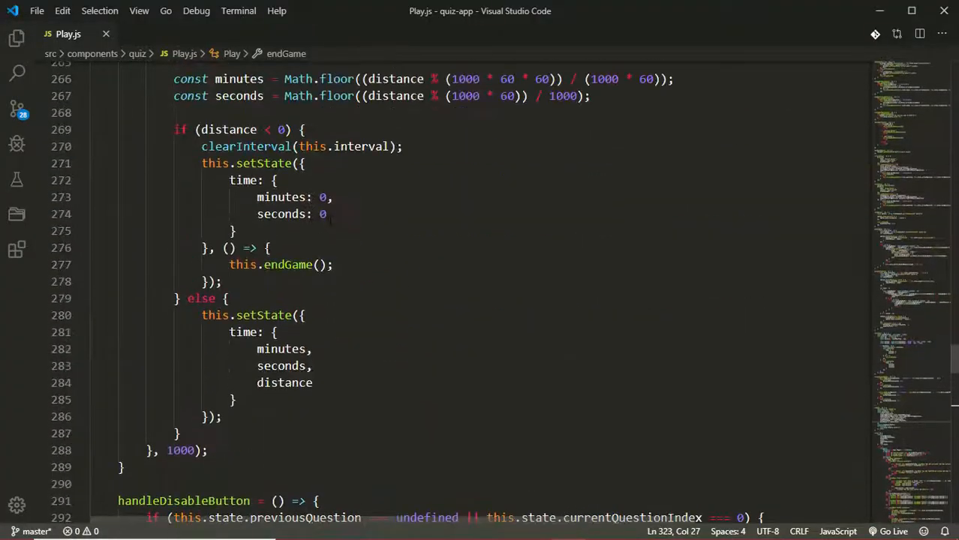
pyautogui.scroll(3)
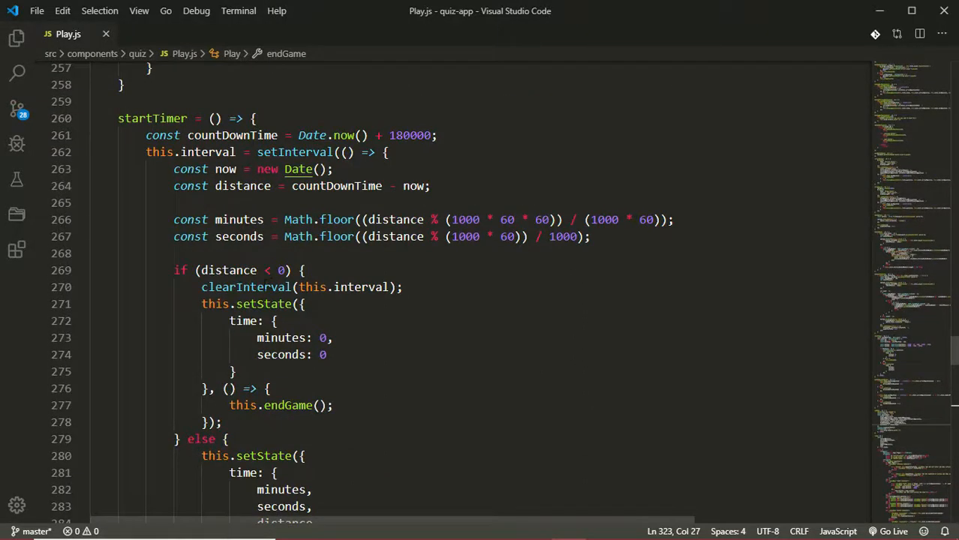
pyautogui.scroll(3)
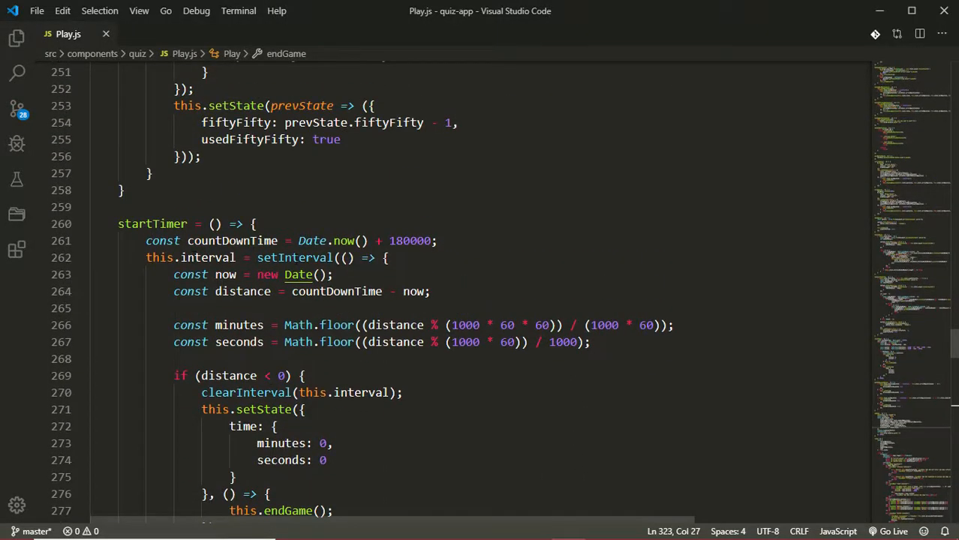
pyautogui.doubleClick(293, 259)
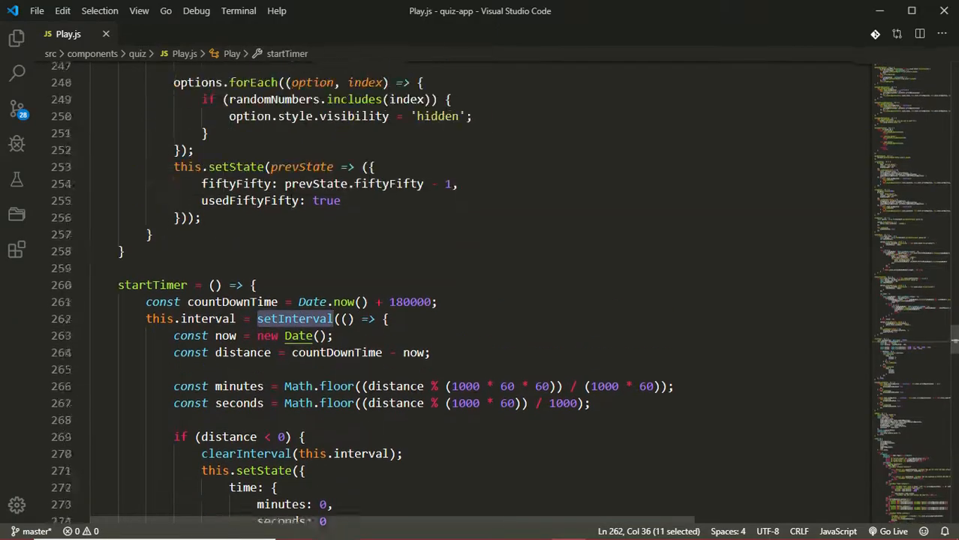
pyautogui.scroll(3)
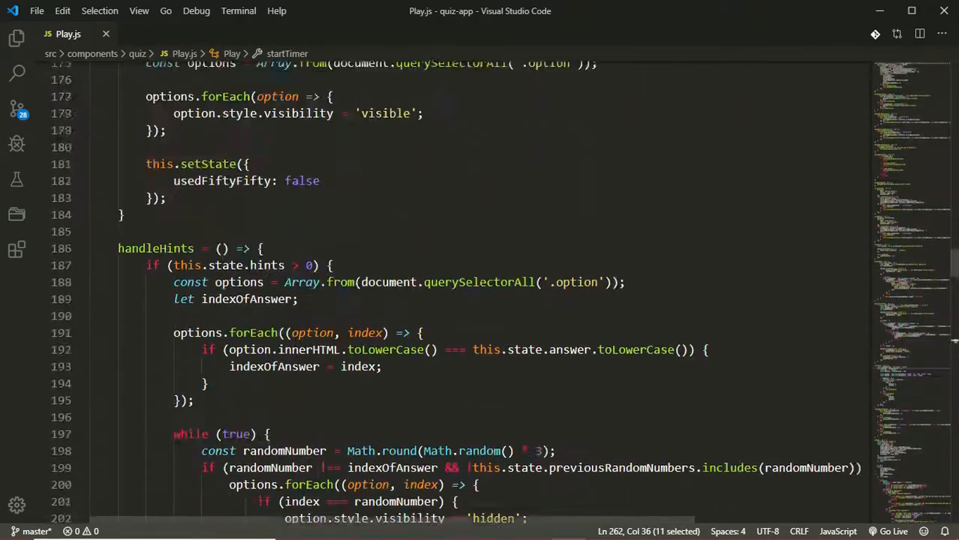
pyautogui.scroll(3)
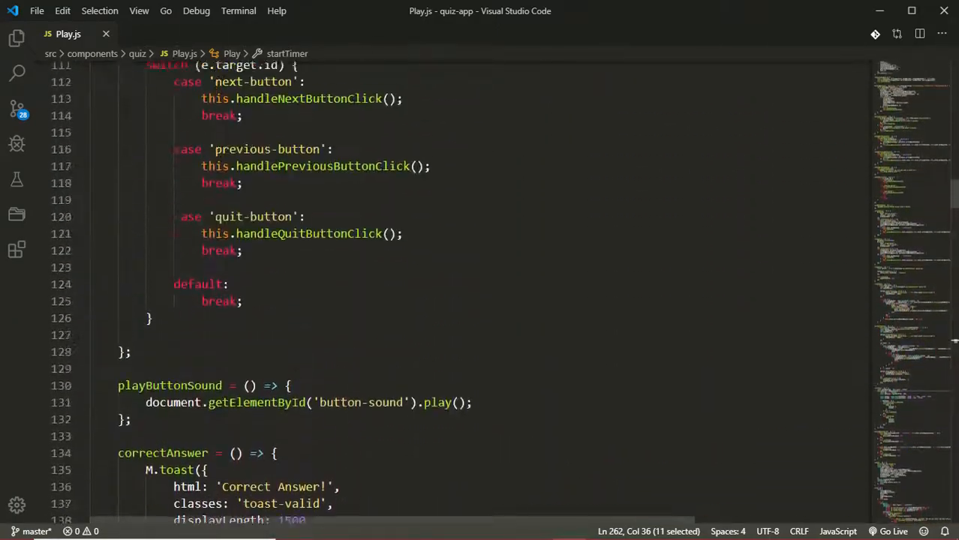
pyautogui.scroll(3)
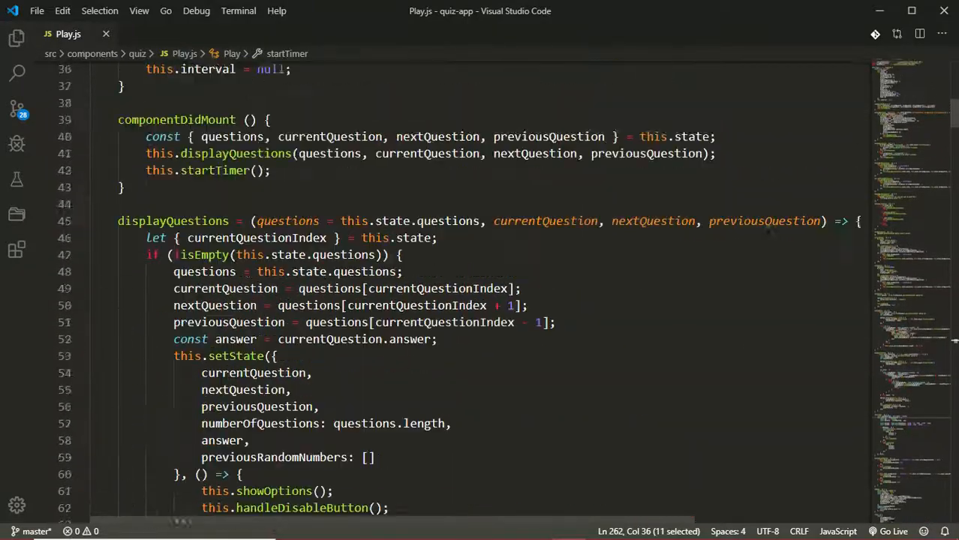
pyautogui.scroll(3)
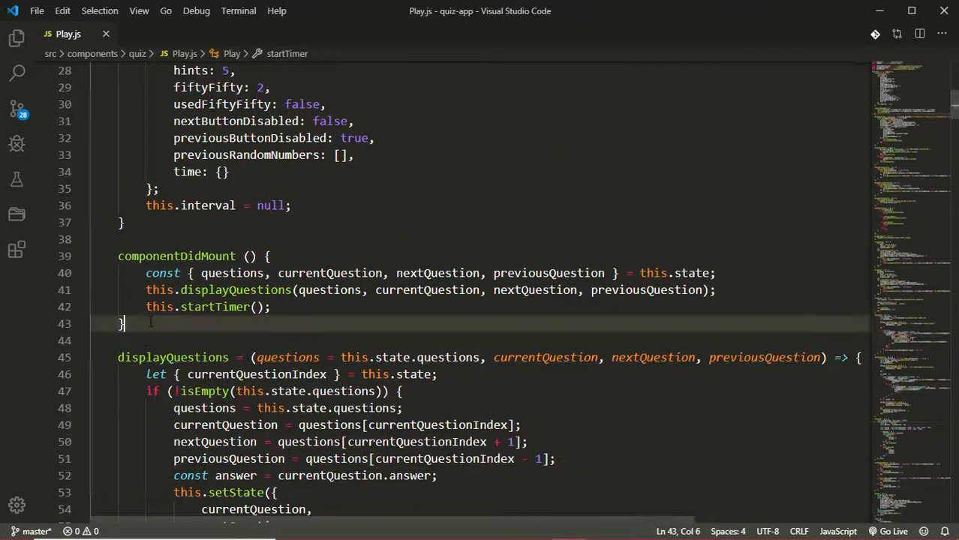
# Step: Add an empty componentWillUnmount() method after componentDidMount
pyautogui.write('componentWillU')
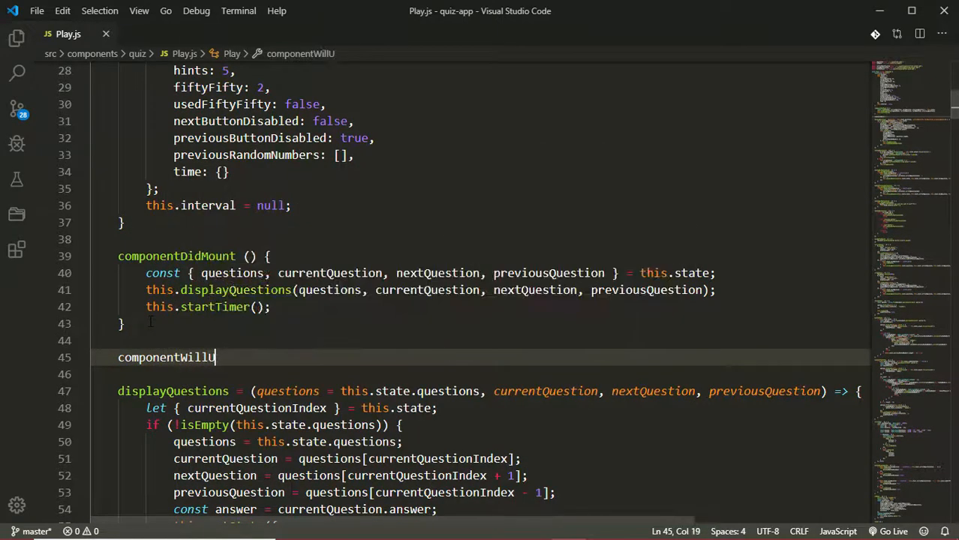
pyautogui.write('nml')
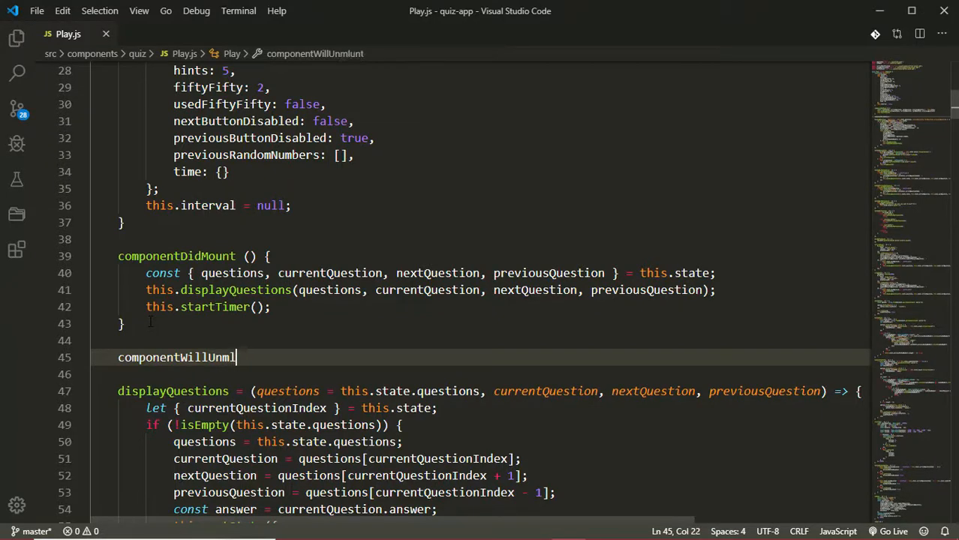
pyautogui.write('ount () {')
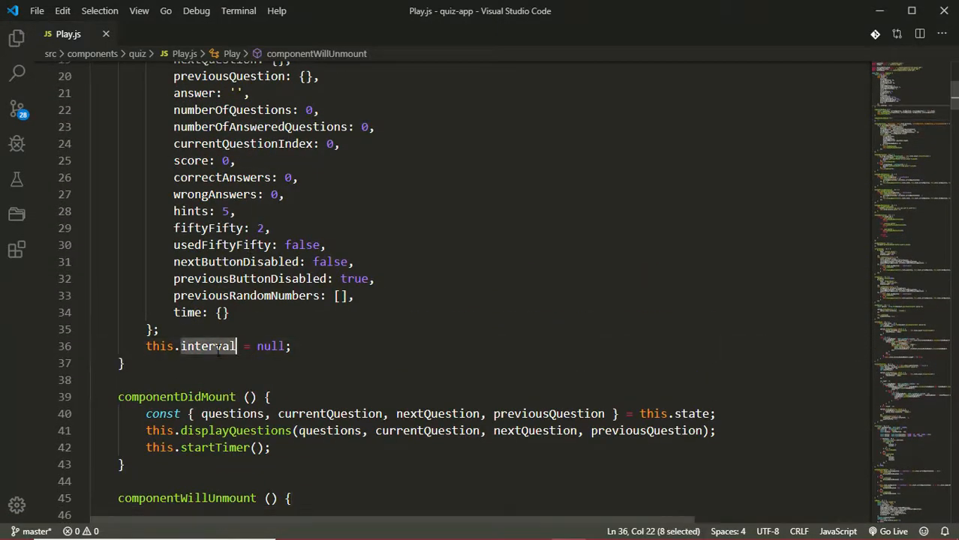
# Step: Select the interval property in startTimer and go up to the constructor where this.interval is null
pyautogui.scroll(-3)
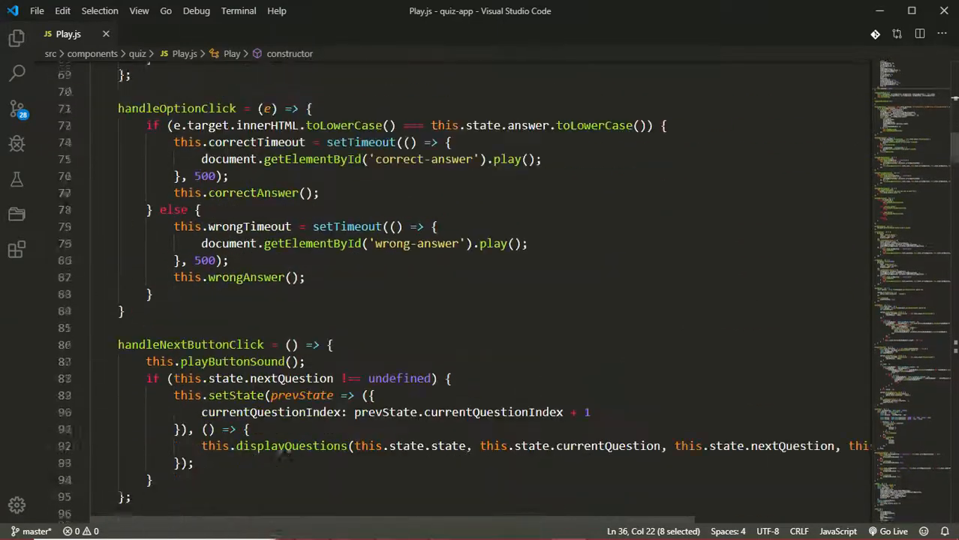
pyautogui.scroll(-3)
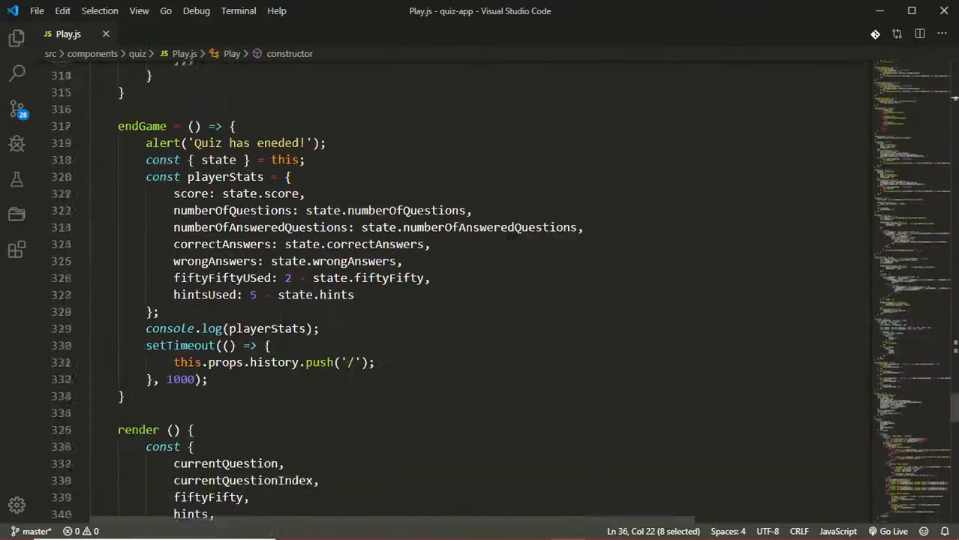
pyautogui.scroll(3)
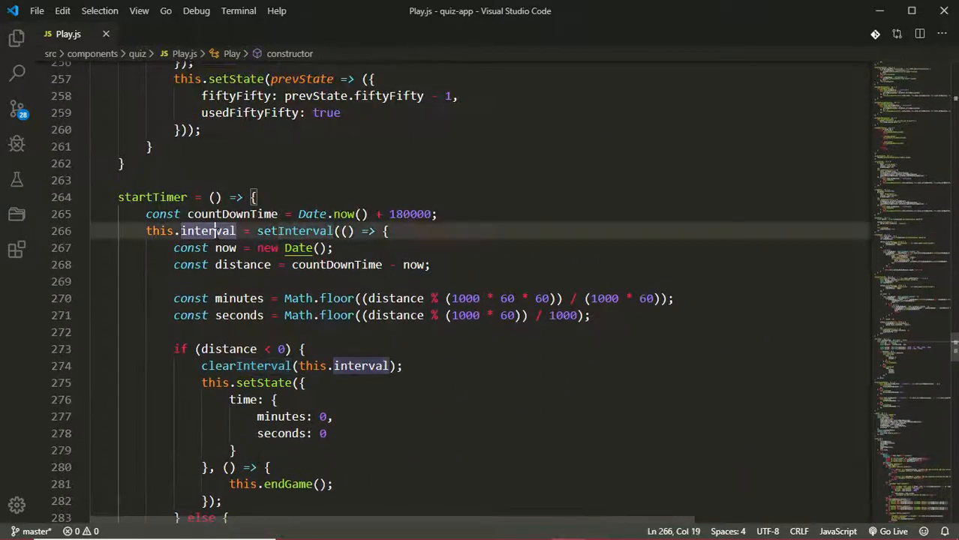
pyautogui.doubleClick(207, 231)
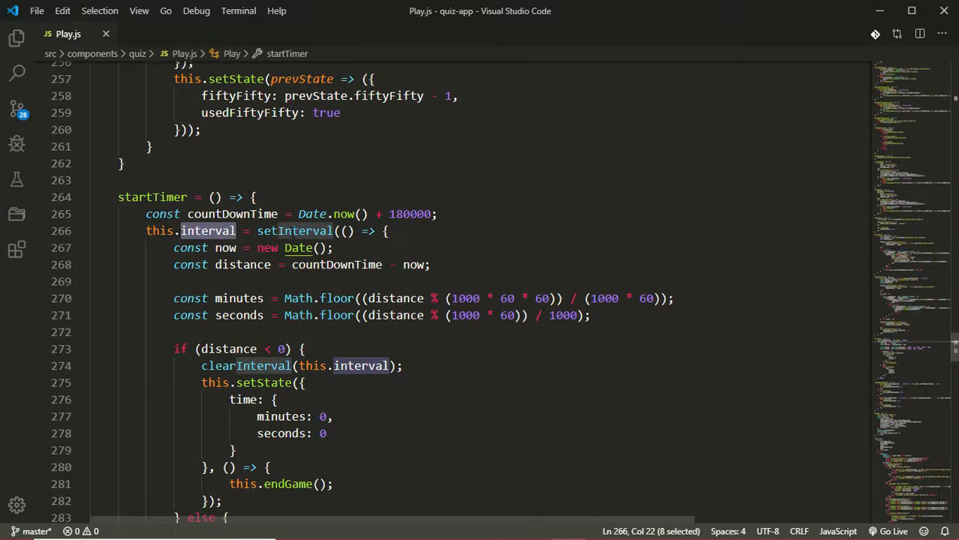
pyautogui.moveTo(294, 231)
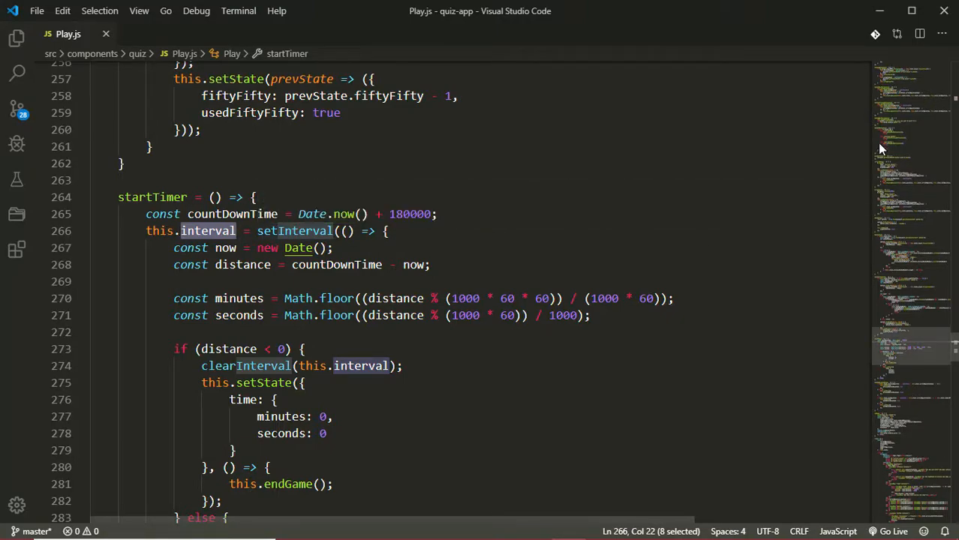
pyautogui.scroll(3)
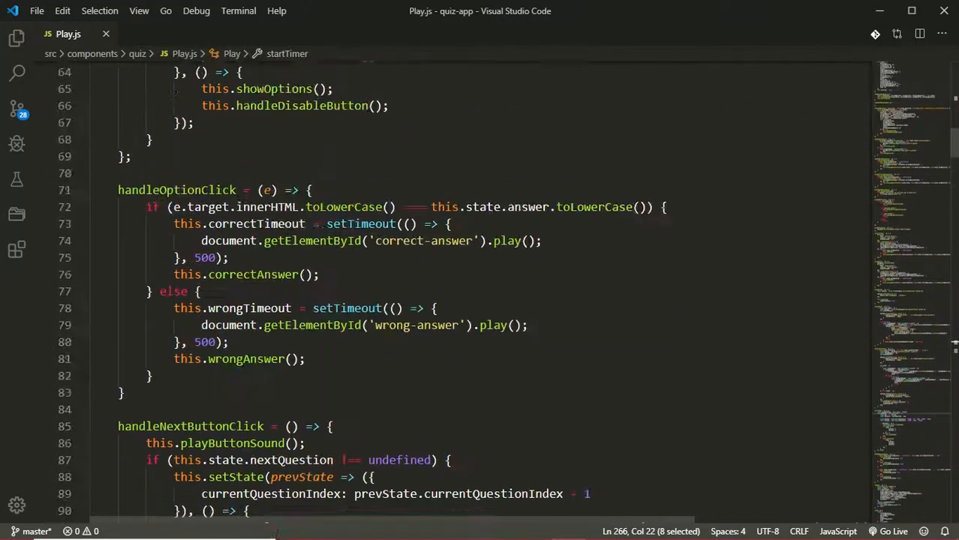
pyautogui.scroll(3)
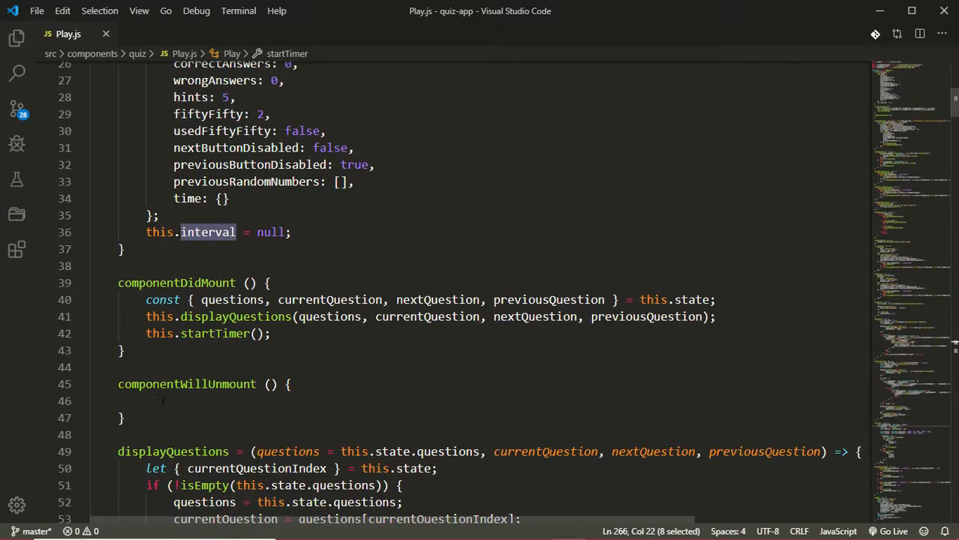
# Step: Write clearInterval(this.interval) inside componentWillUnmount, accepting the IntelliSense suggestion
pyautogui.write('clearInterval(')
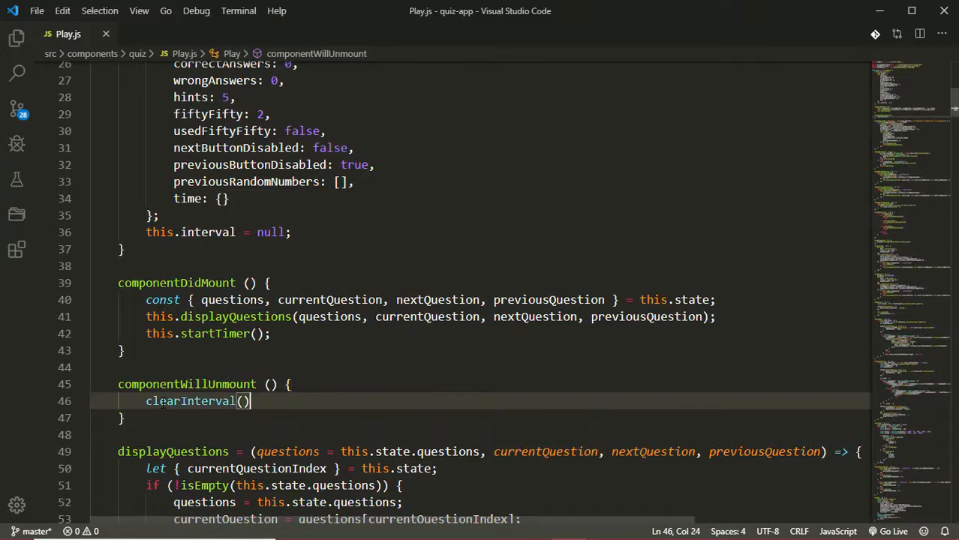
pyautogui.write('thius')
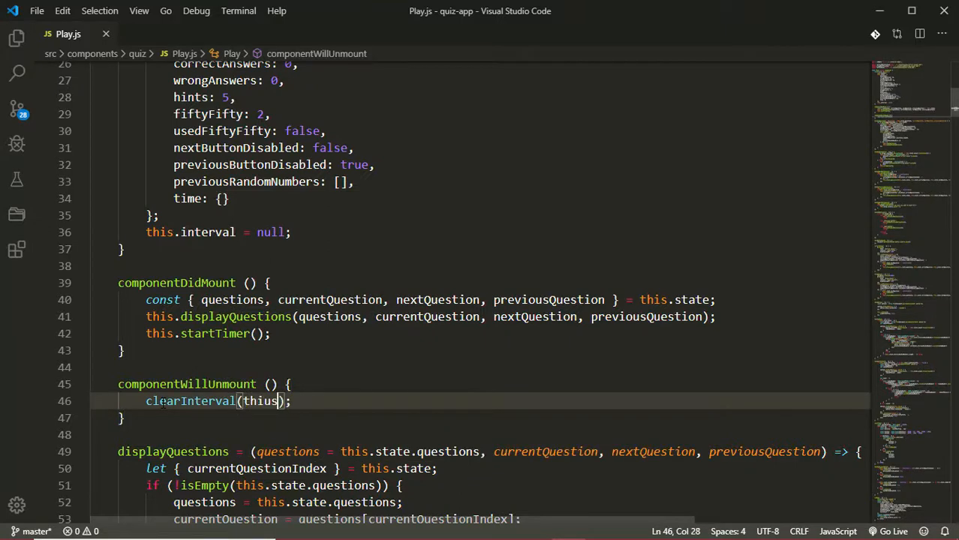
pyautogui.write('.int')
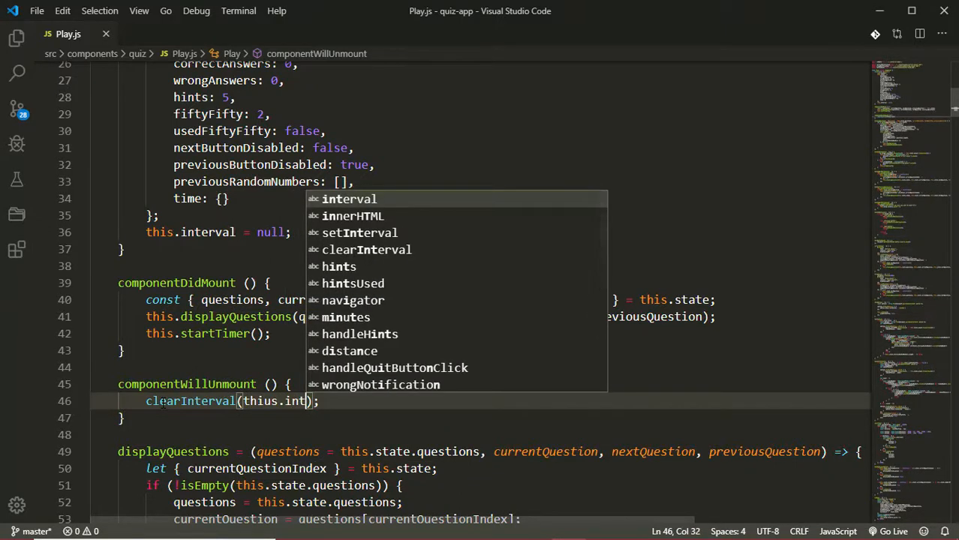
pyautogui.write('erva')
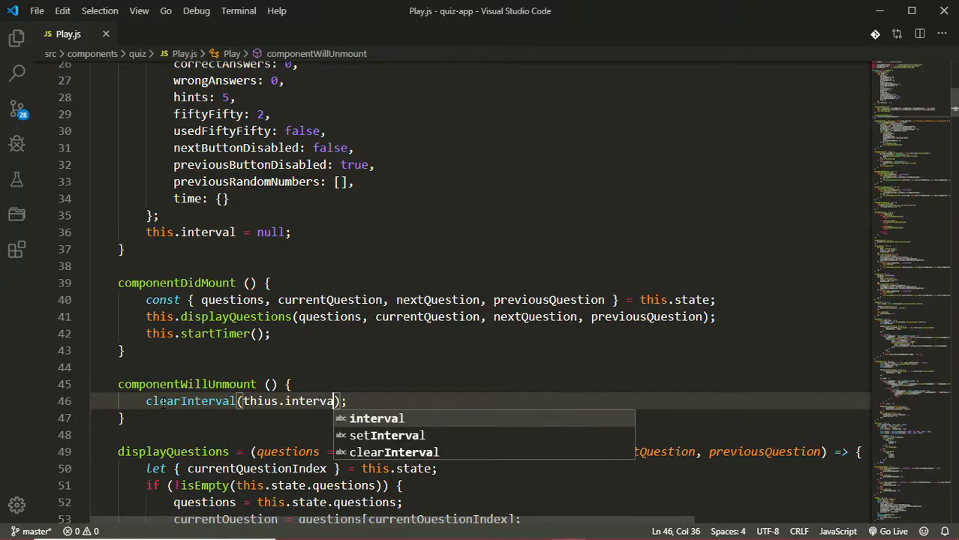
pyautogui.press('Escape')
pyautogui.write('l')
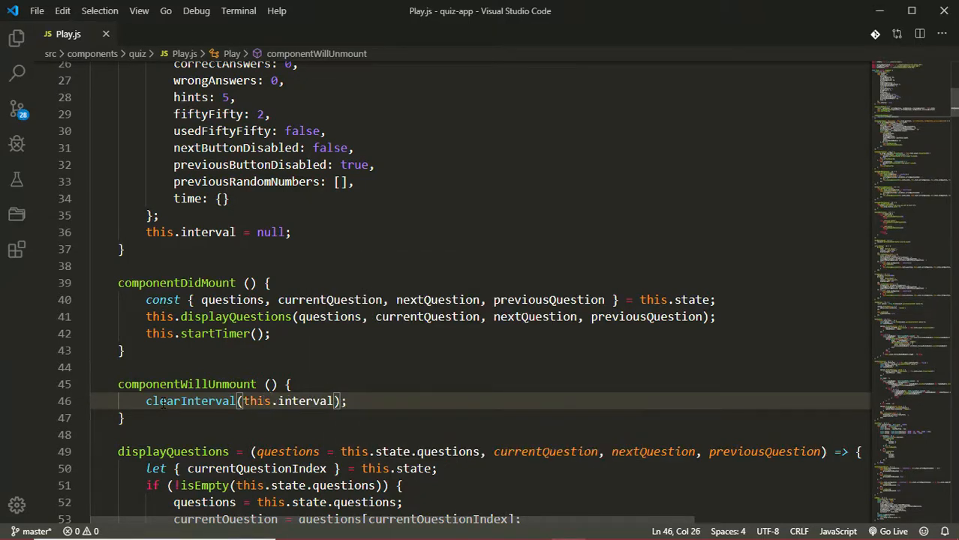
# Step: Scroll down to handleOptionClick and switch to the Quiz App in Chrome
pyautogui.scroll(-3)
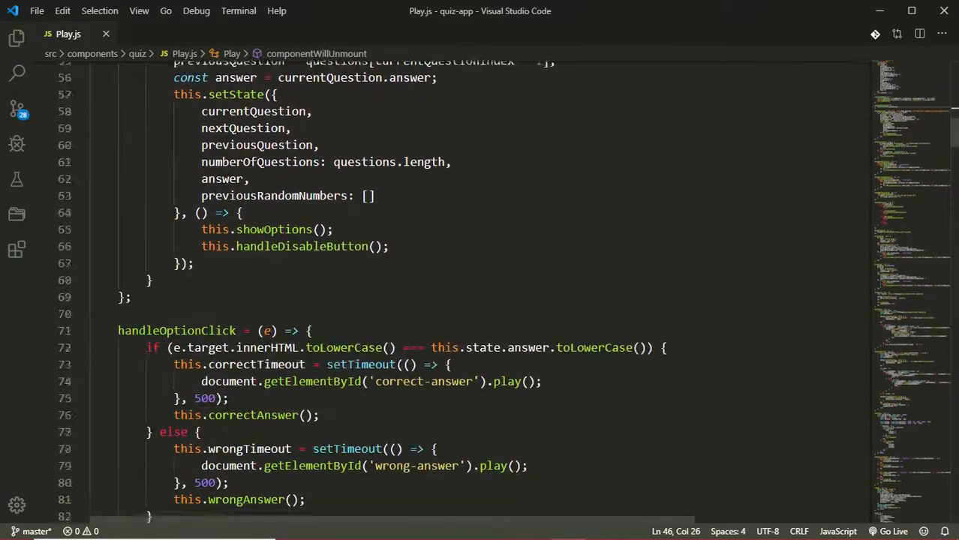
pyautogui.scroll(-3)
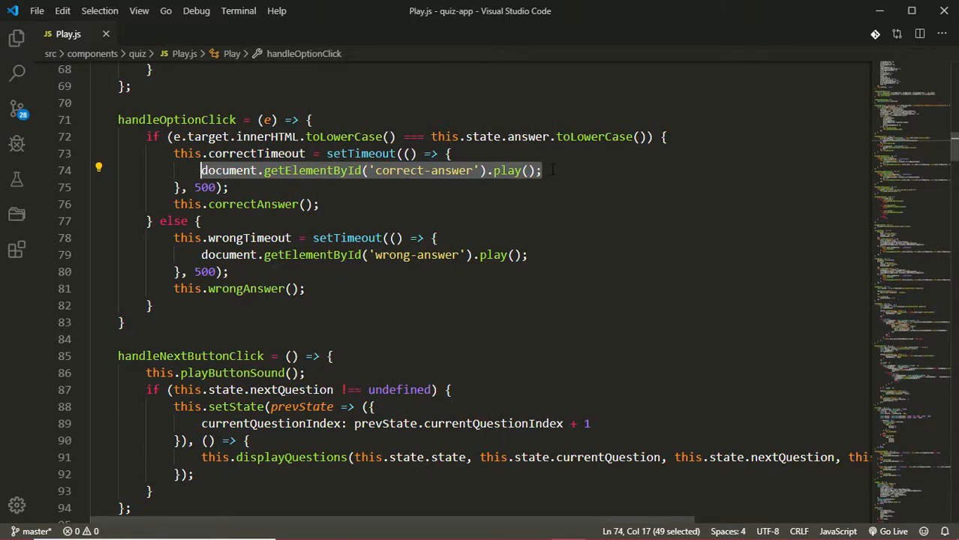
pyautogui.click(542, 171)
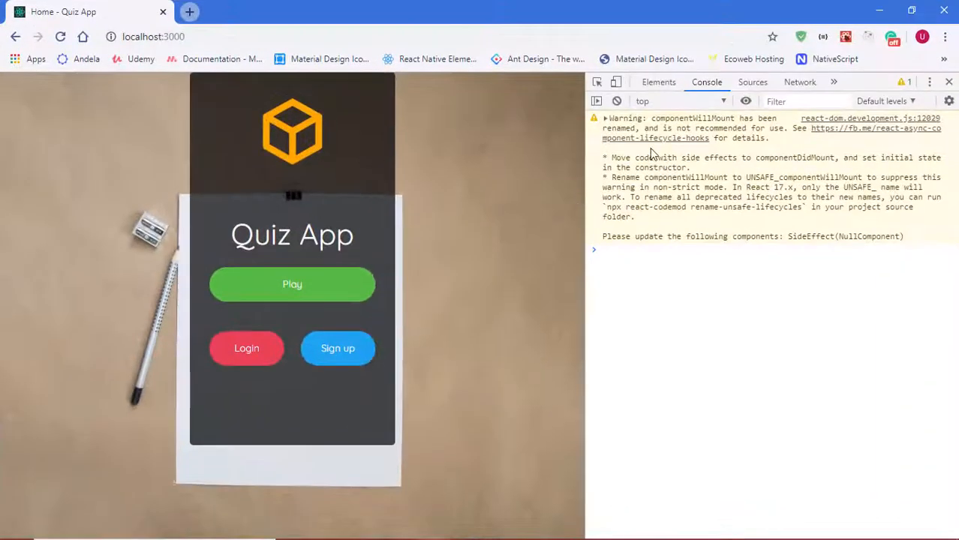
# Step: Play a full quiz run (32 for chess board, 'In the beginning' last) and dismiss the quiz-ended alert
pyautogui.click(291, 284)
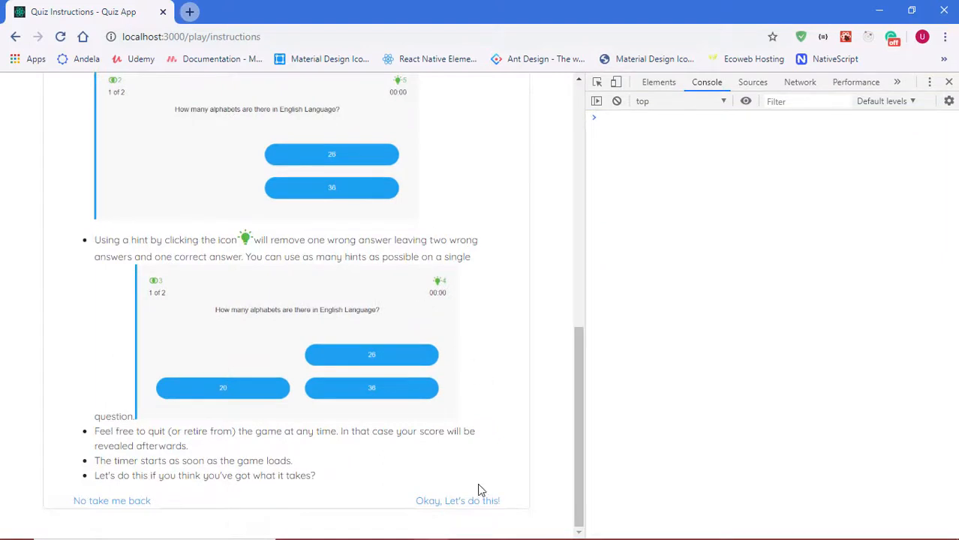
pyautogui.click(456, 502)
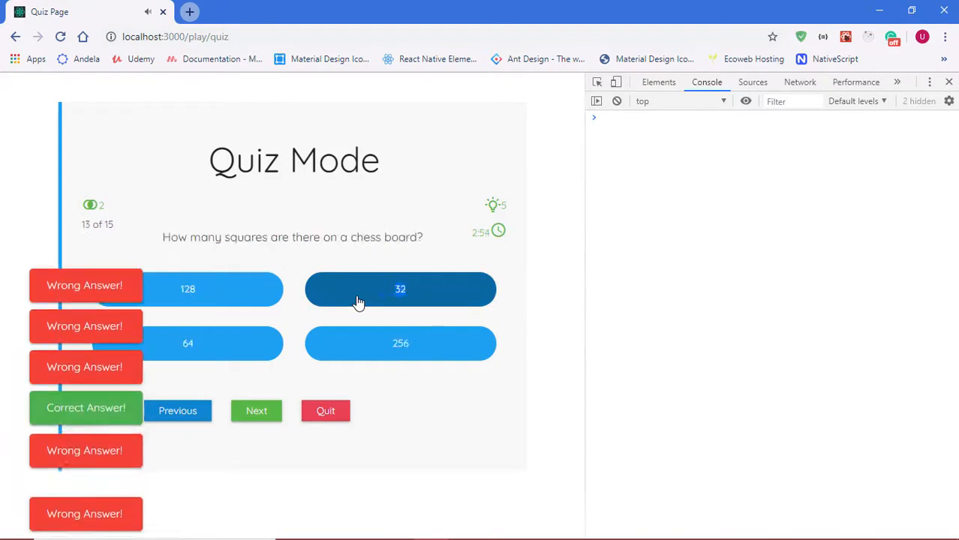
pyautogui.click(257, 412)
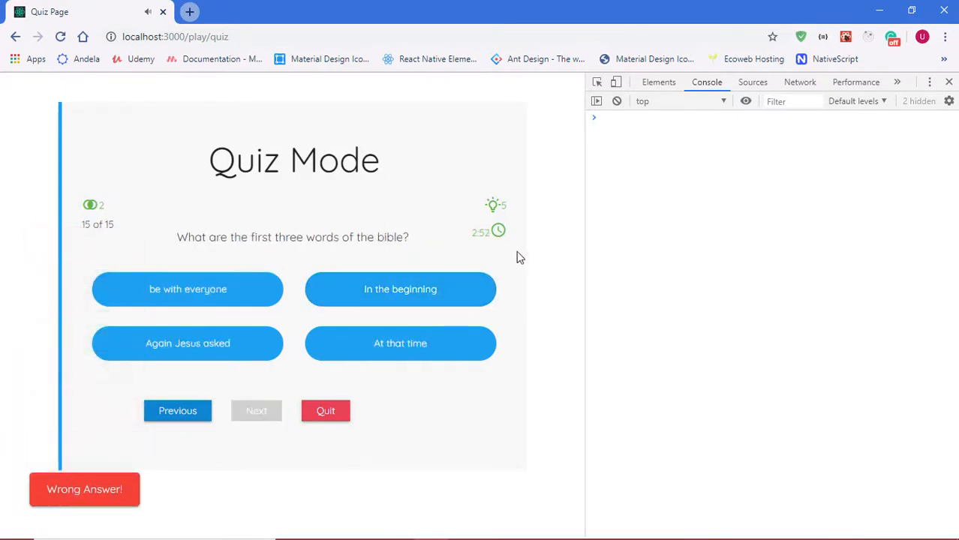
pyautogui.click(400, 288)
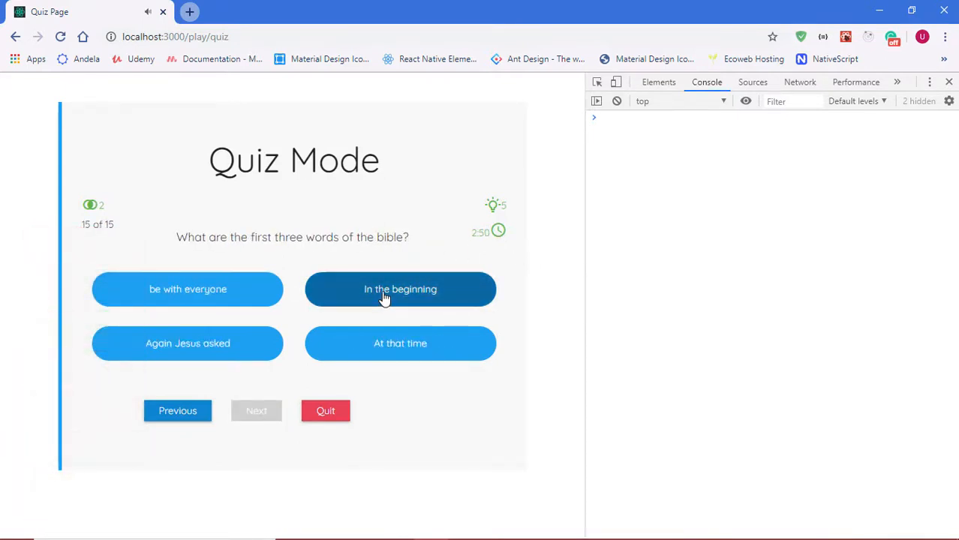
pyautogui.click(399, 288)
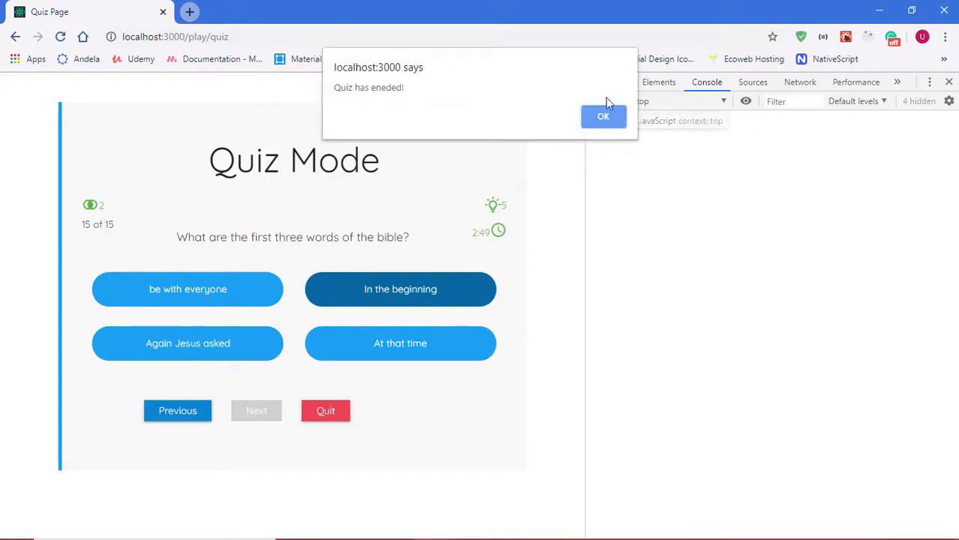
pyautogui.click(603, 117)
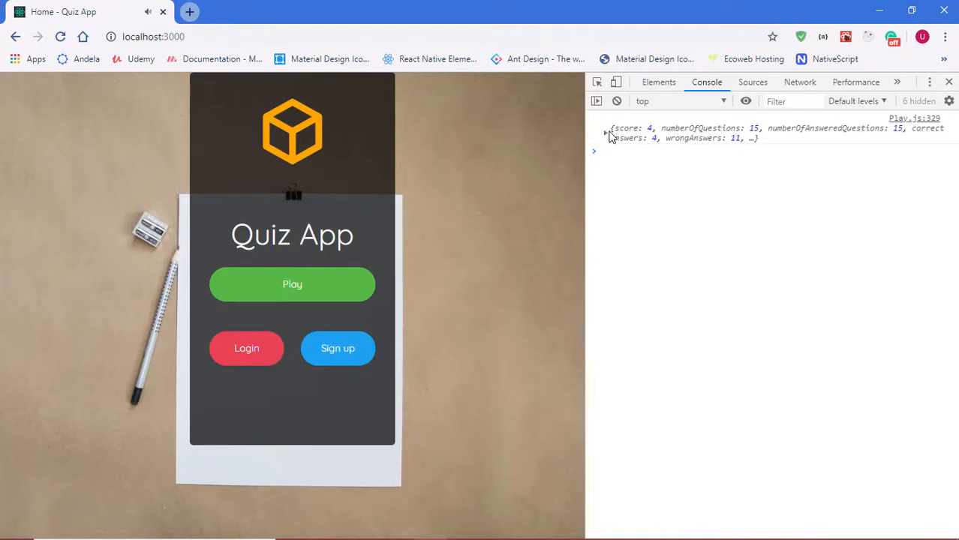
# Step: Expand the logged stats object: score 4, 4 correct, 11 wrong, 15 answered, no hints used
pyautogui.click(606, 134)
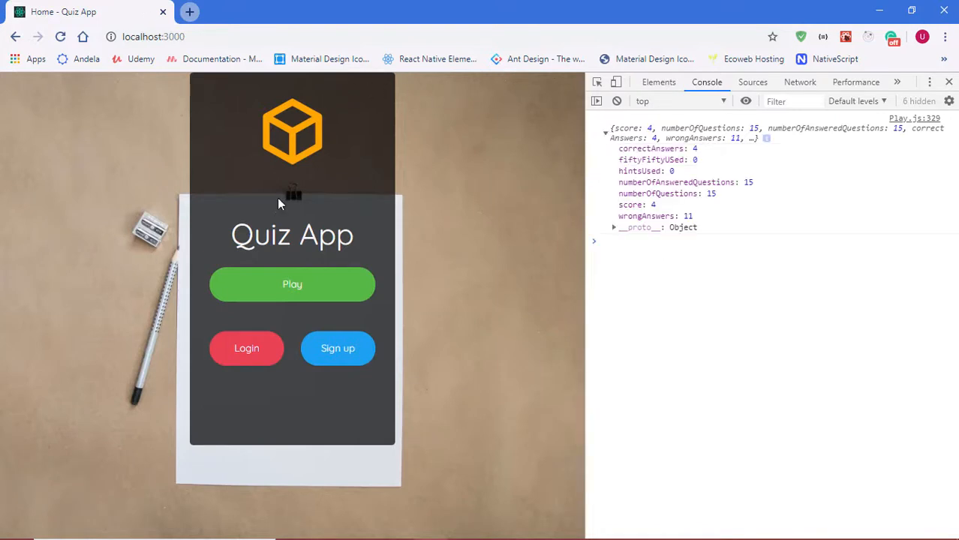
pyautogui.moveTo(712, 128)
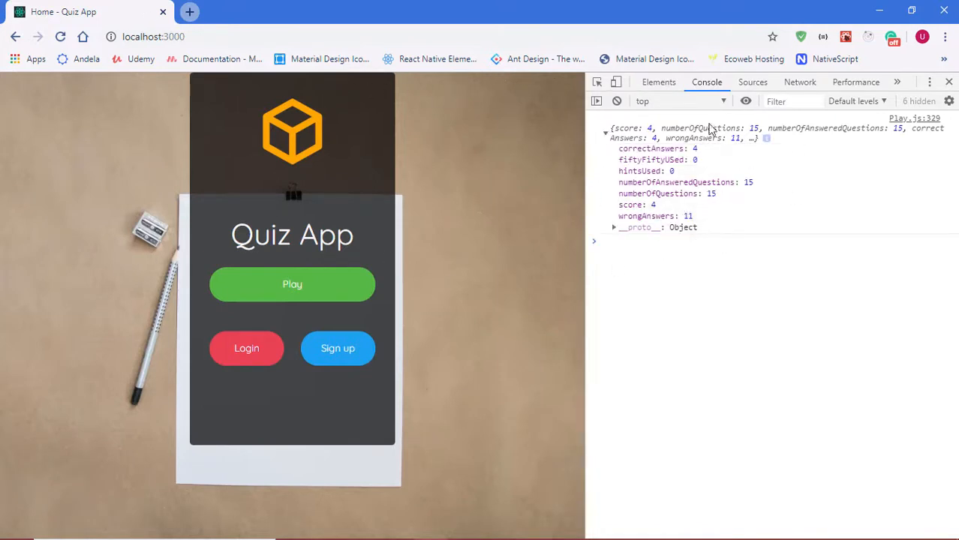
pyautogui.moveTo(709, 162)
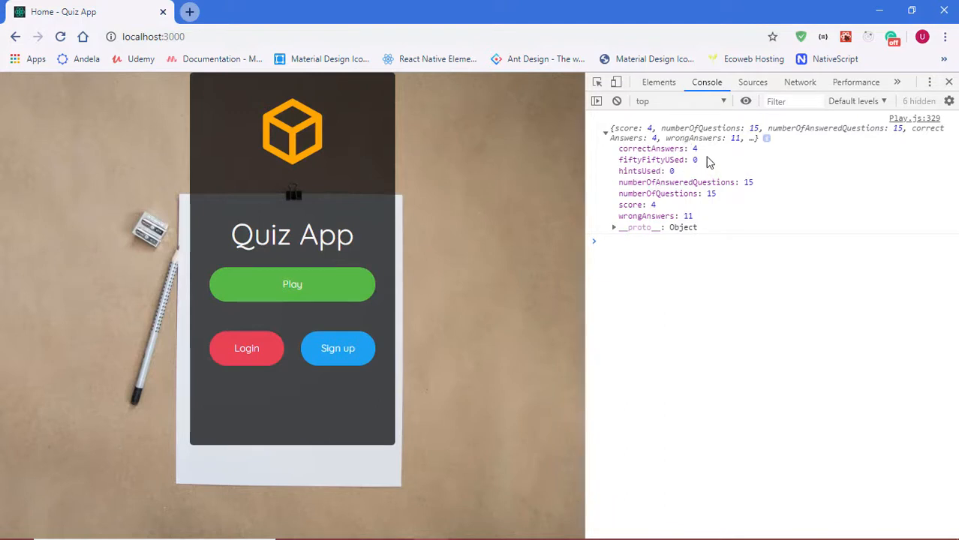
pyautogui.moveTo(620, 164)
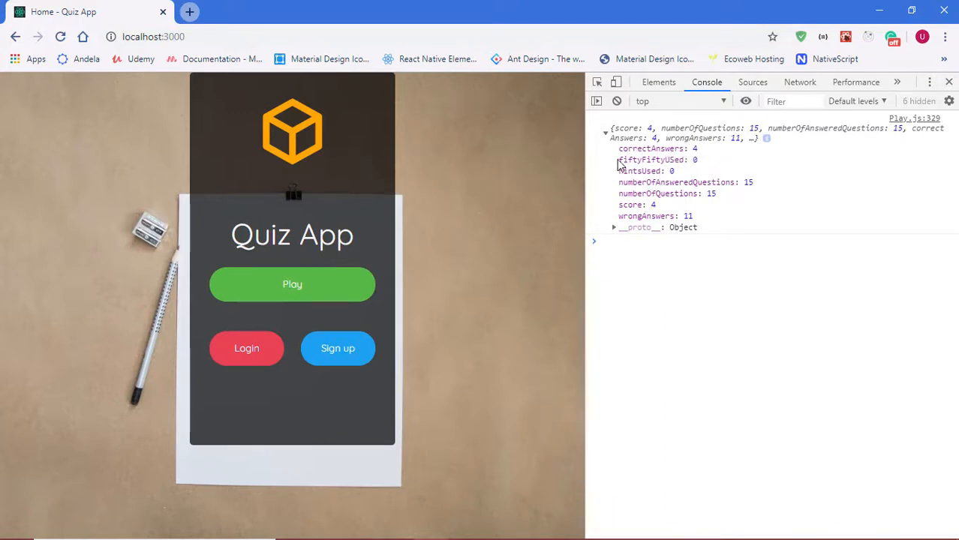
pyautogui.moveTo(628, 177)
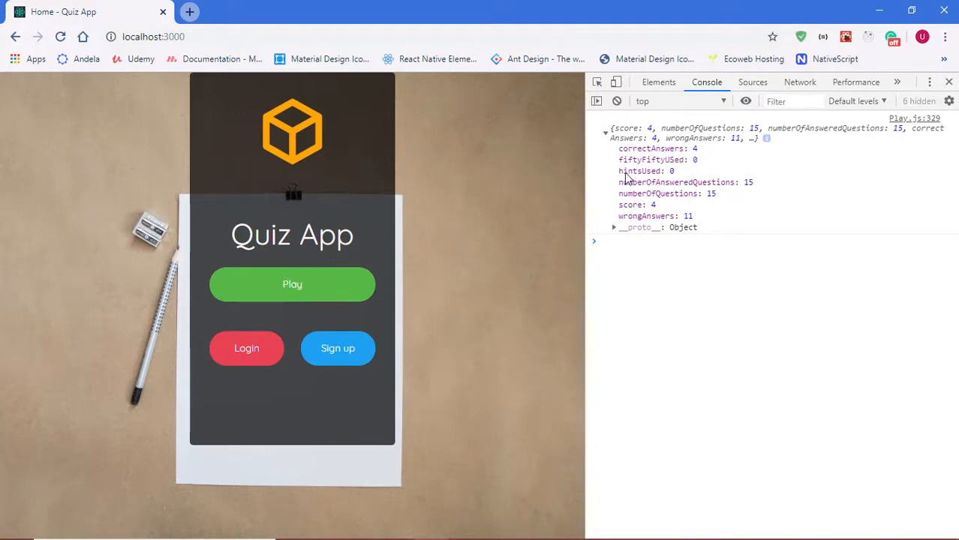
pyautogui.moveTo(658, 183)
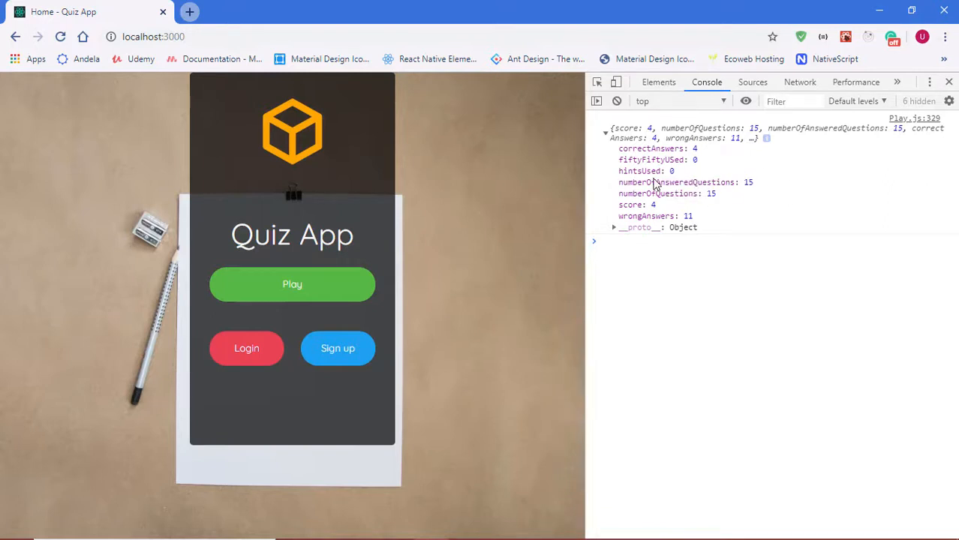
pyautogui.moveTo(735, 189)
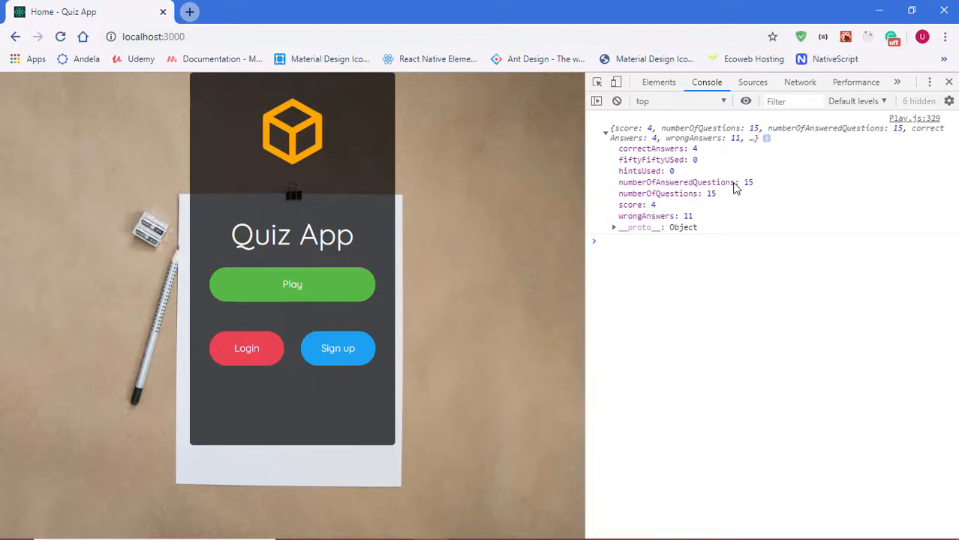
pyautogui.moveTo(681, 218)
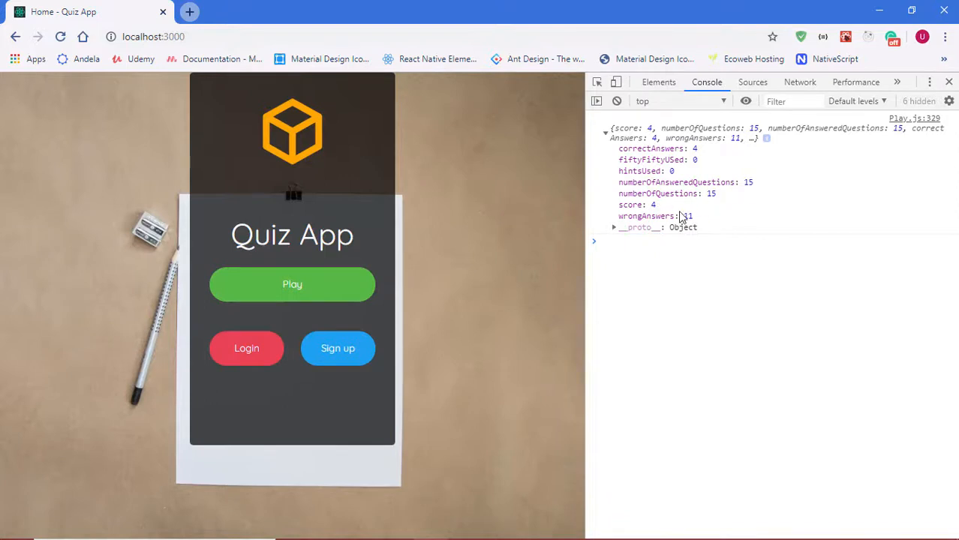
pyautogui.moveTo(694, 219)
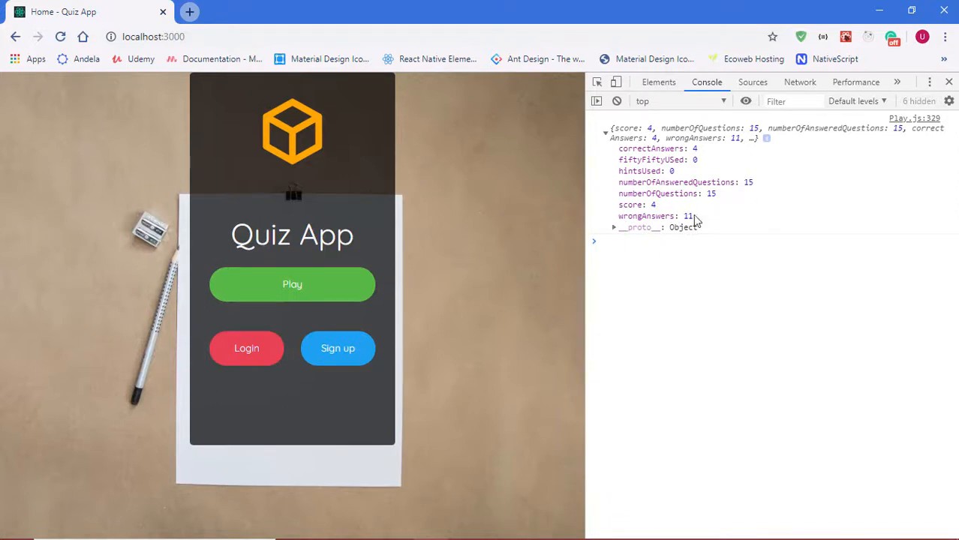
pyautogui.moveTo(213, 204)
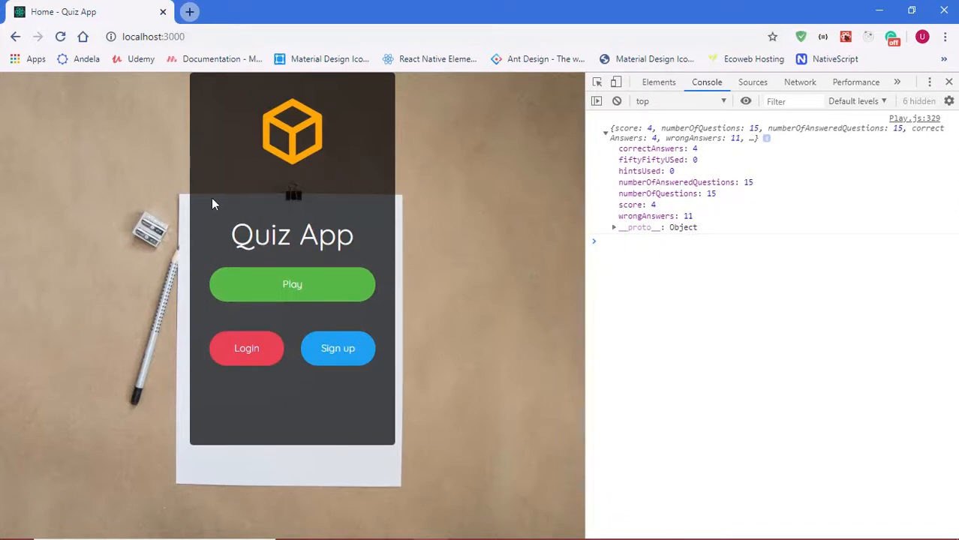
pyautogui.moveTo(291, 286)
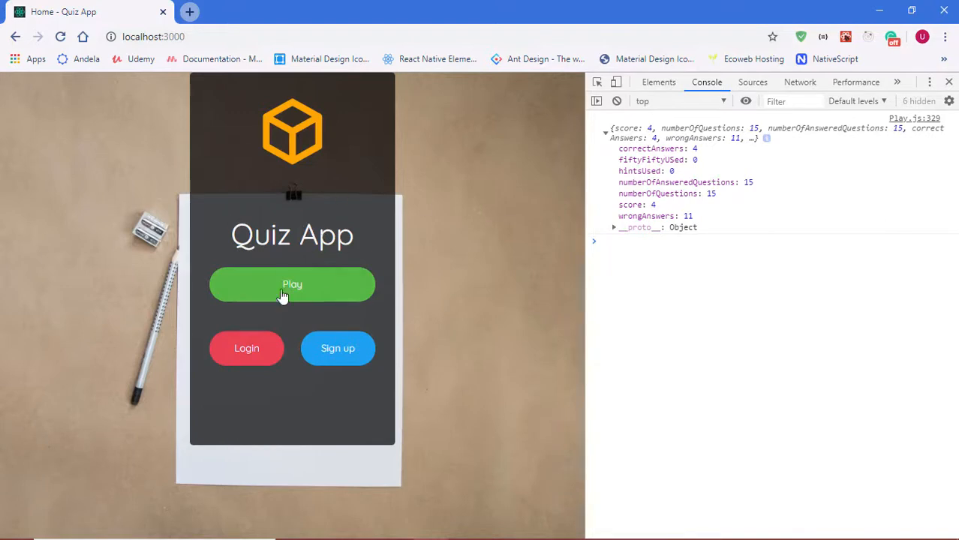
pyautogui.moveTo(338, 349)
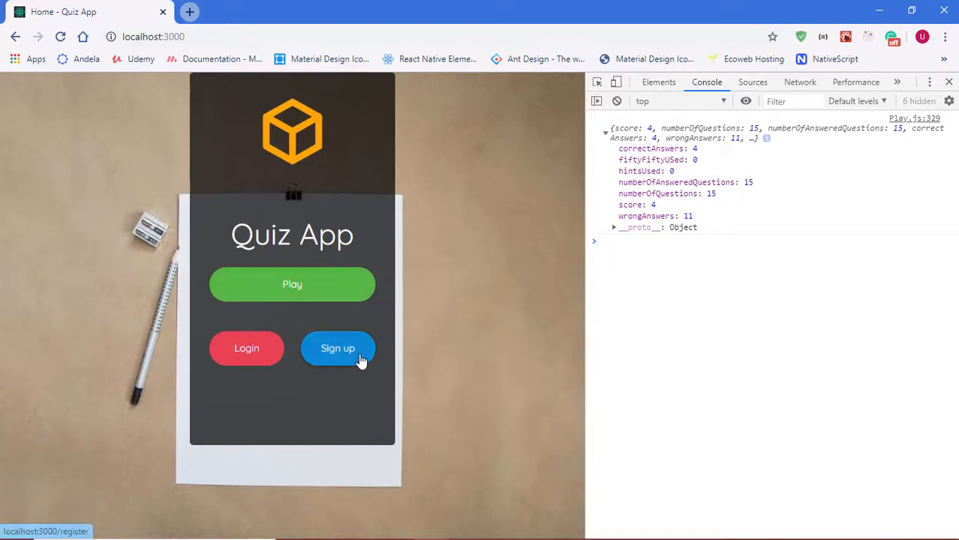